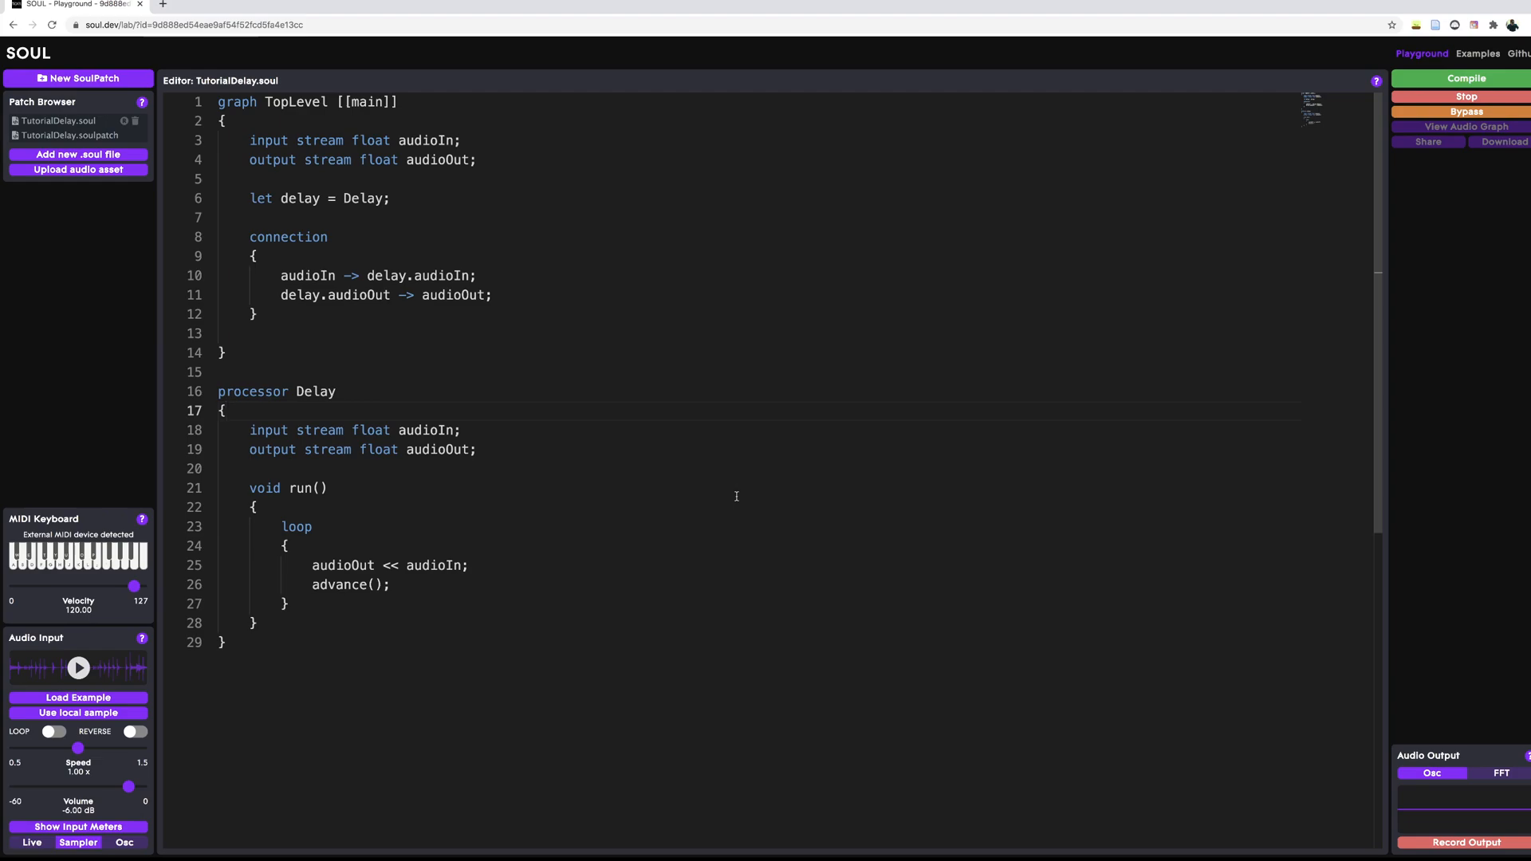
# Review the TopLevel graph and pass-through Delay processor, then compile the TutorialDelay patch.
pyautogui.click(226, 409)
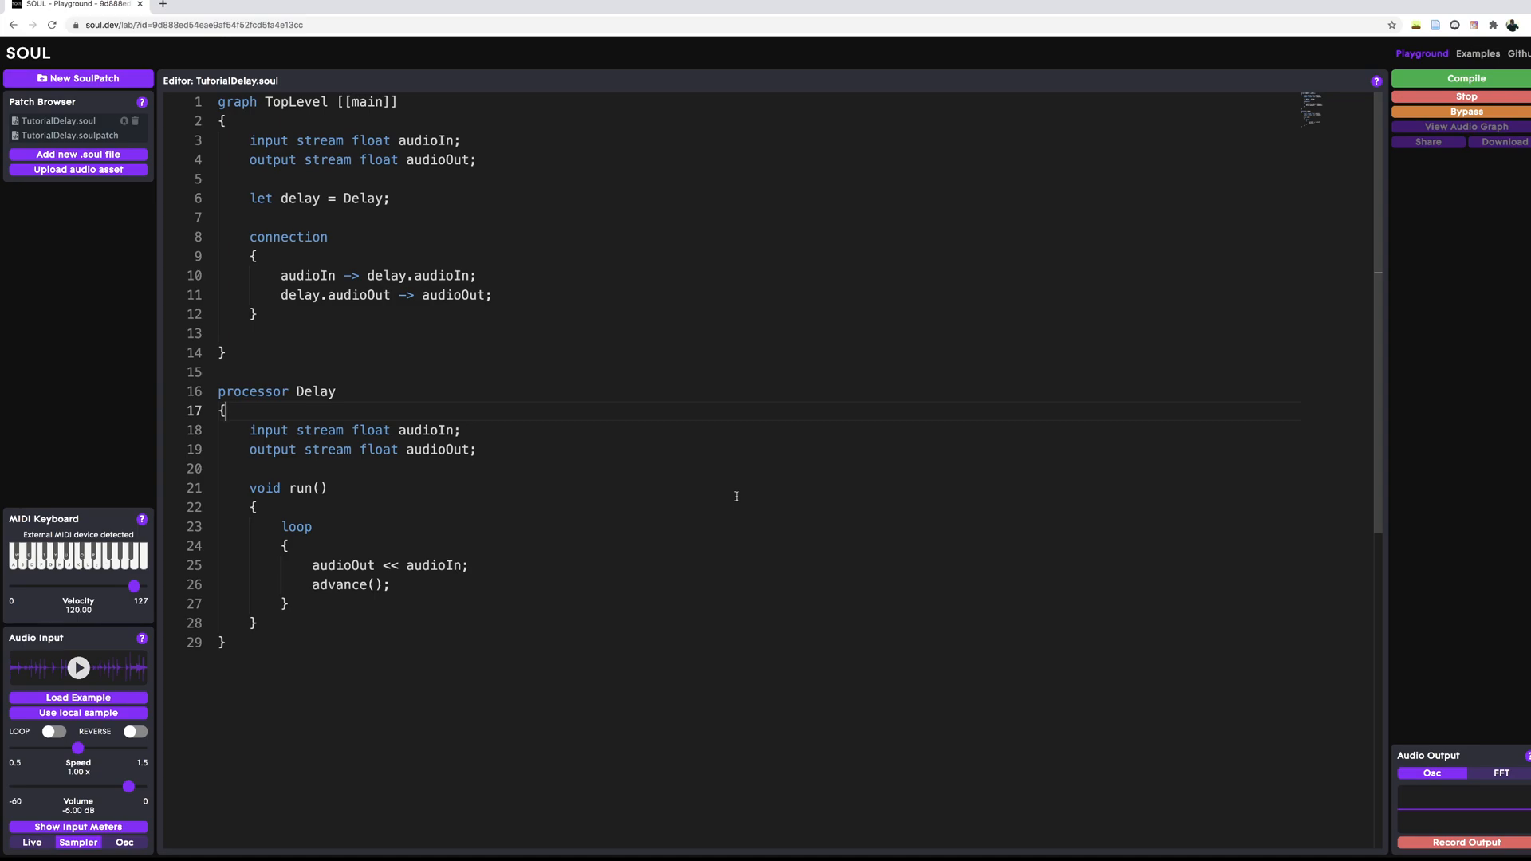
pyautogui.moveTo(609, 585)
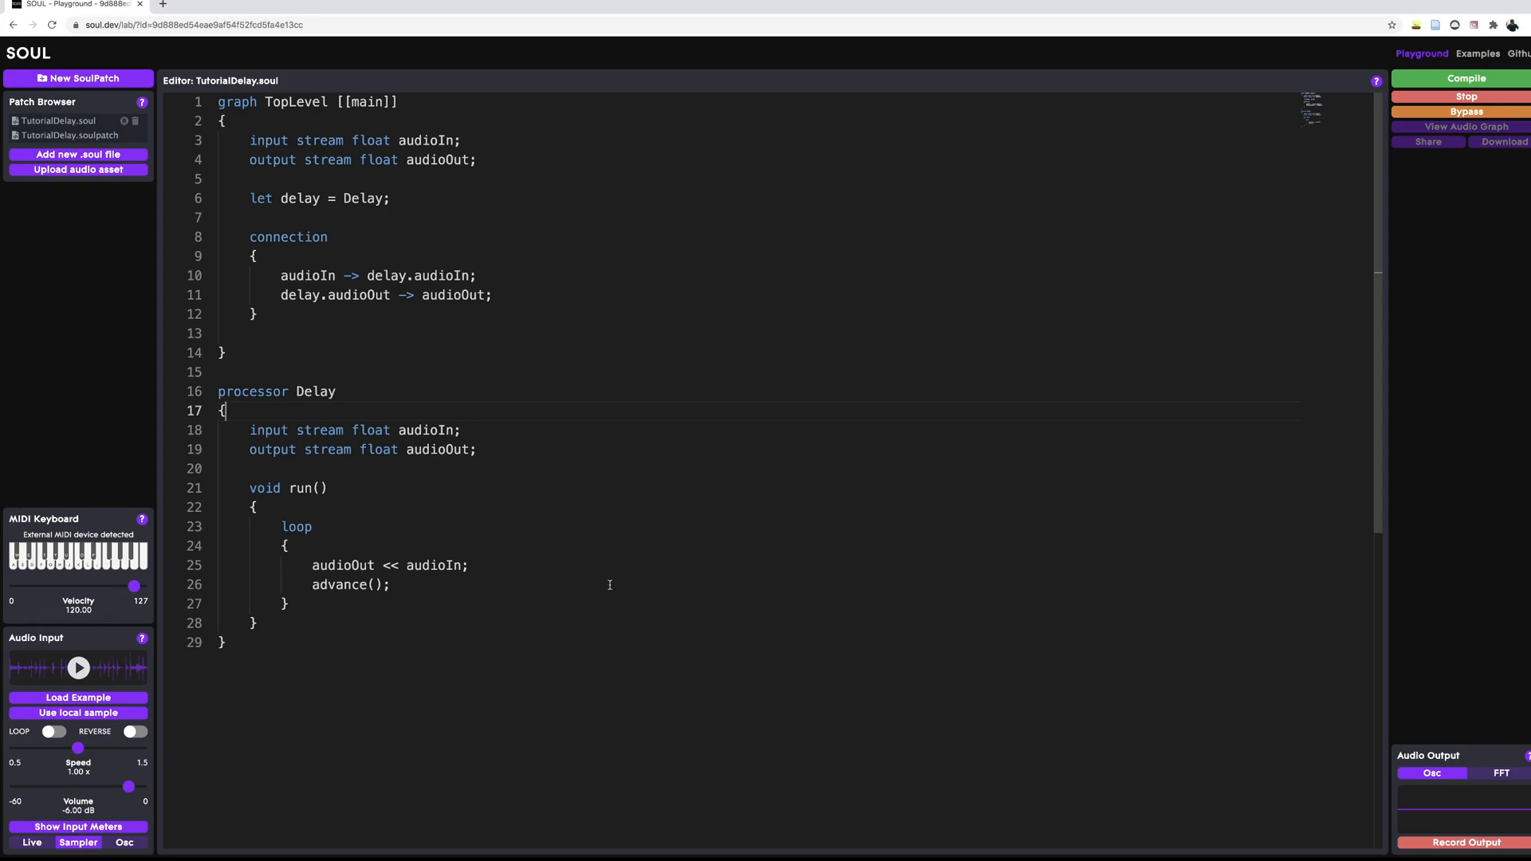
pyautogui.moveTo(608, 552)
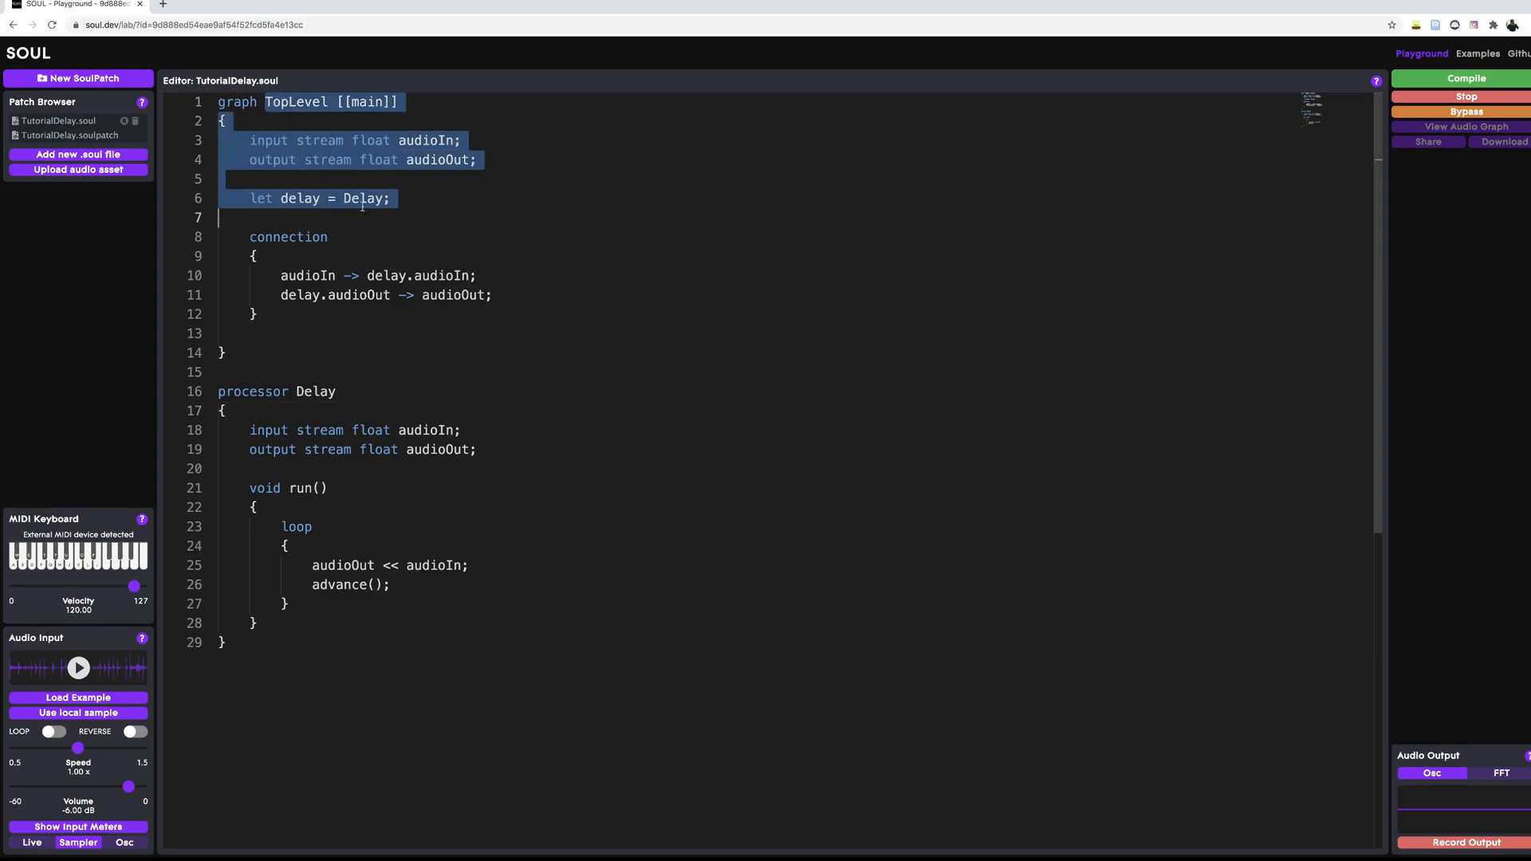
pyautogui.doubleClick(367, 198)
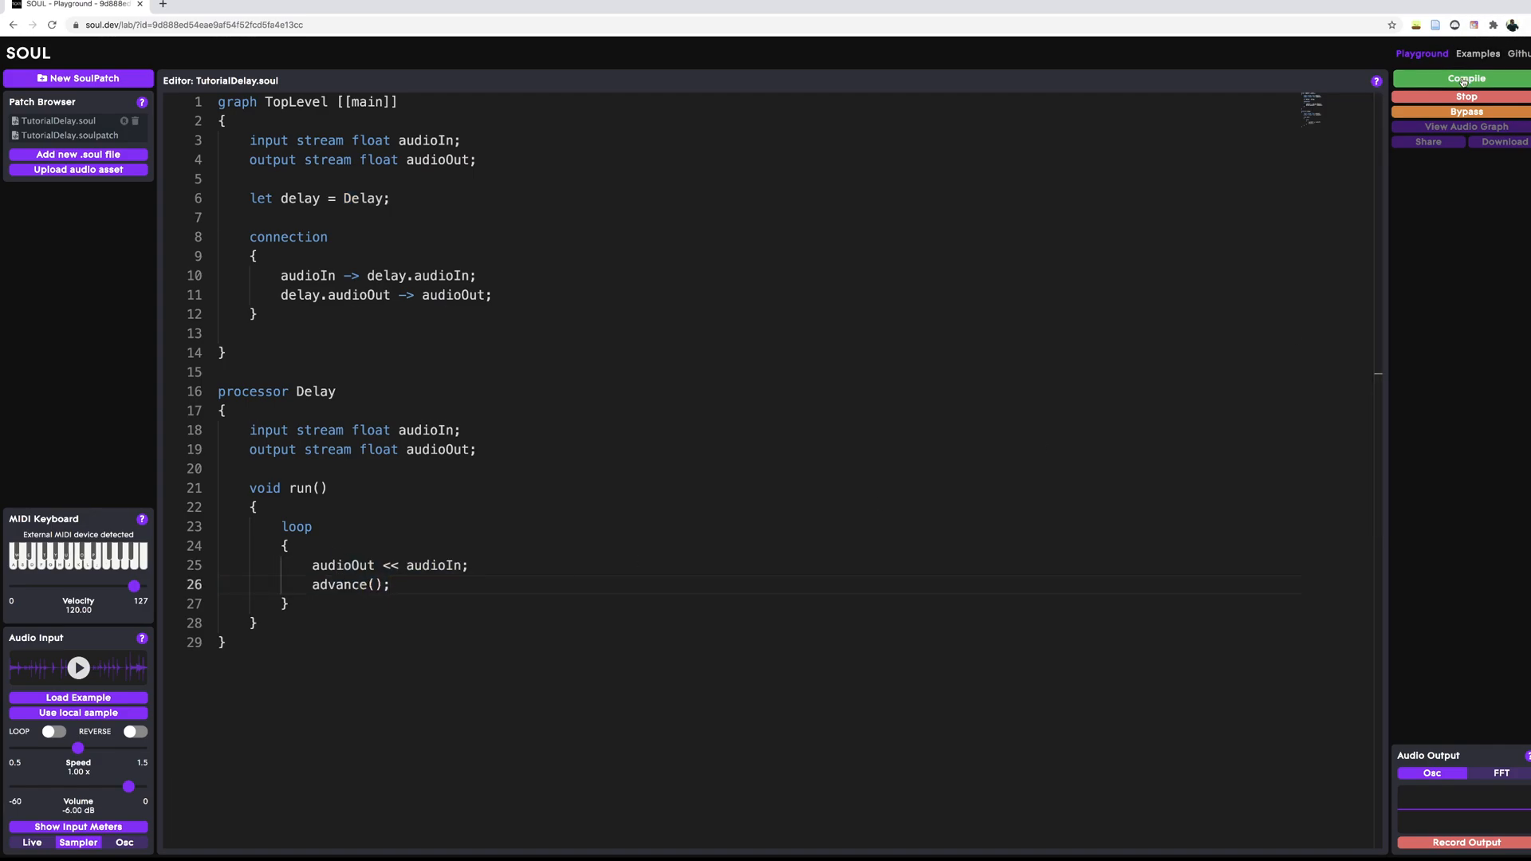
pyautogui.click(1466, 78)
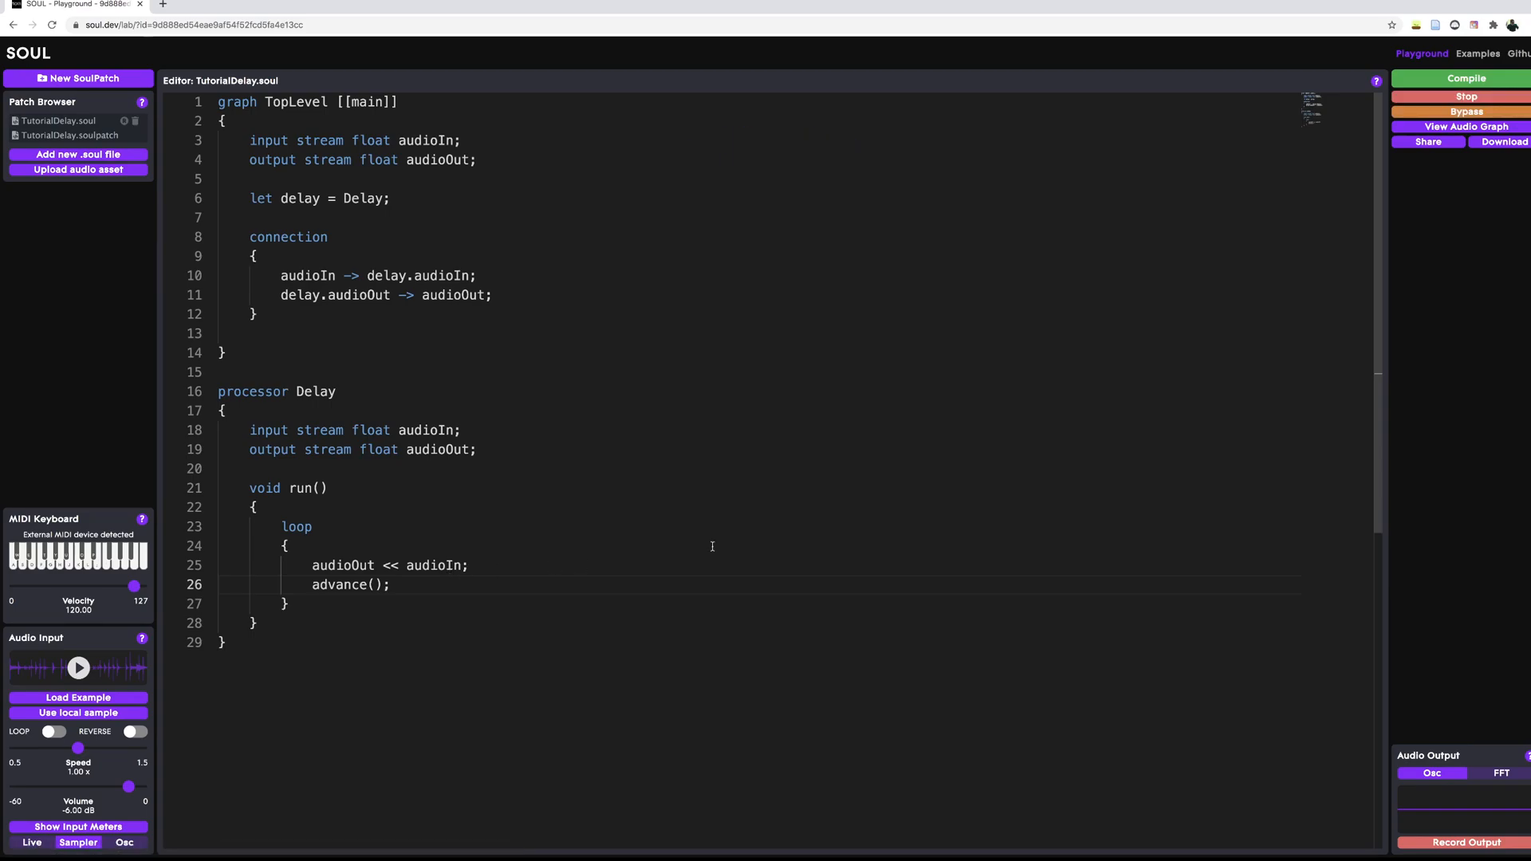
pyautogui.click(1464, 126)
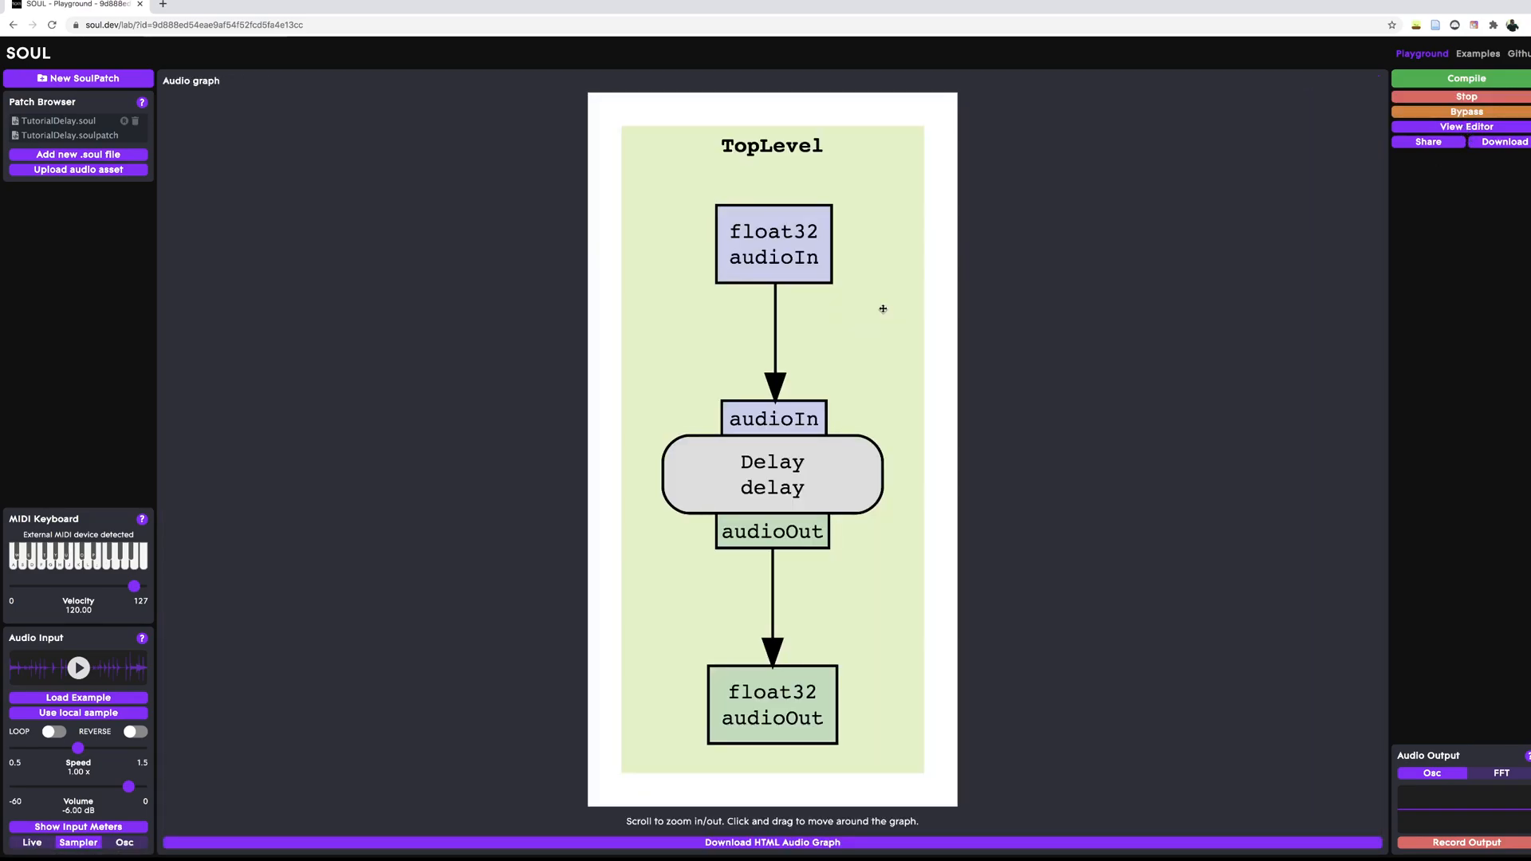
pyautogui.moveTo(852, 295)
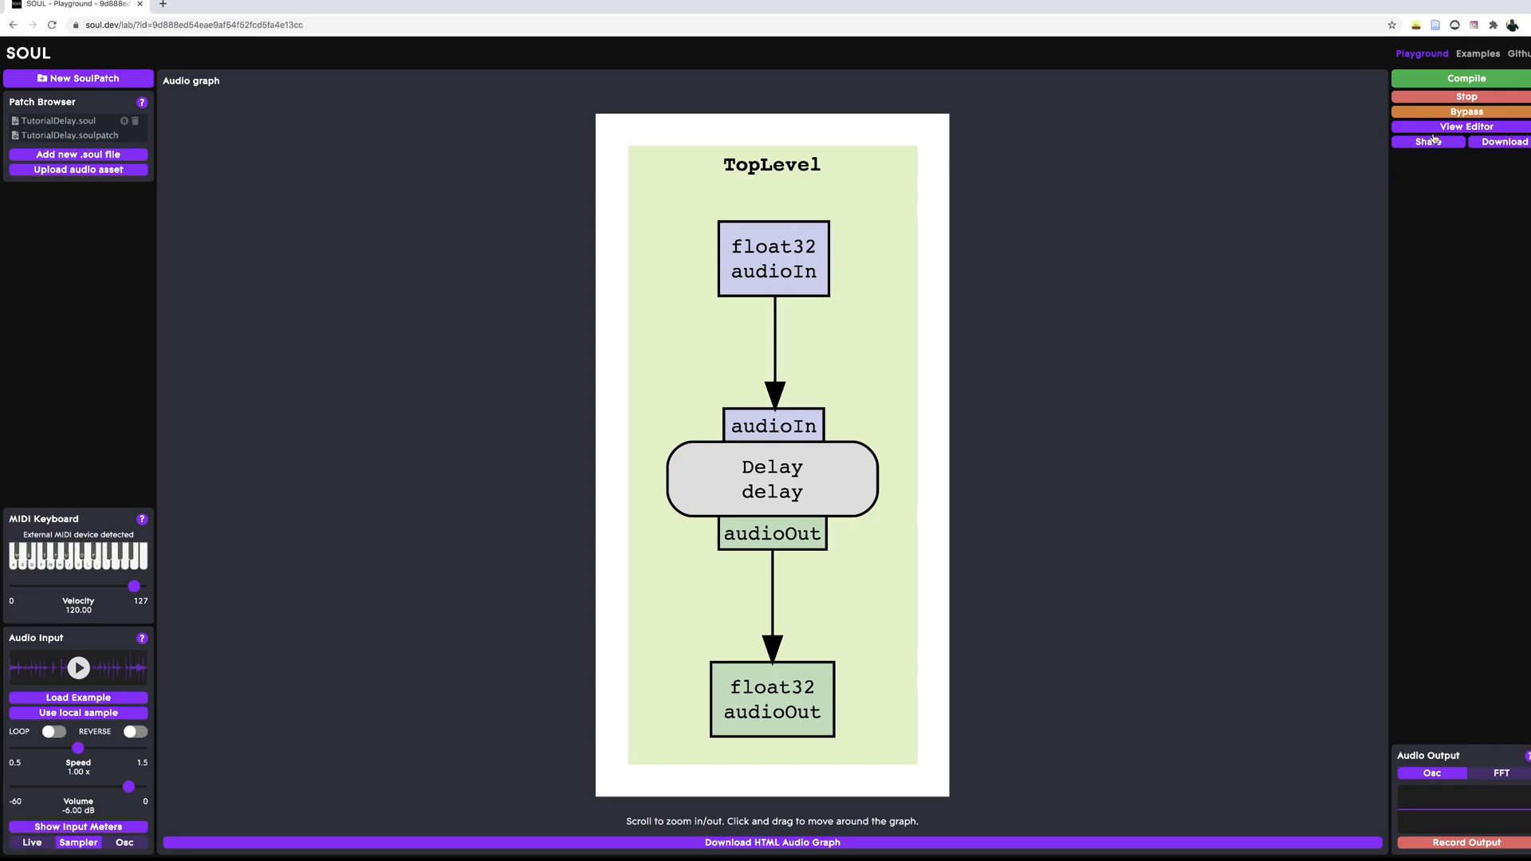
pyautogui.click(1464, 126)
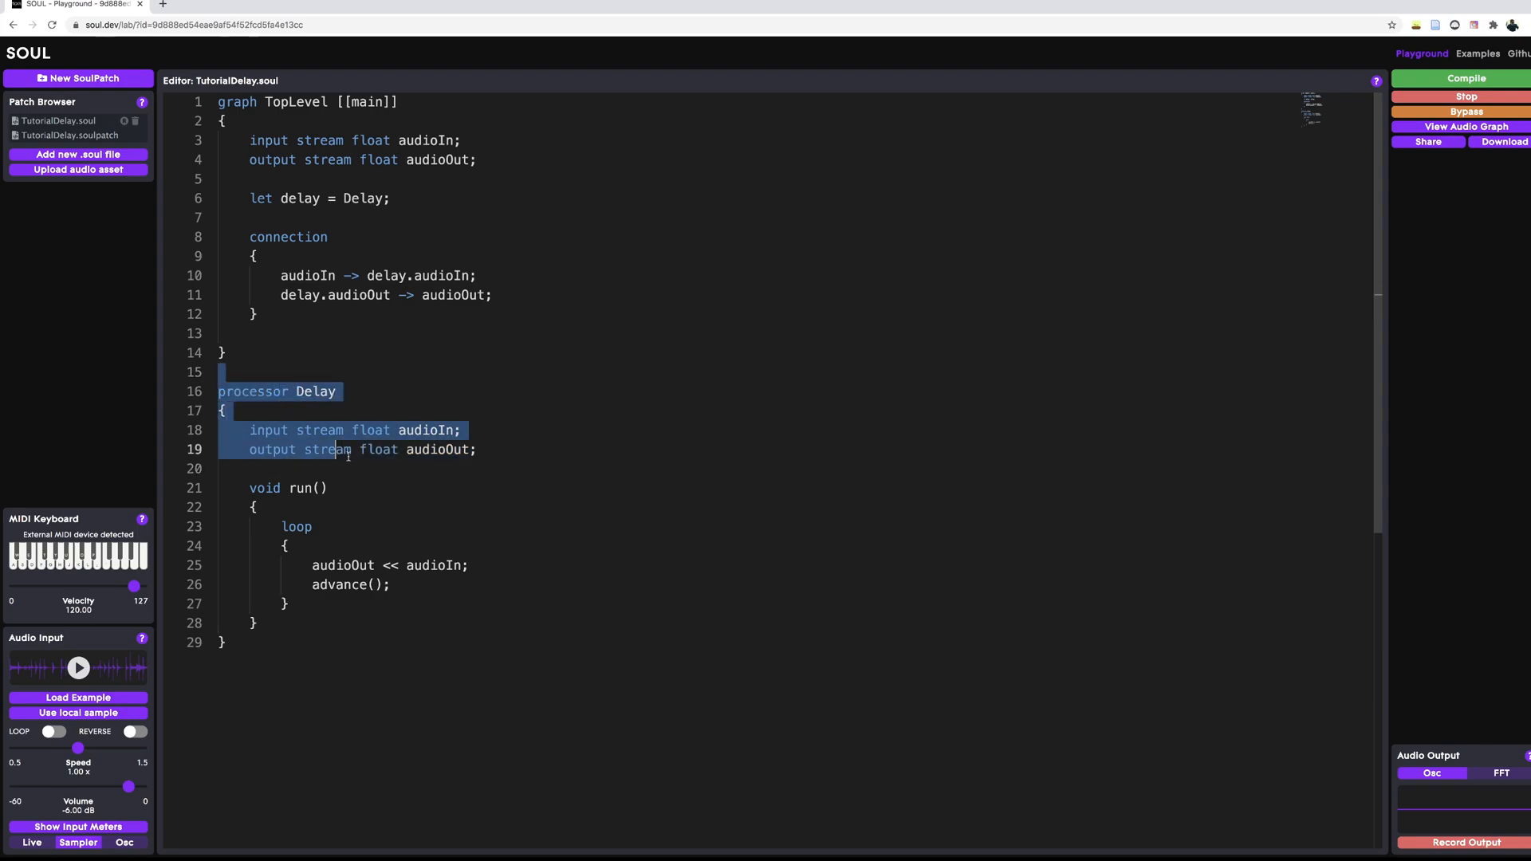
# Declare 'float[100000] buffer;' below the stream declarations in the Delay processor.
pyautogui.click(378, 469)
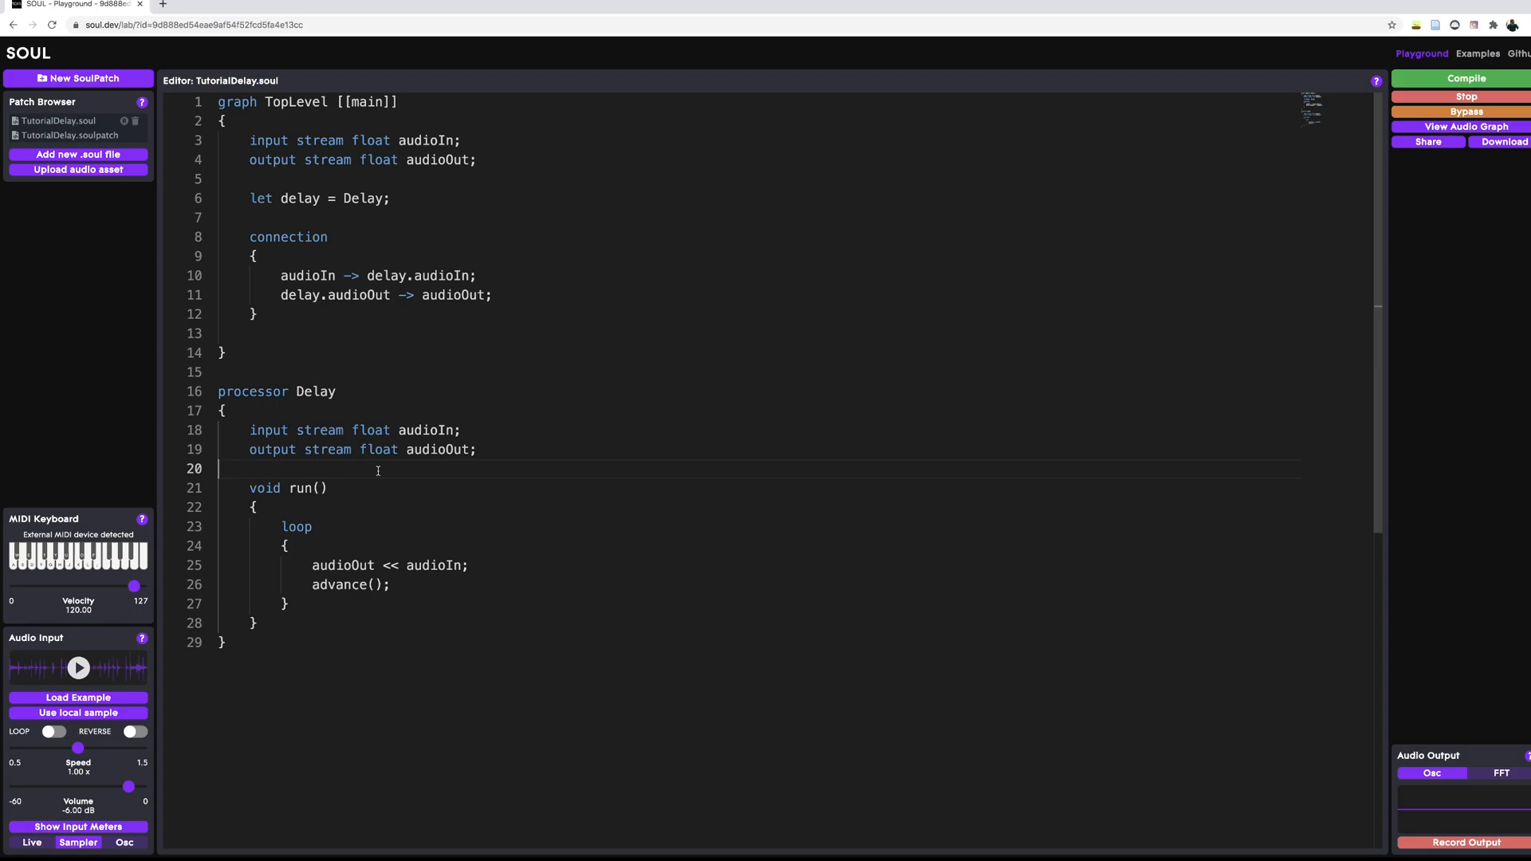
pyautogui.press('enter')
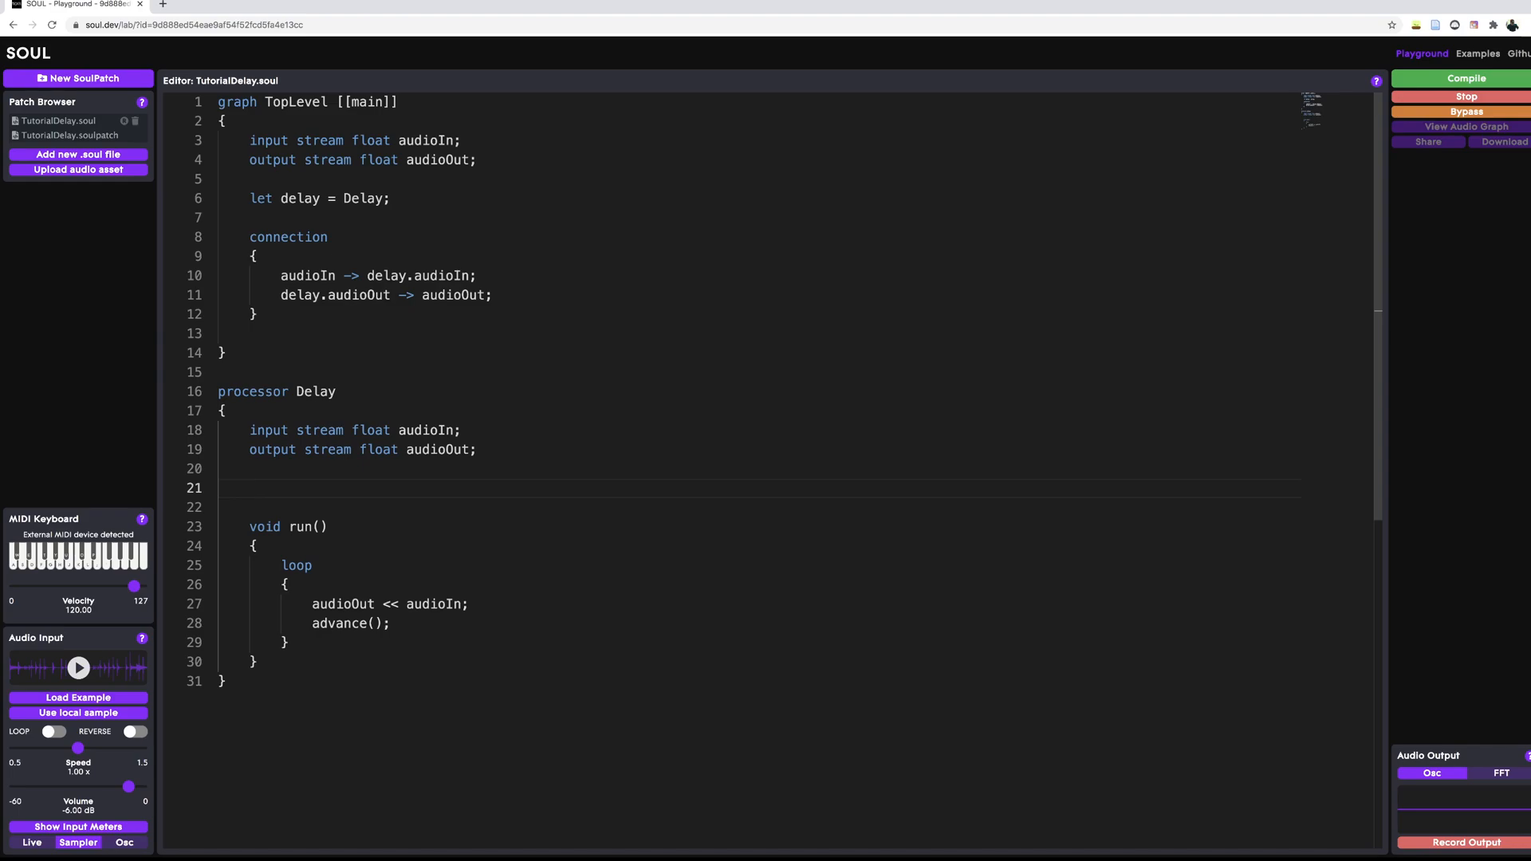
pyautogui.write('float[')
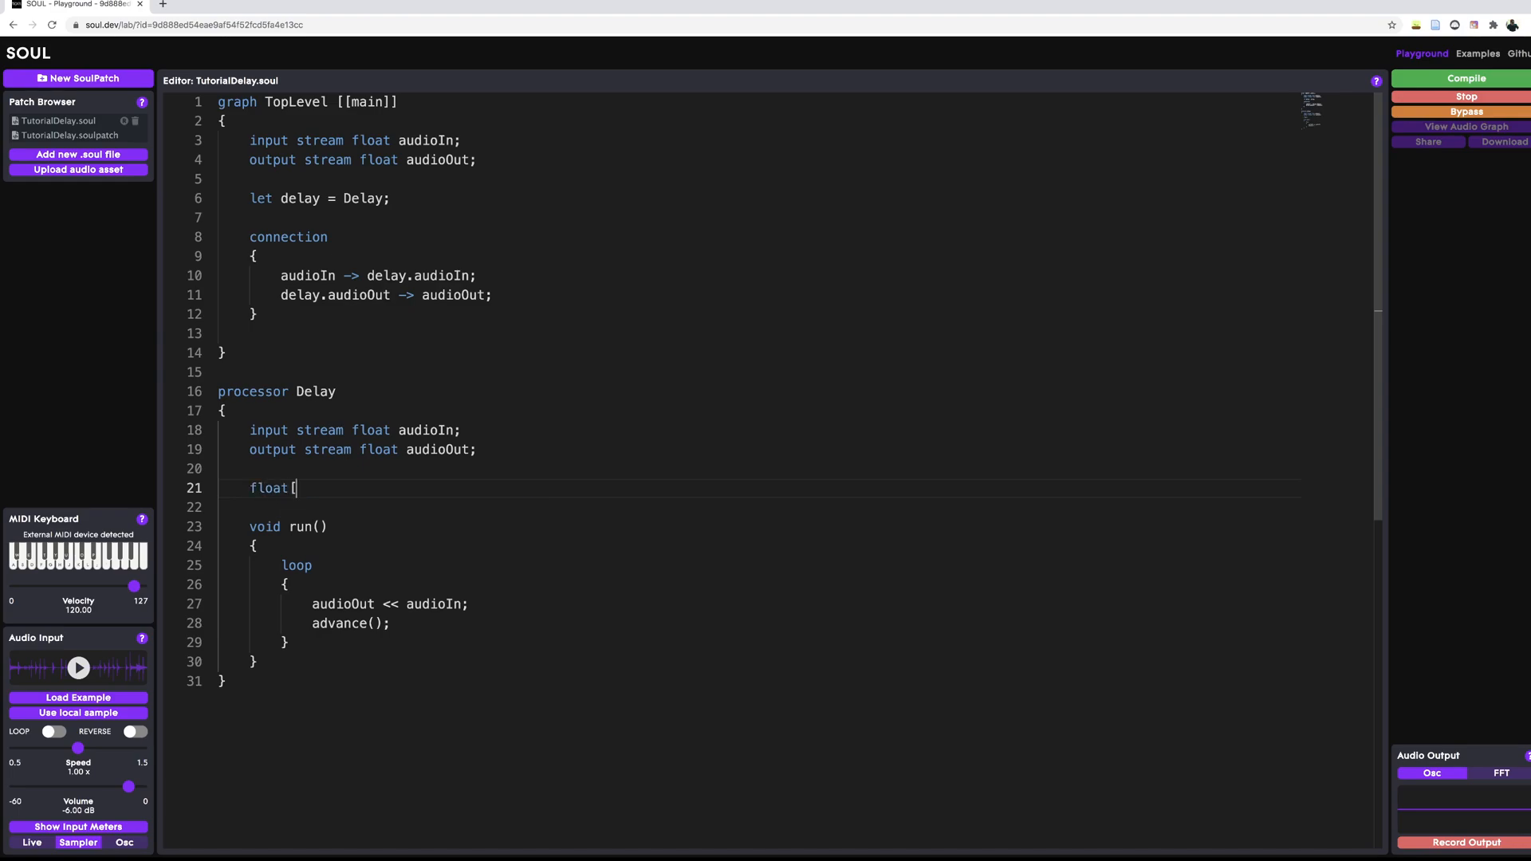
pyautogui.write(']')
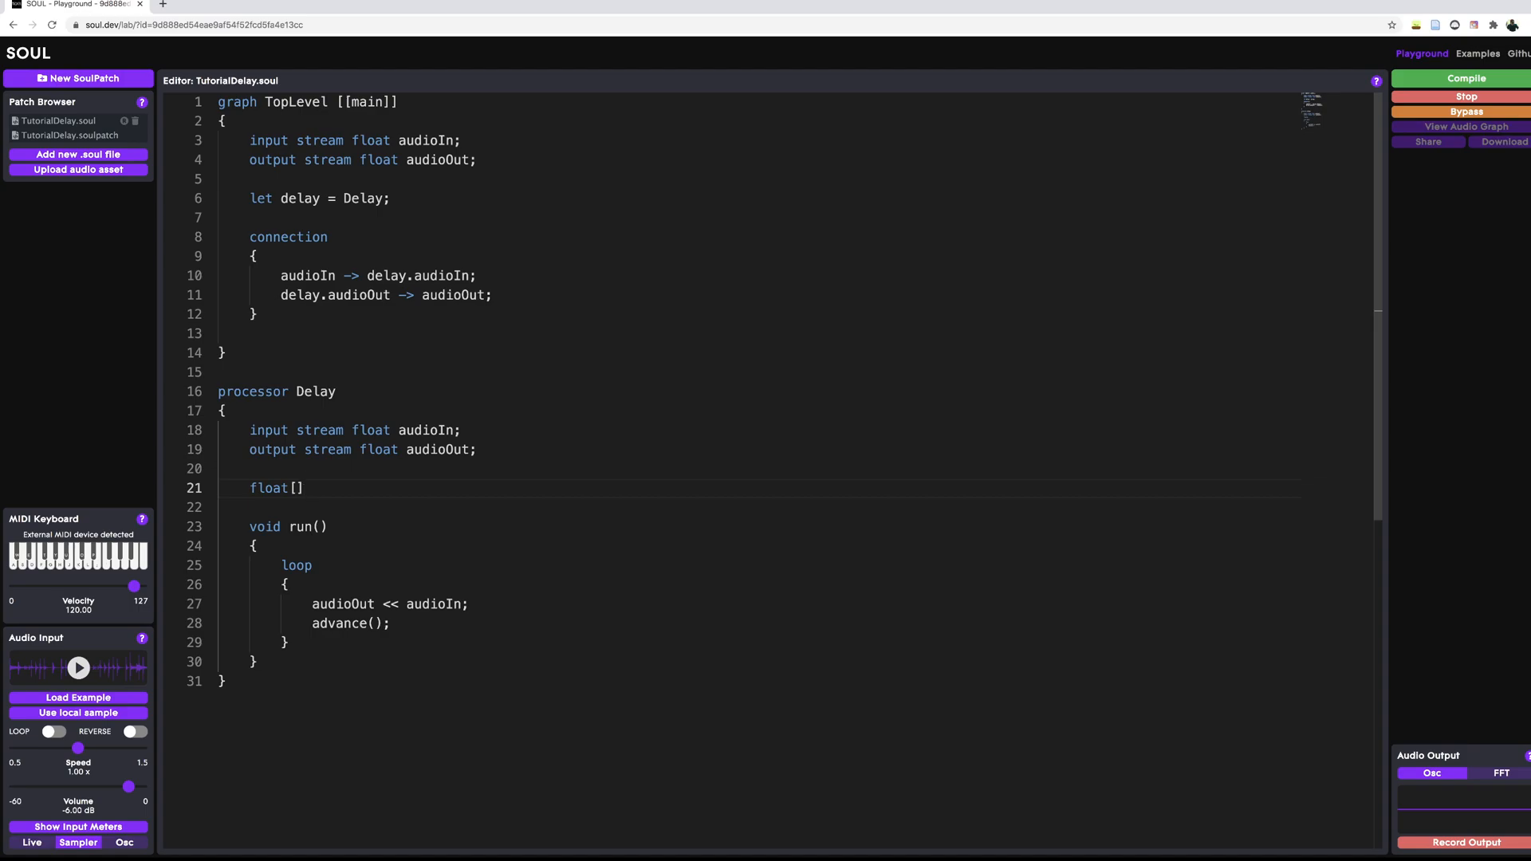
pyautogui.write('buffer;')
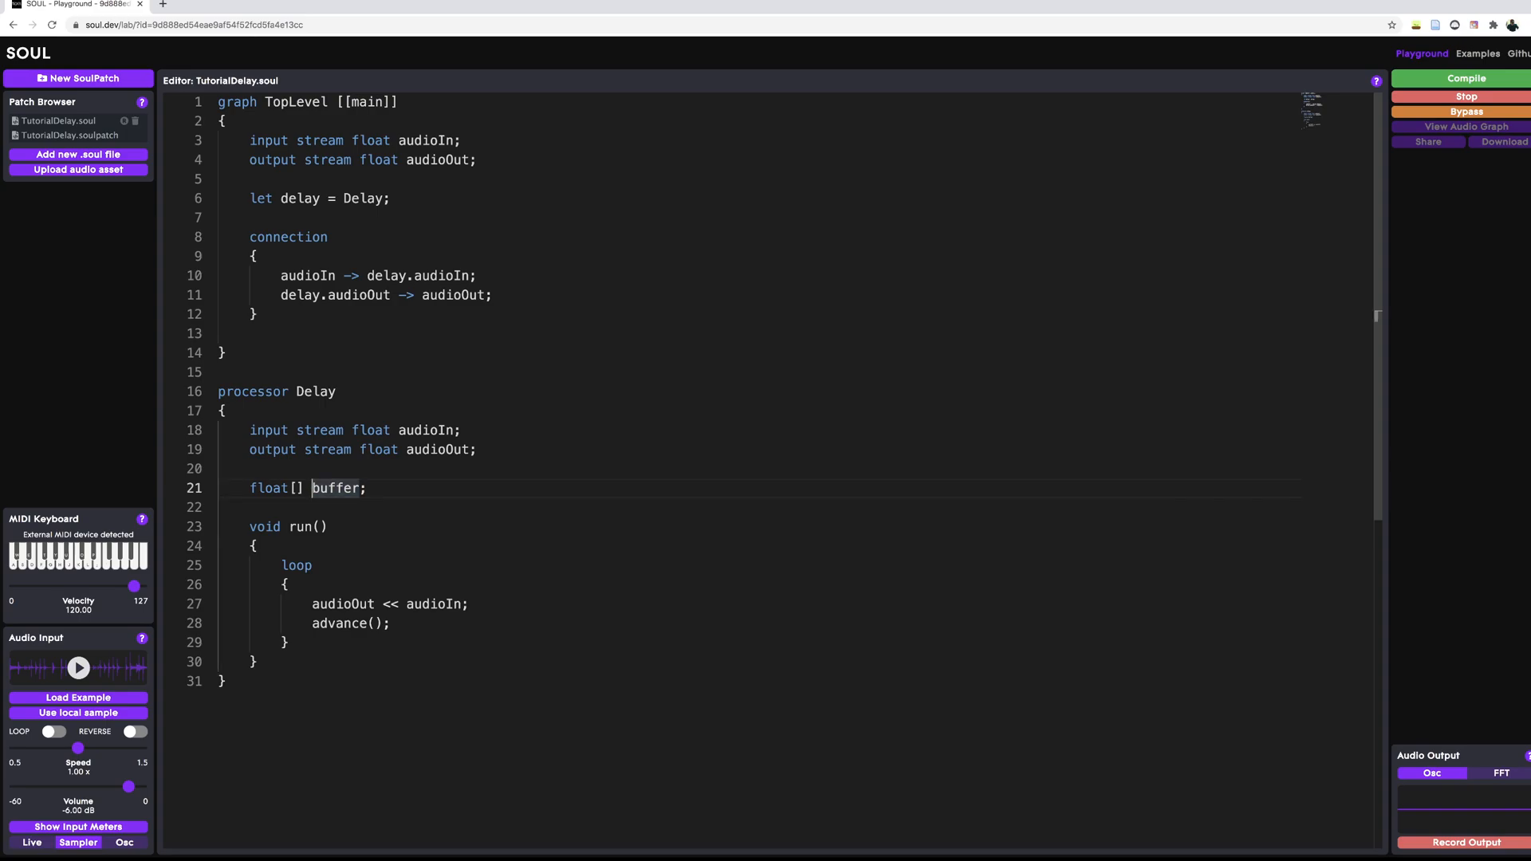
pyautogui.doubleClick(337, 488)
pyautogui.write('100000')
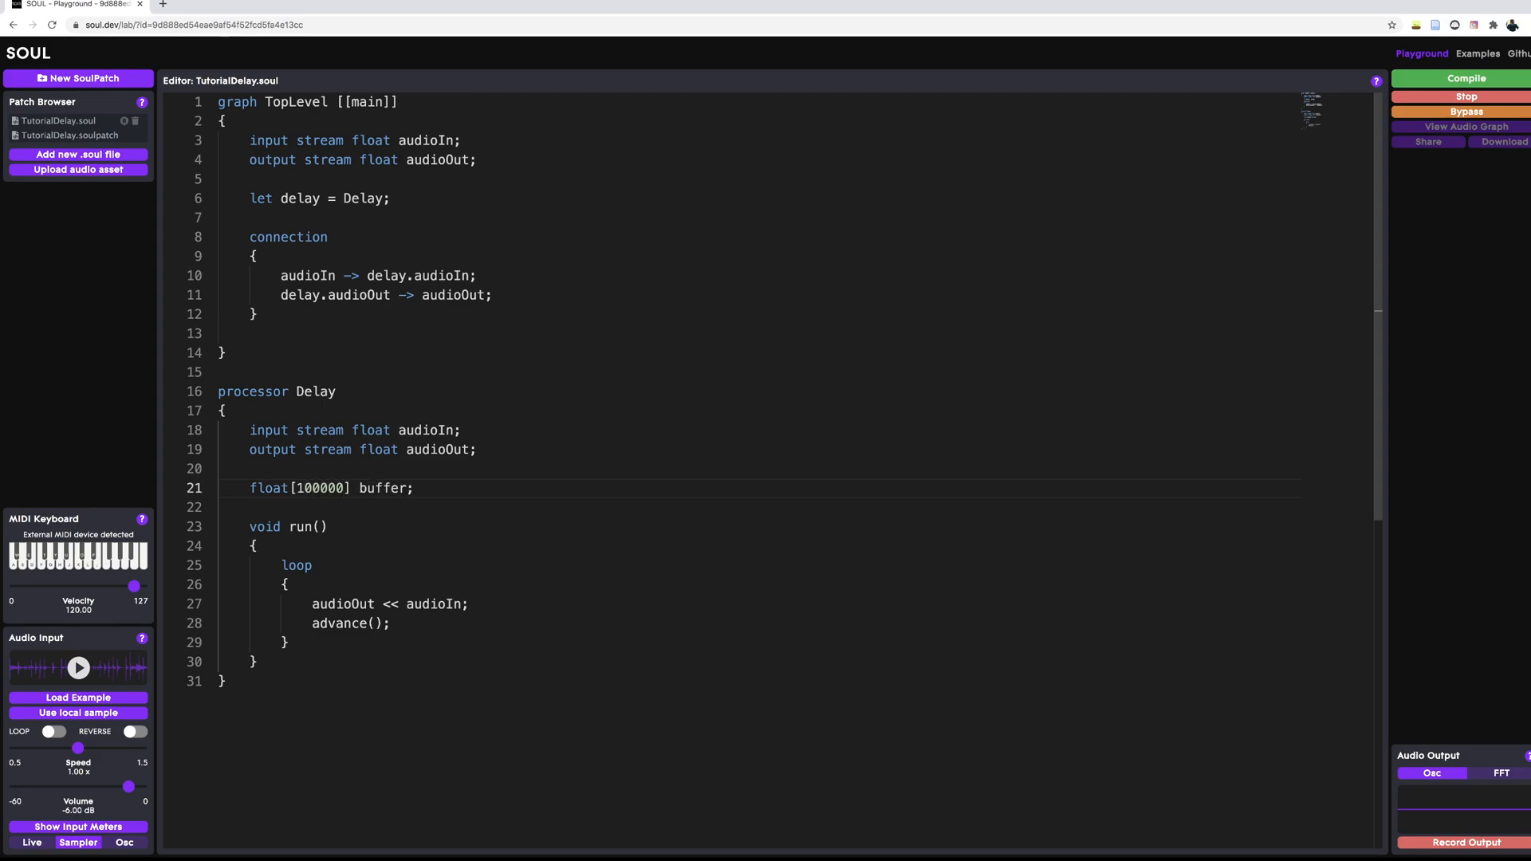
pyautogui.doubleClick(317, 488)
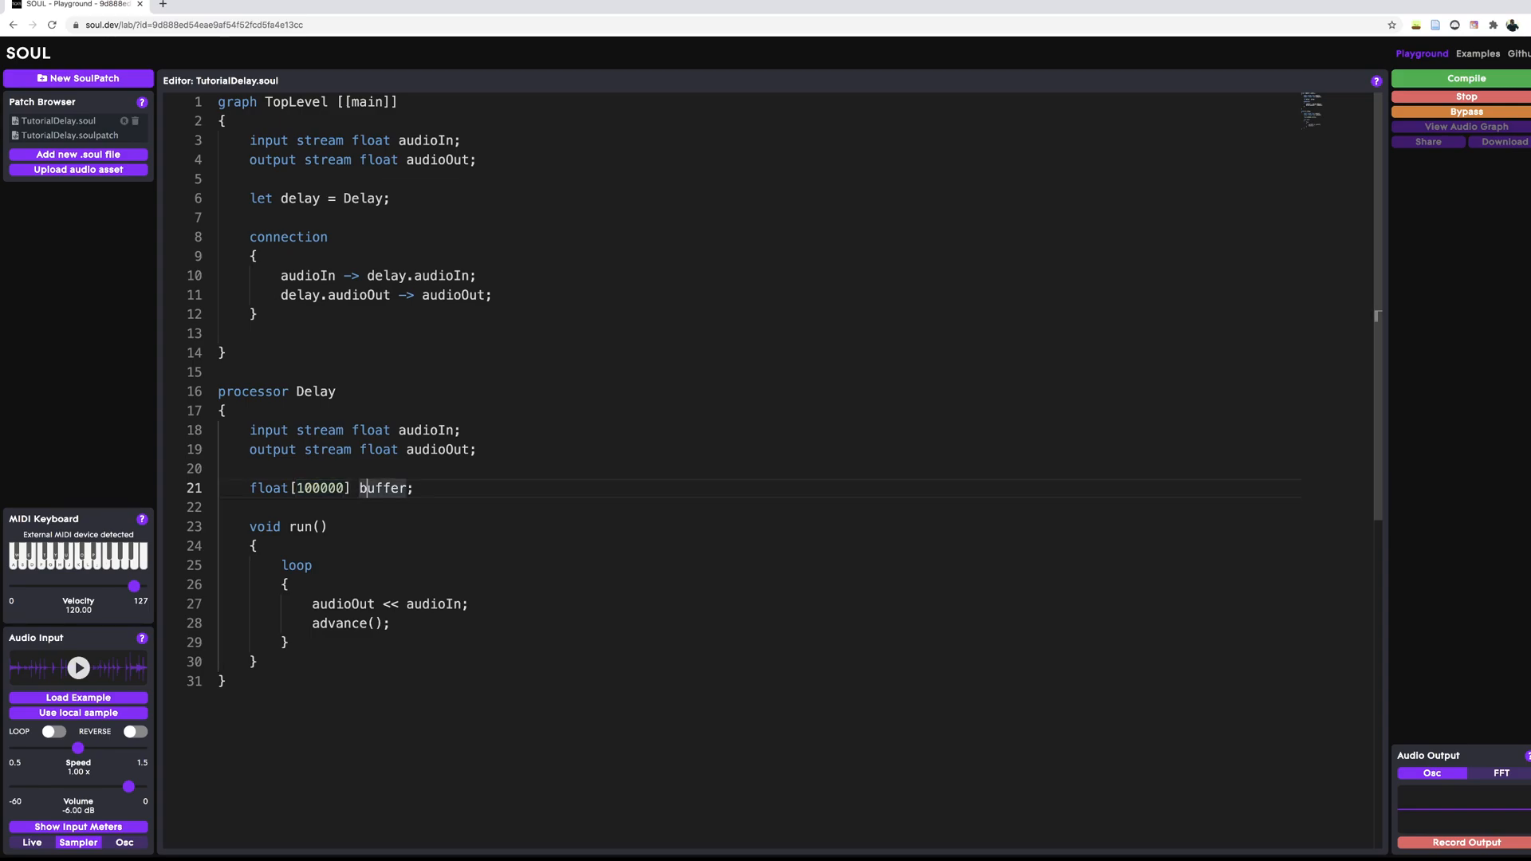
pyautogui.doubleClick(384, 488)
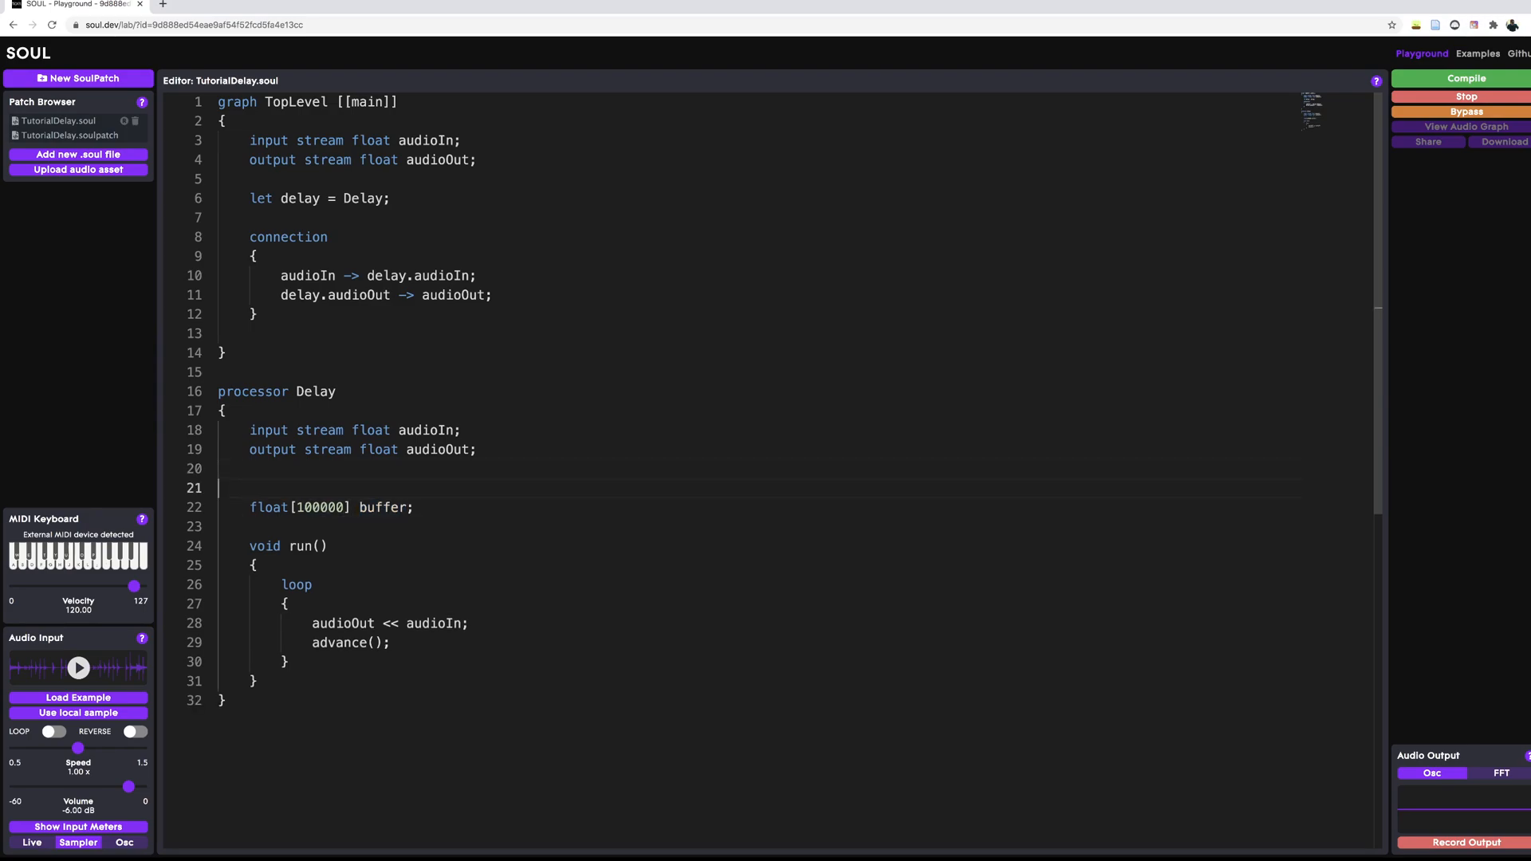
# Add 'const int bufferLength = 100000;' and size the buffer array with bufferLength.
pyautogui.write('const')
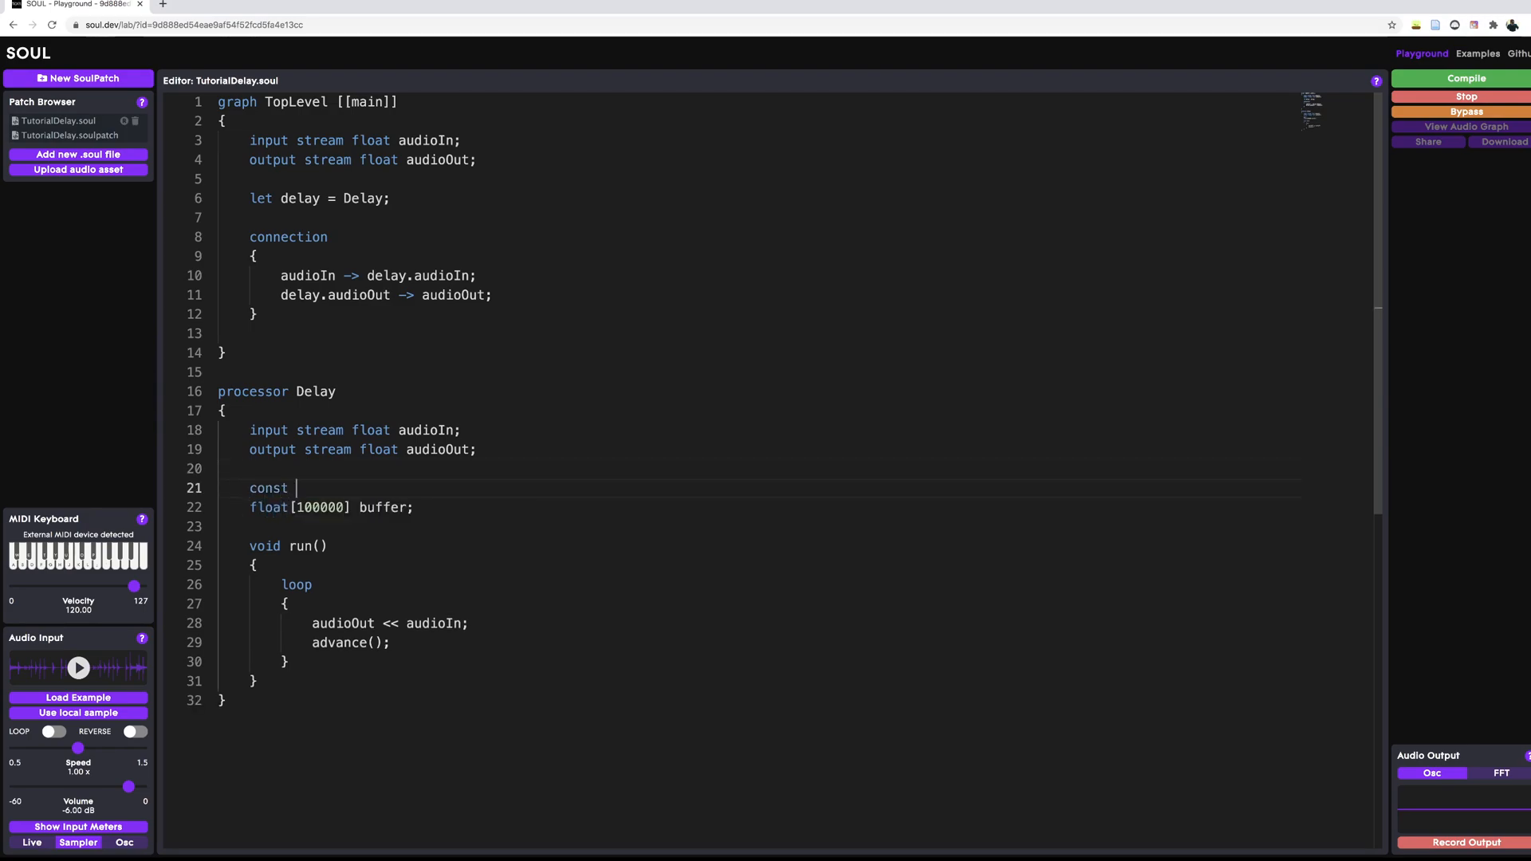
pyautogui.write('int =')
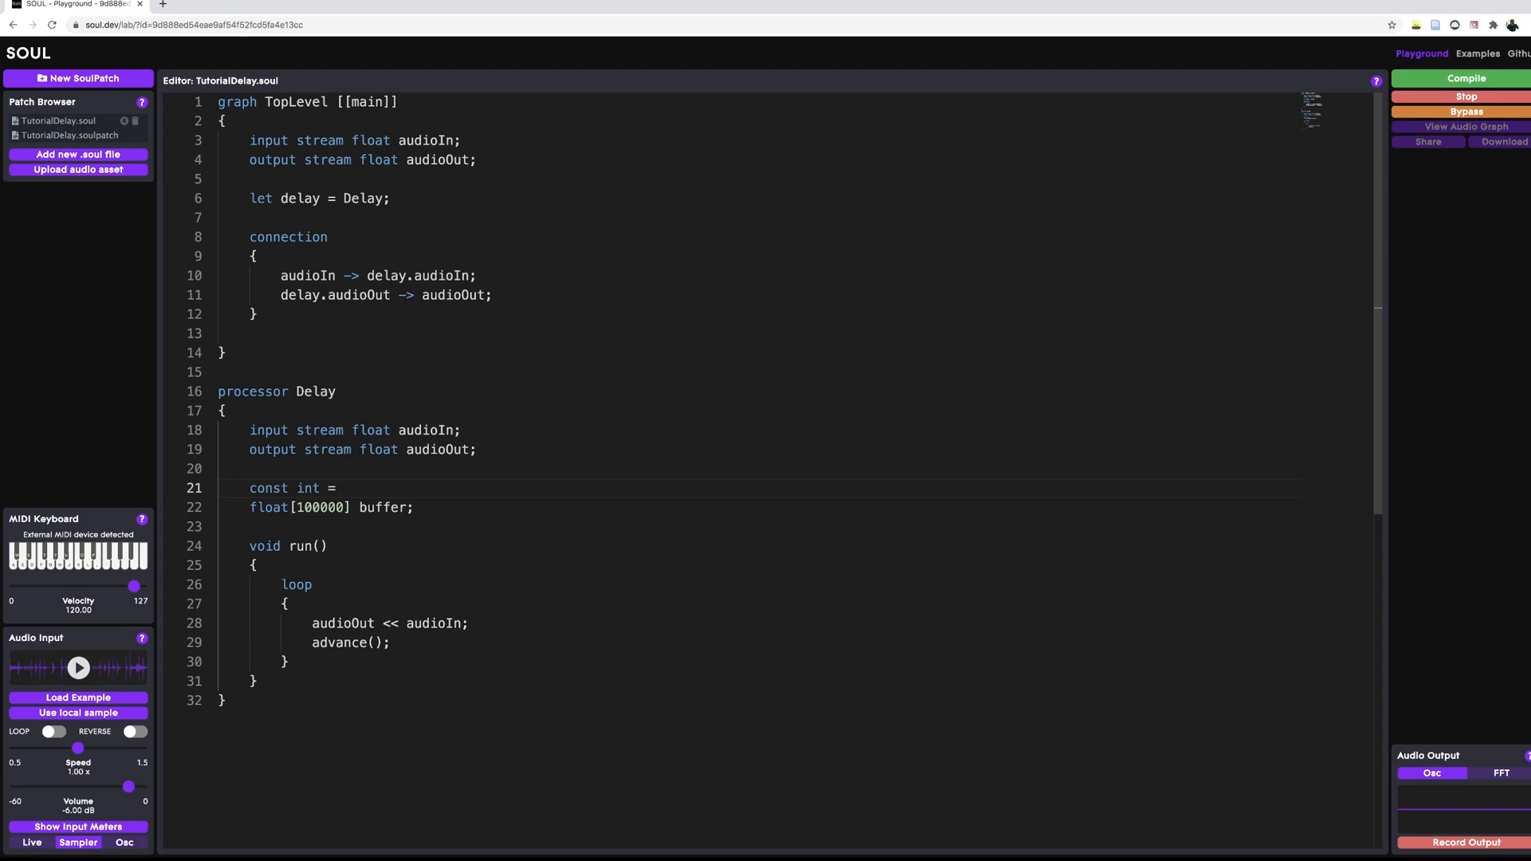
pyautogui.write('b')
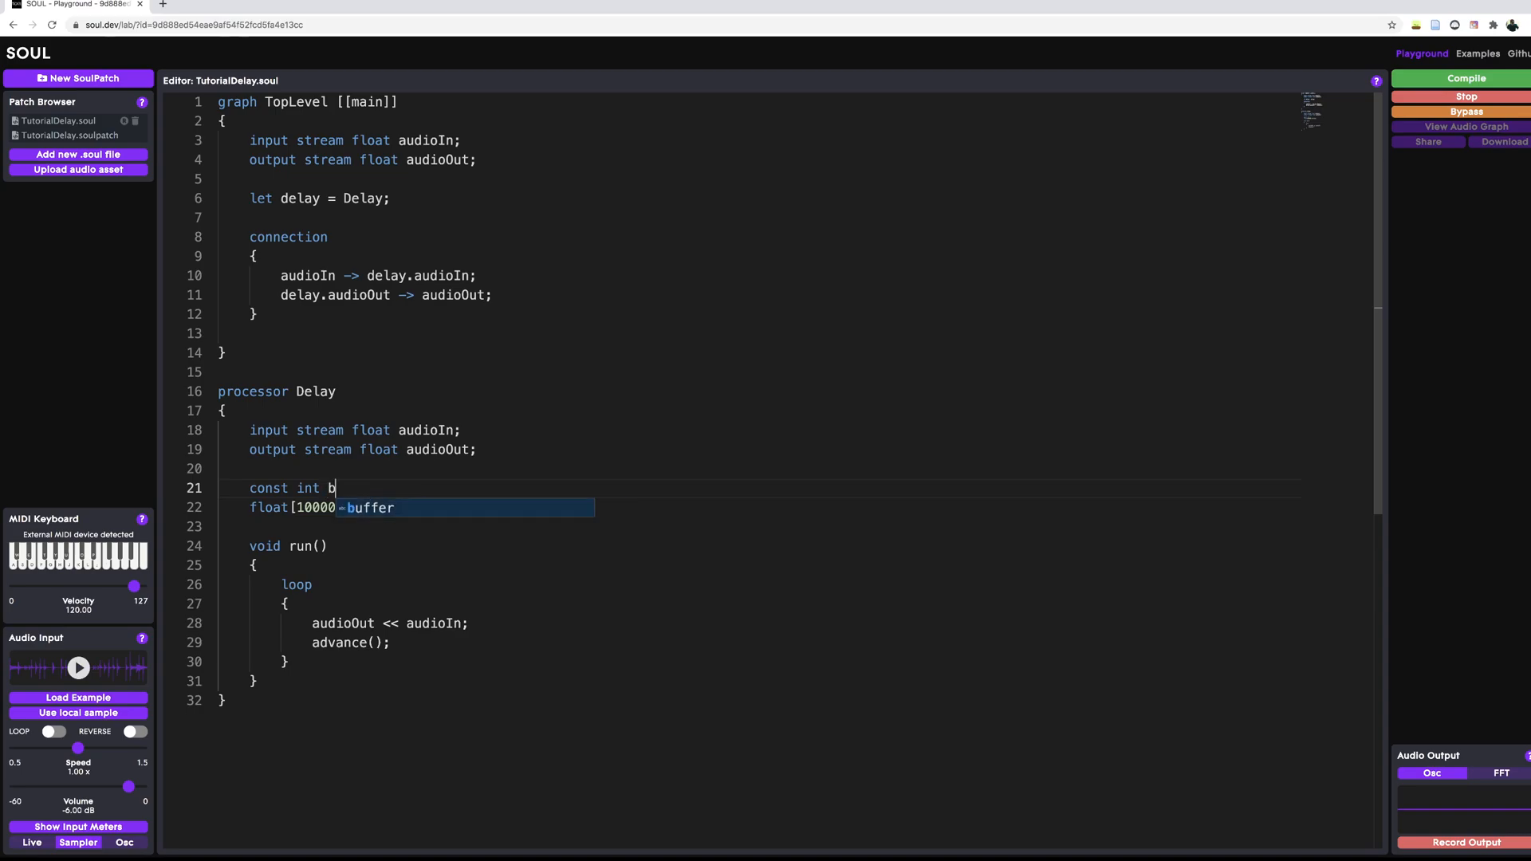
pyautogui.write('ufferLength')
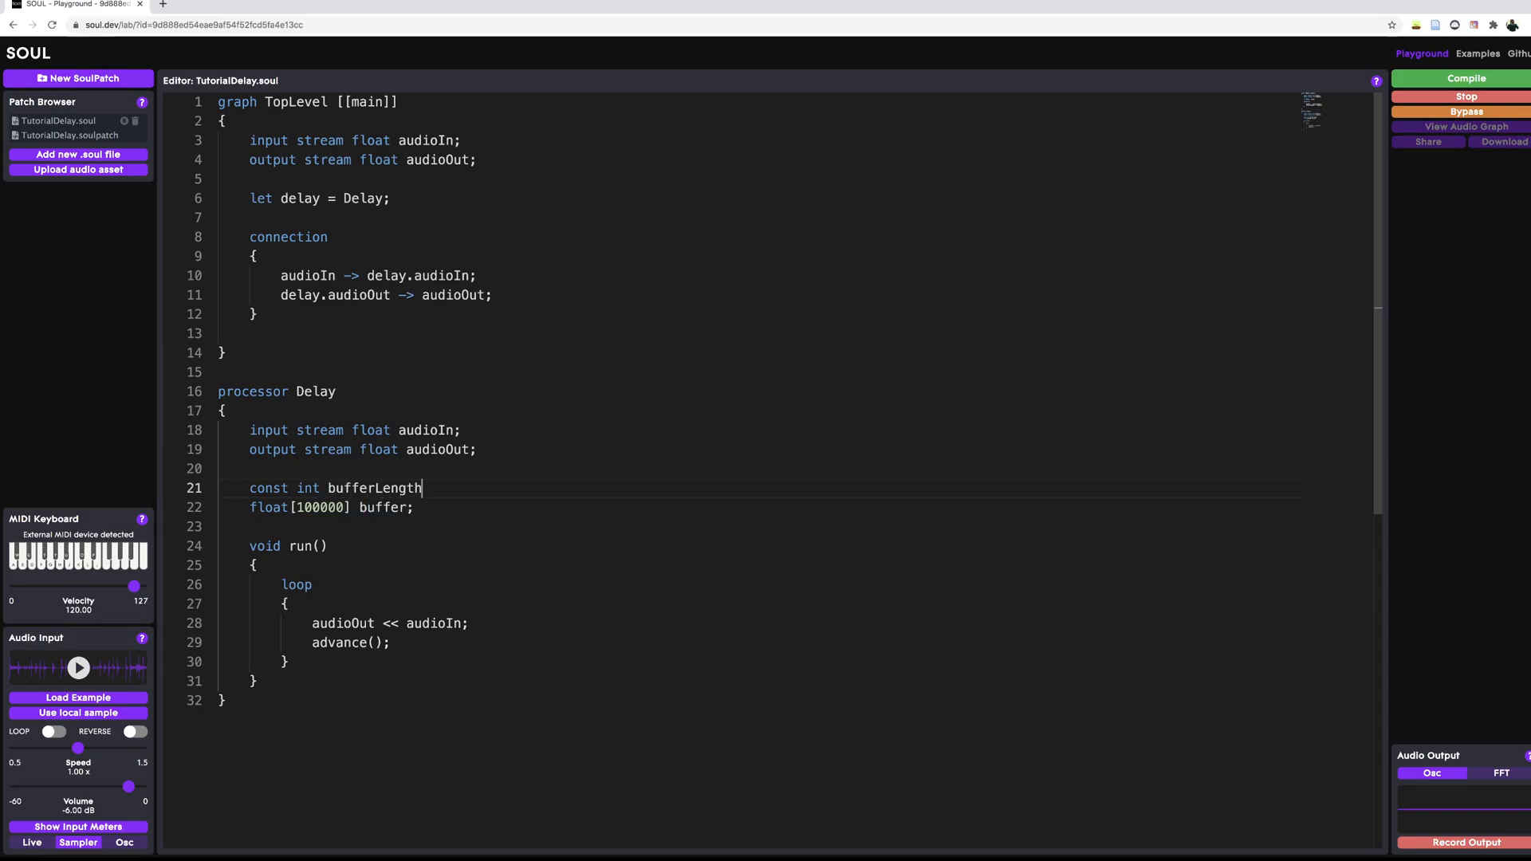
pyautogui.write('= 100000')
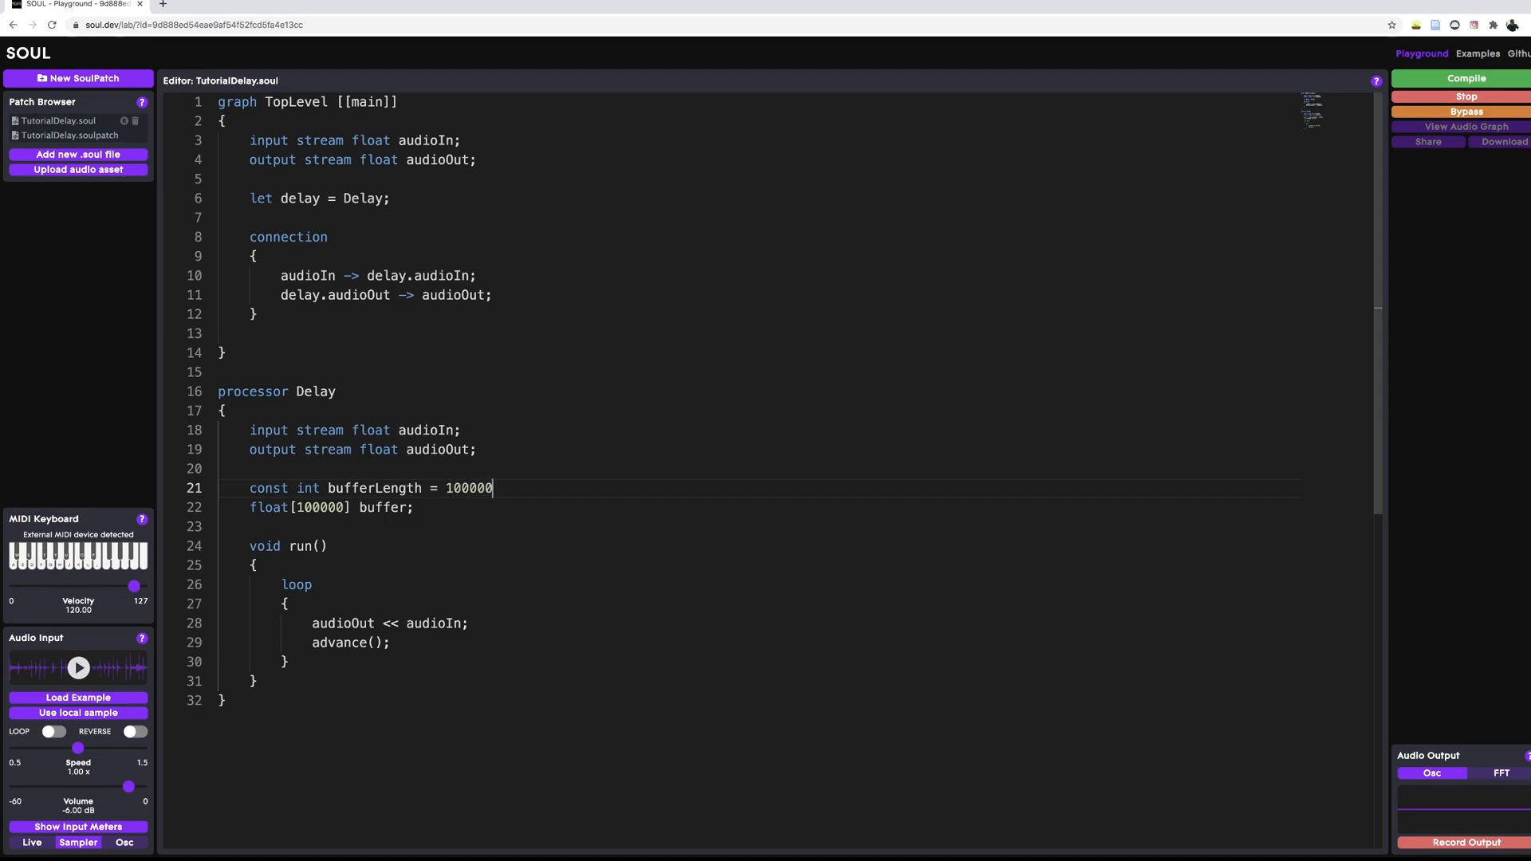
pyautogui.write(';')
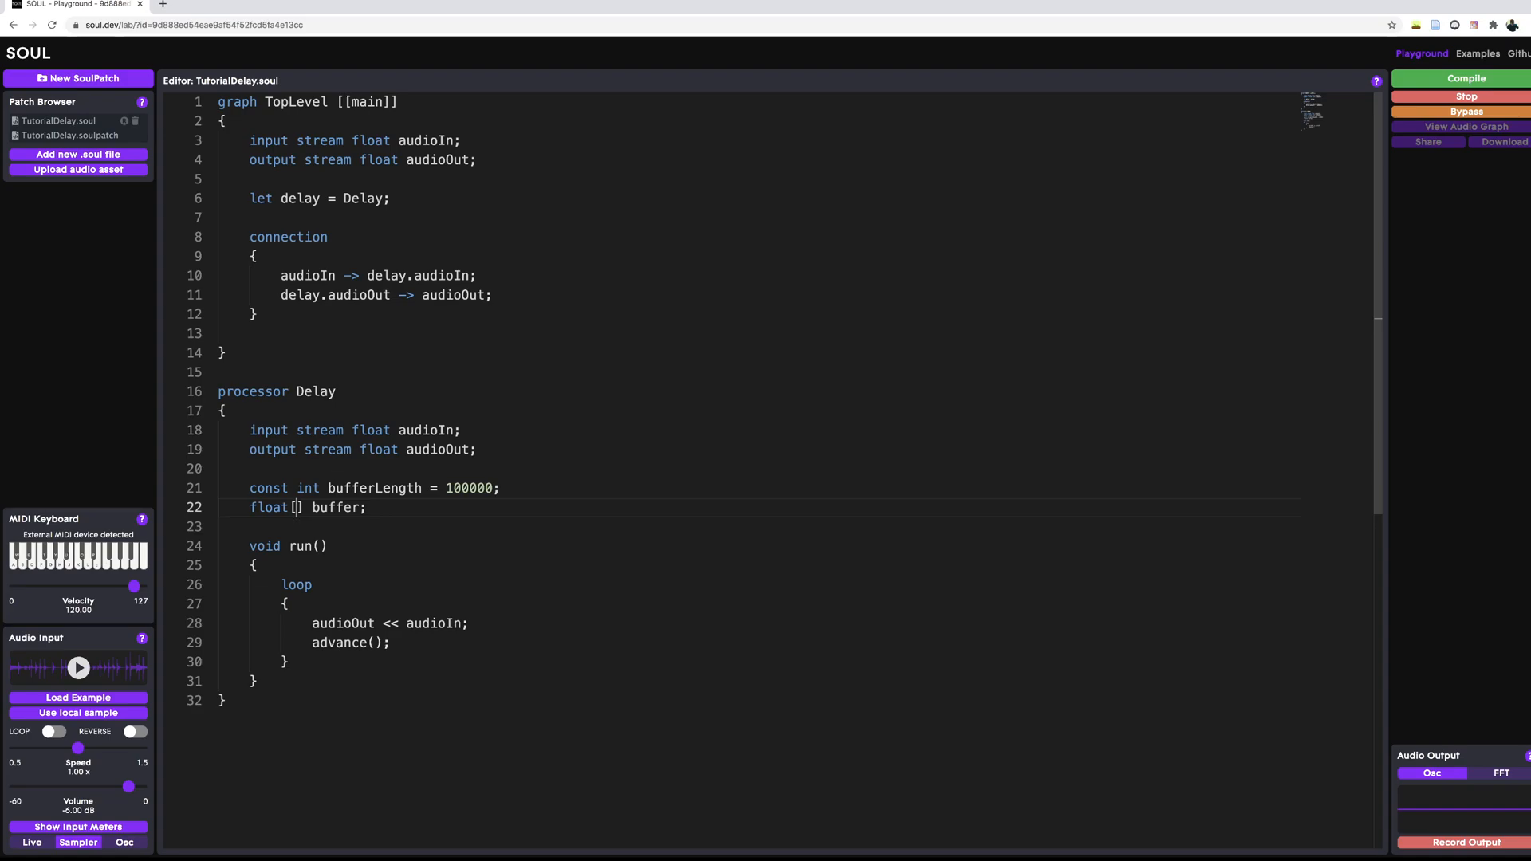
pyautogui.write('buffer')
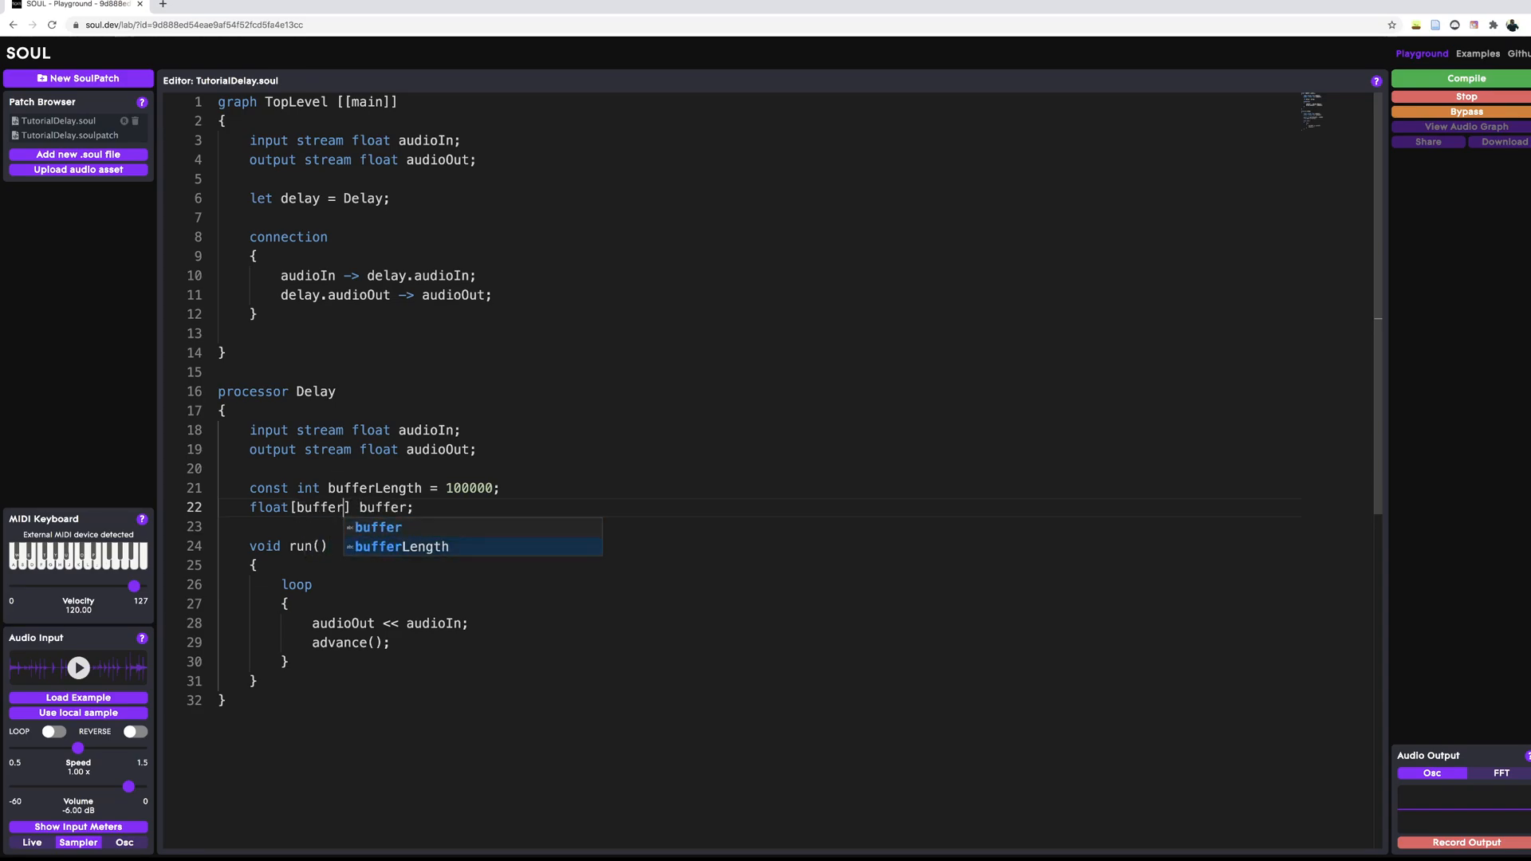
pyautogui.click(402, 547)
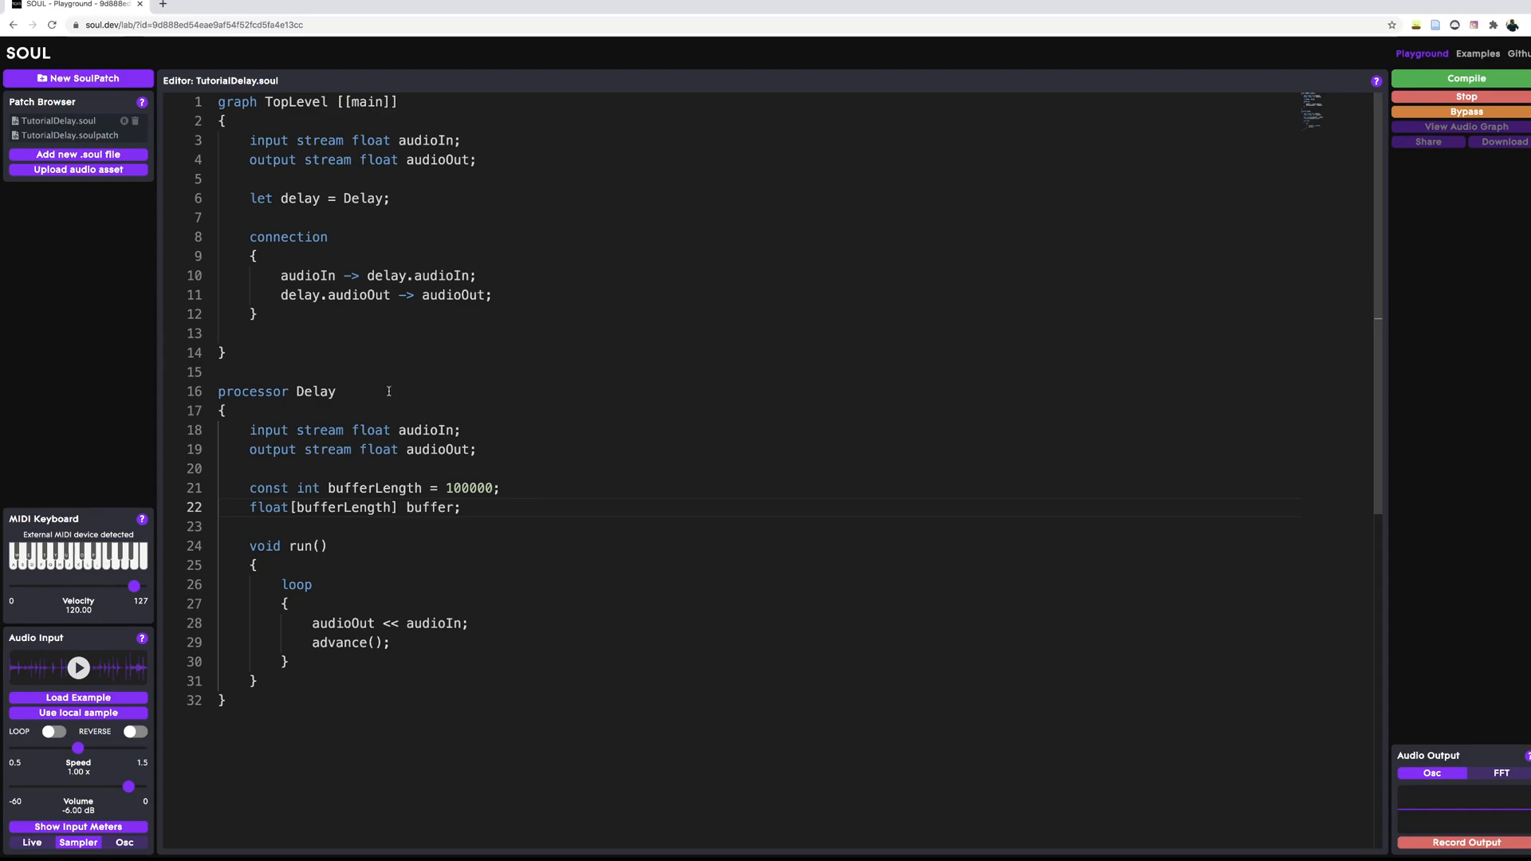
pyautogui.doubleClick(315, 392)
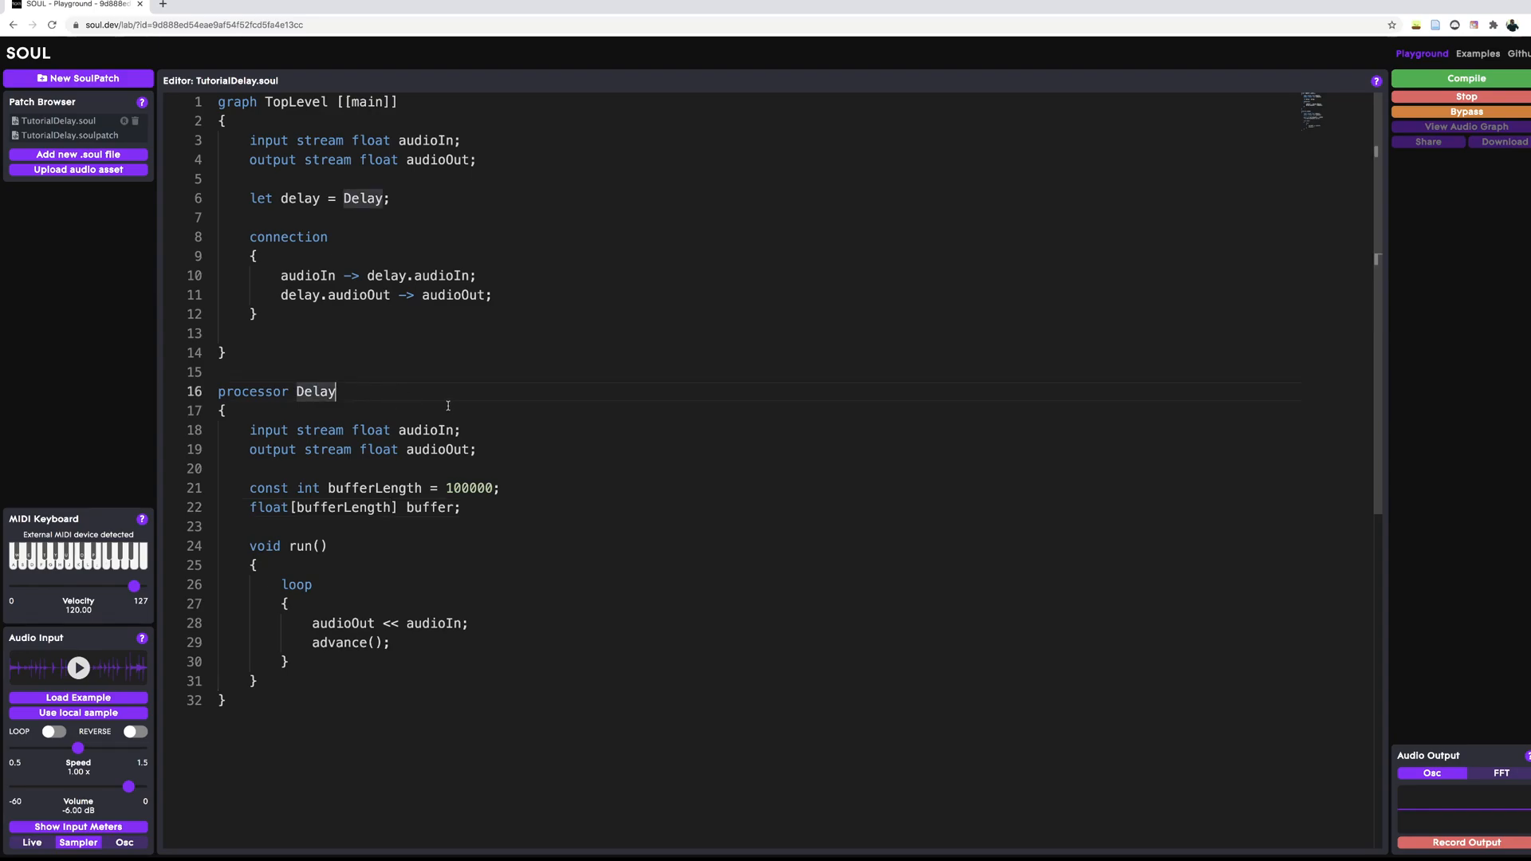
pyautogui.write('()')
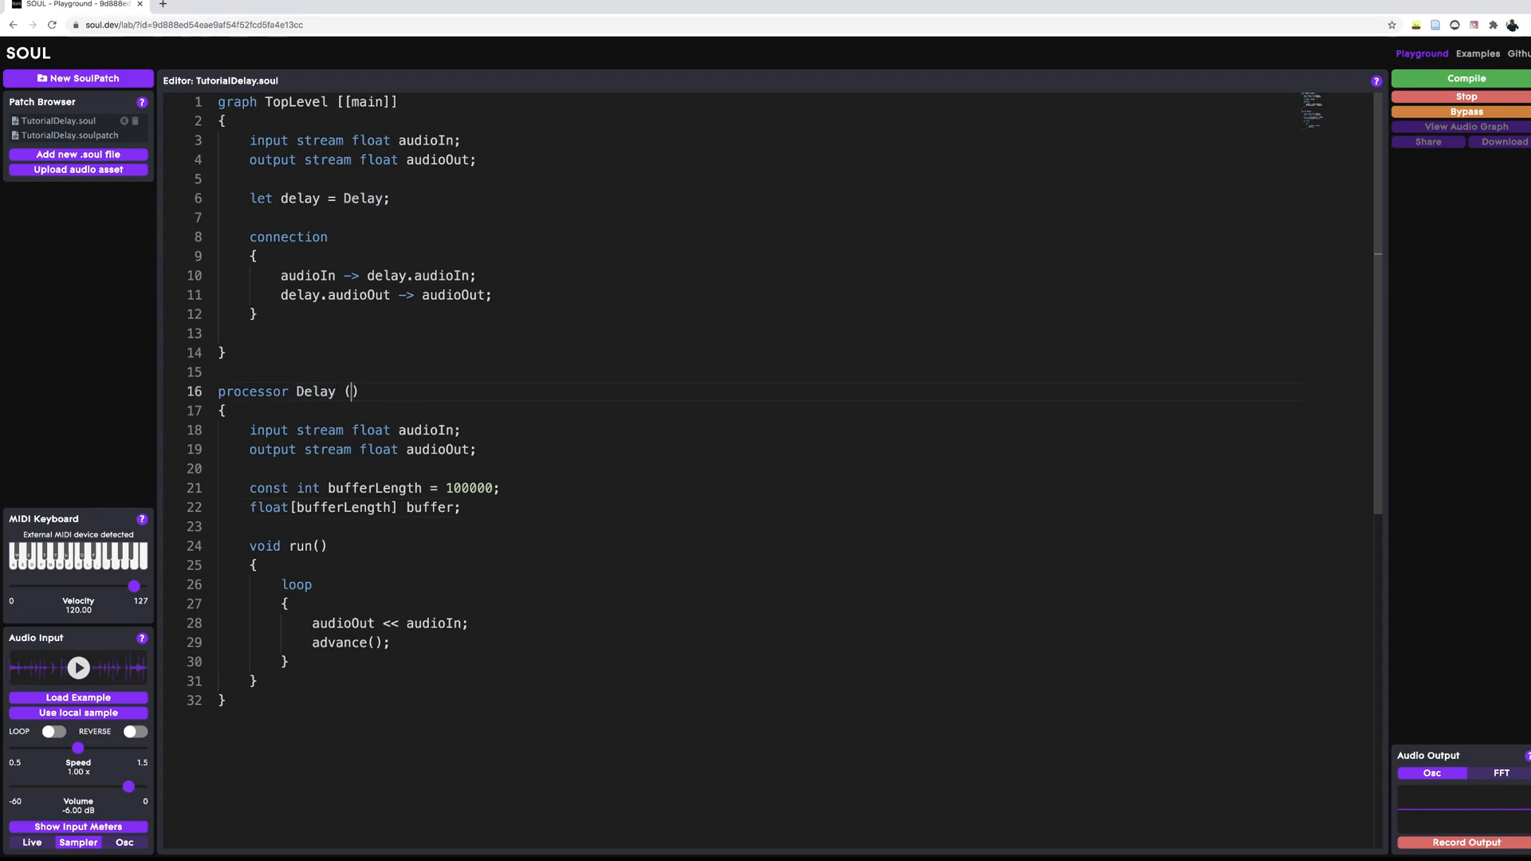
pyautogui.write('const int bufferLength')
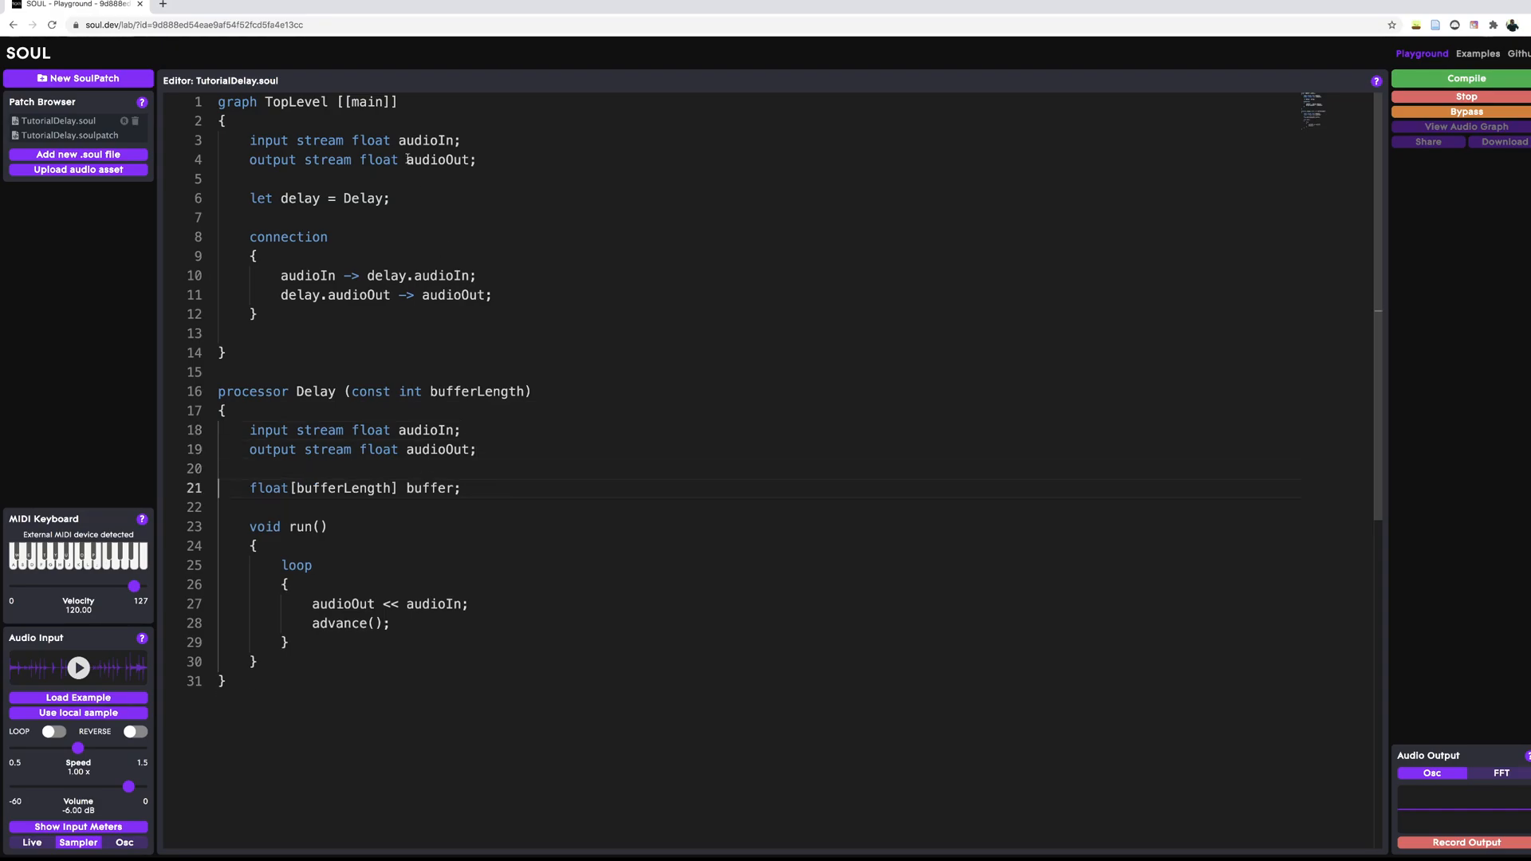
pyautogui.write('()')
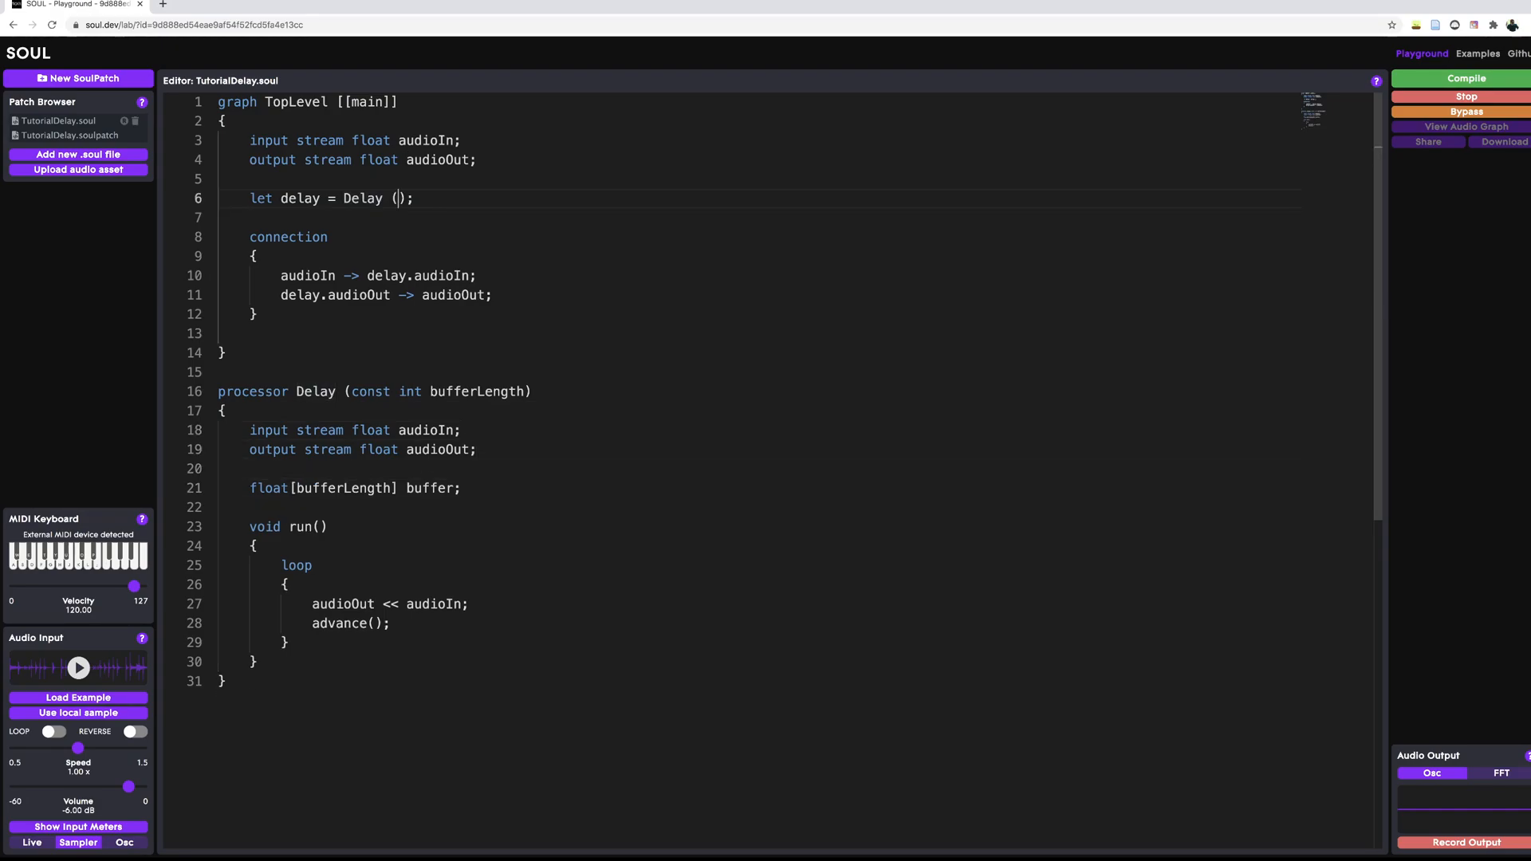
pyautogui.write('100000')
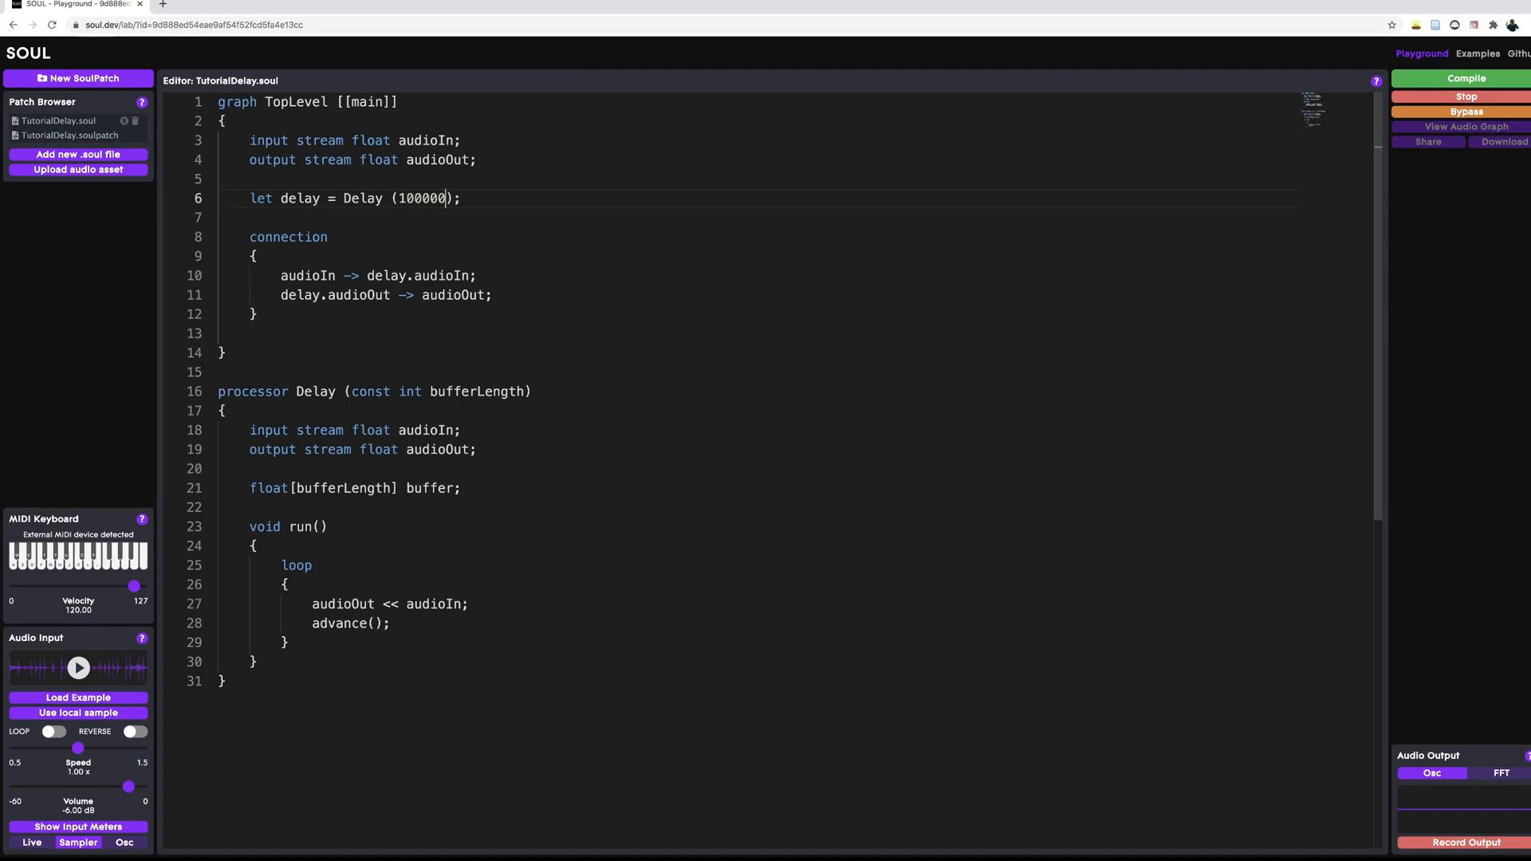
pyautogui.doubleClick(421, 197)
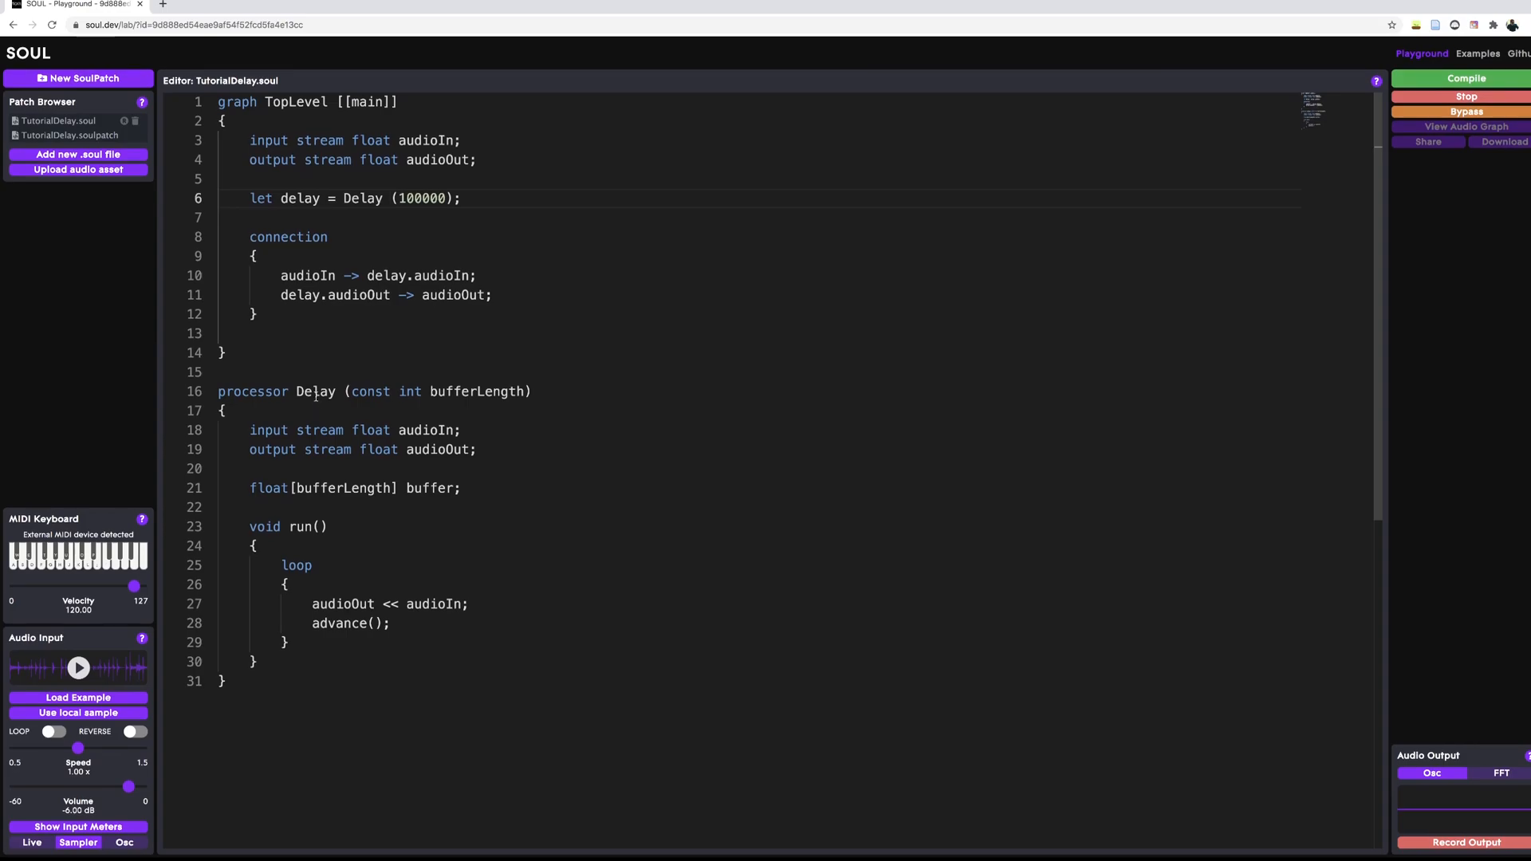
pyautogui.doubleClick(421, 197)
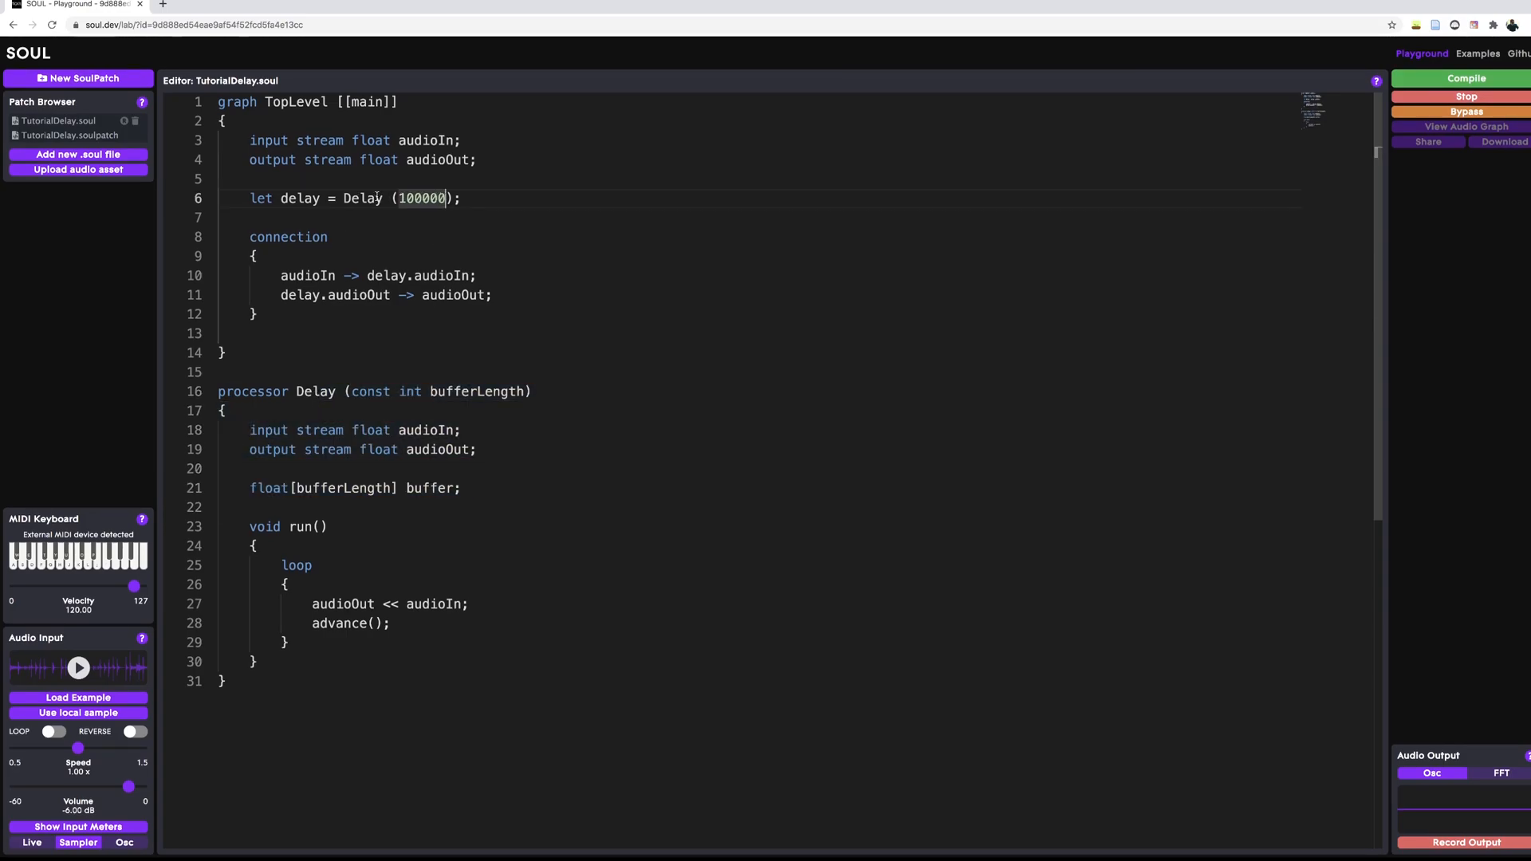
pyautogui.doubleClick(421, 198)
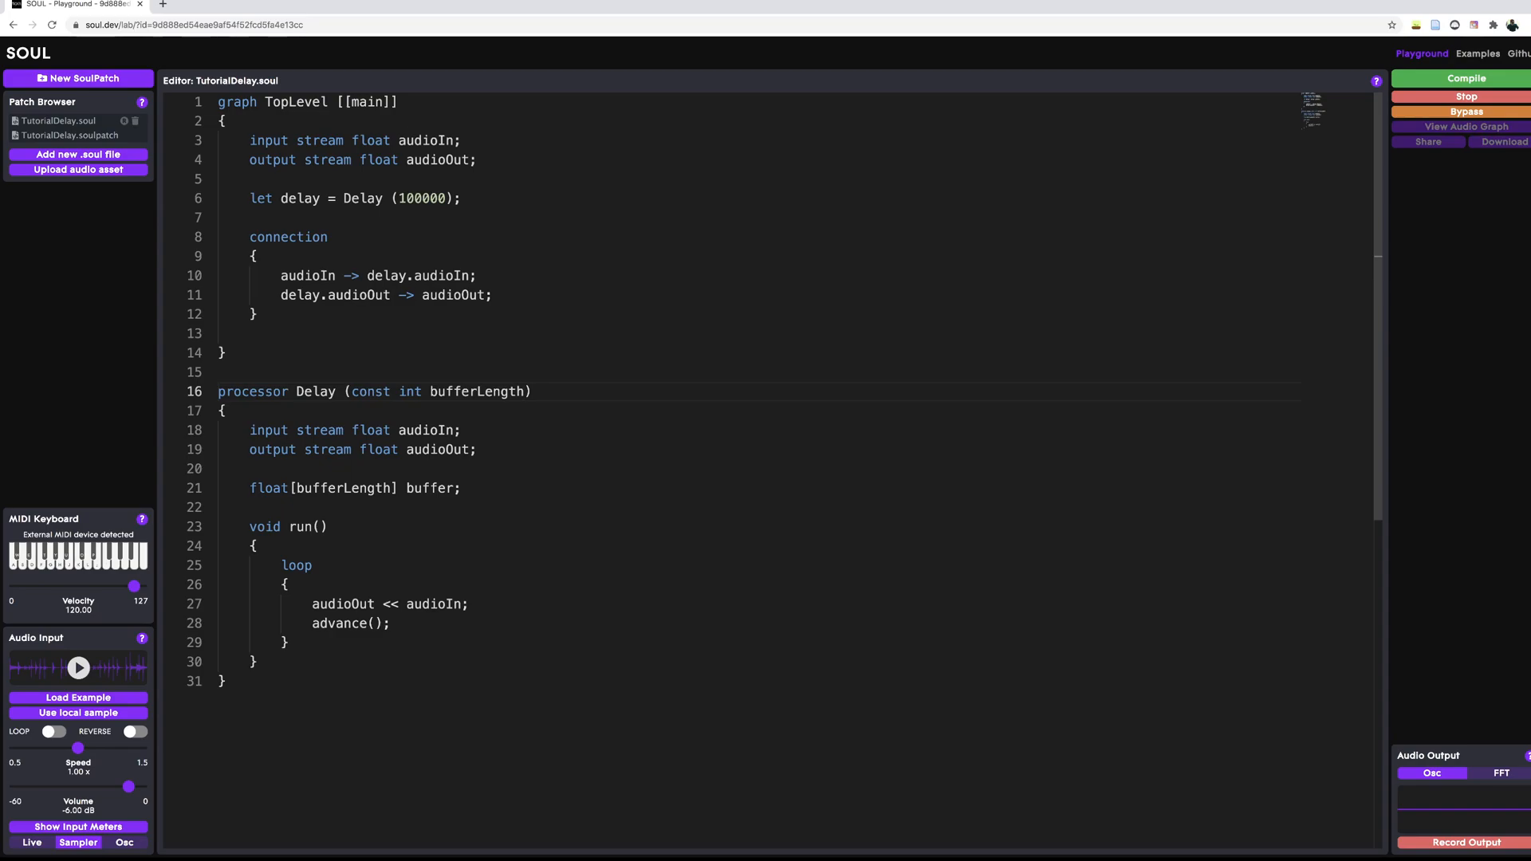
# Add a 'const int delayInSamples' parameter and instantiate Delay (100000, 10000) in the graph.
pyautogui.write(', const int')
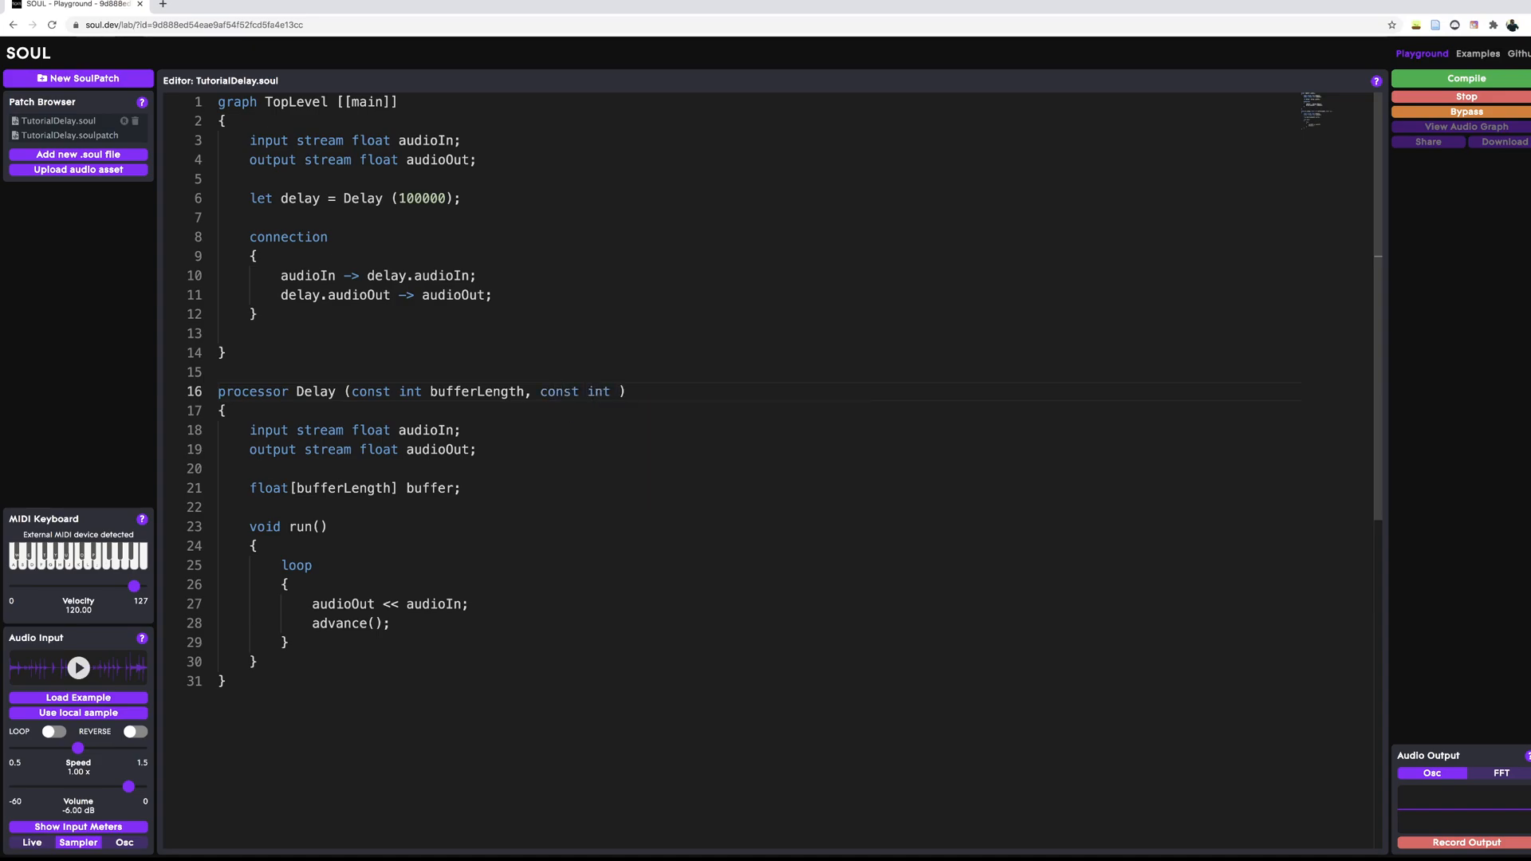
pyautogui.write('delayInsa')
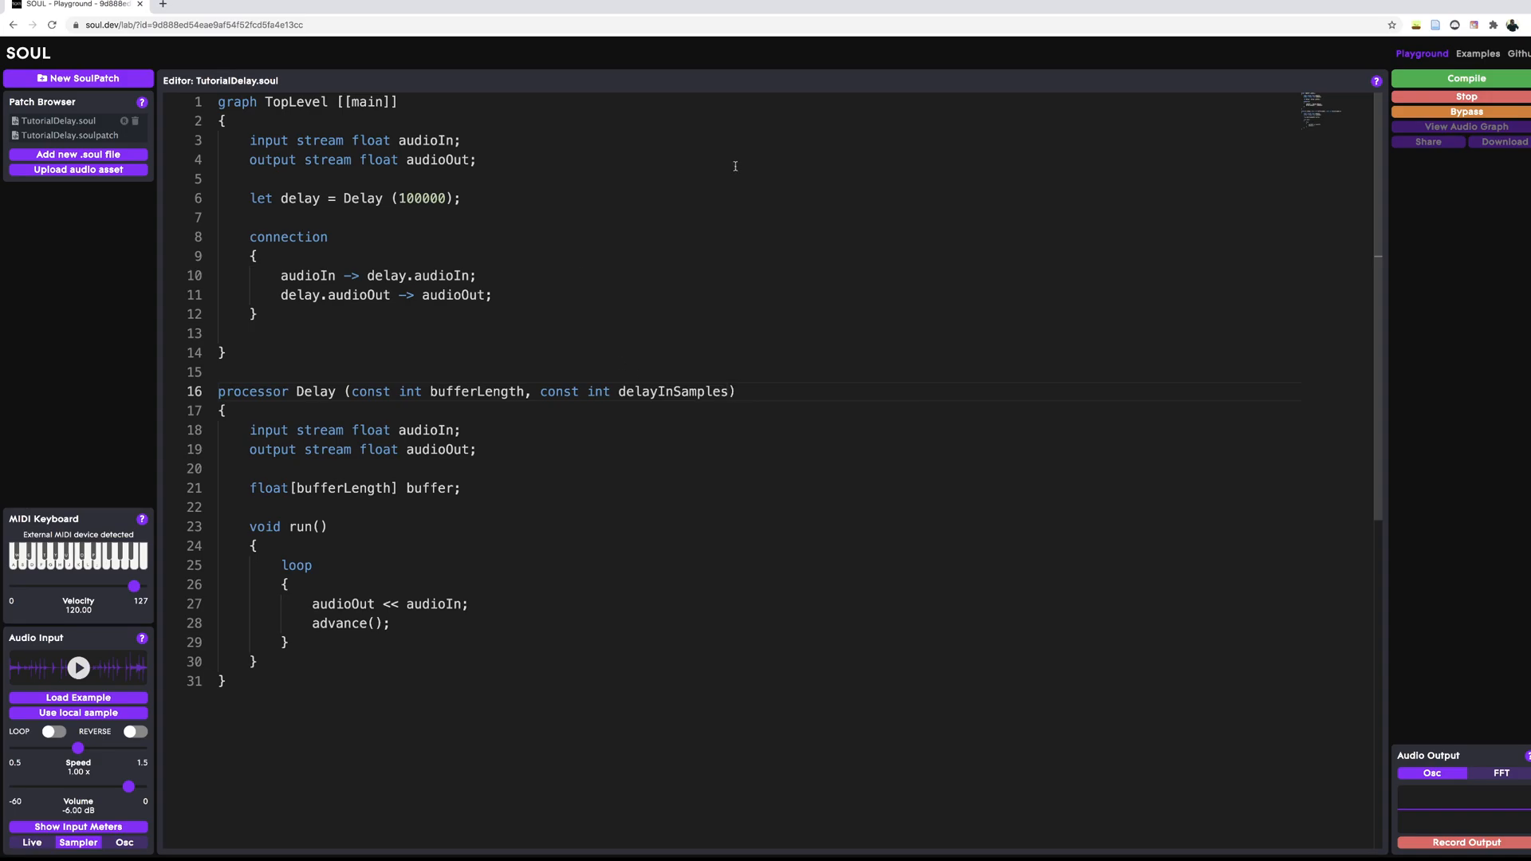
pyautogui.doubleClick(429, 198)
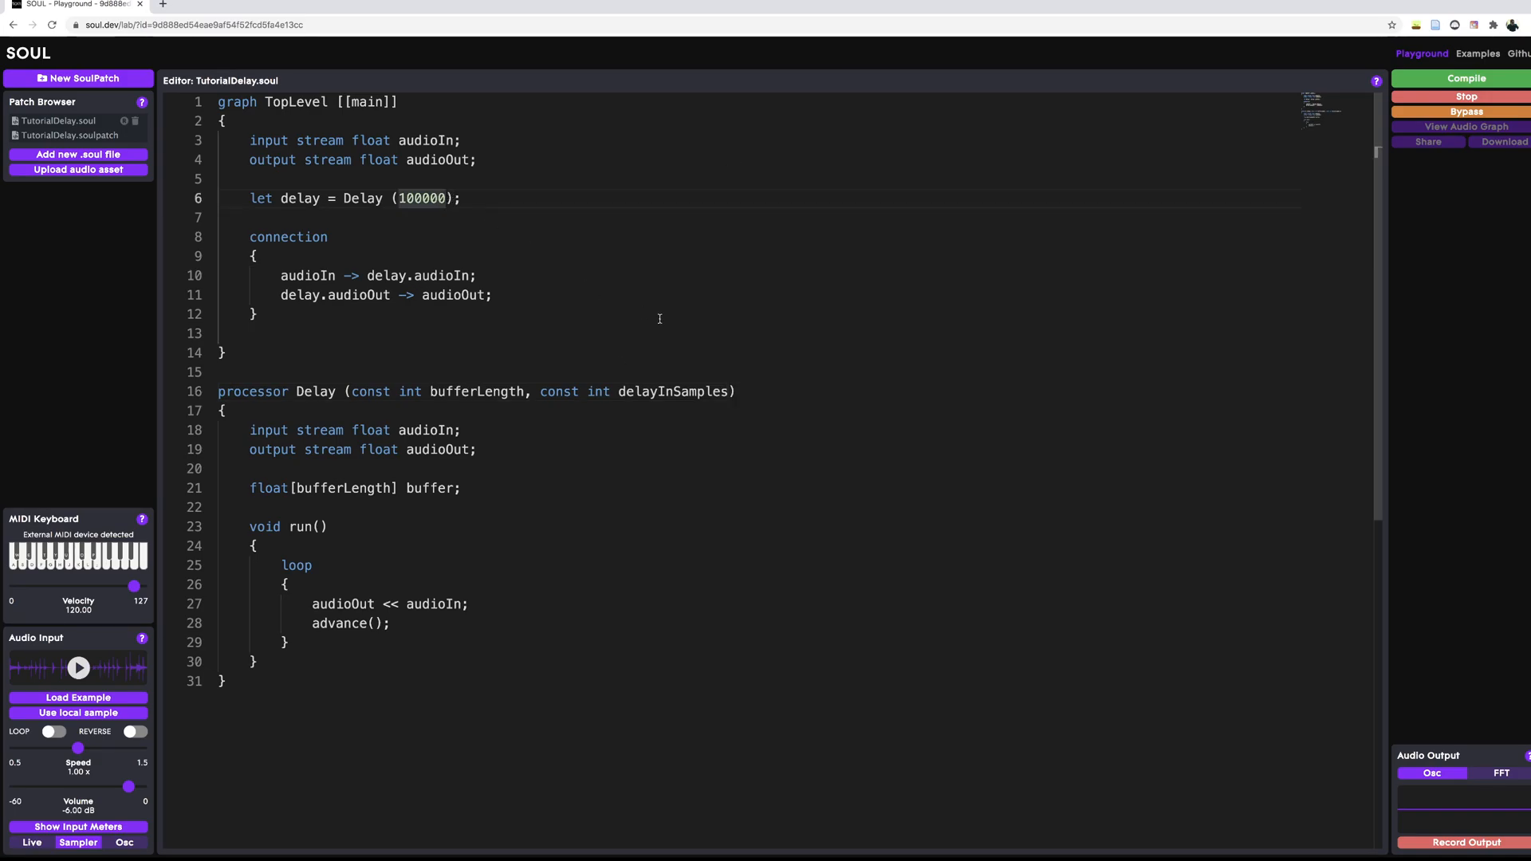
pyautogui.moveTo(565, 219)
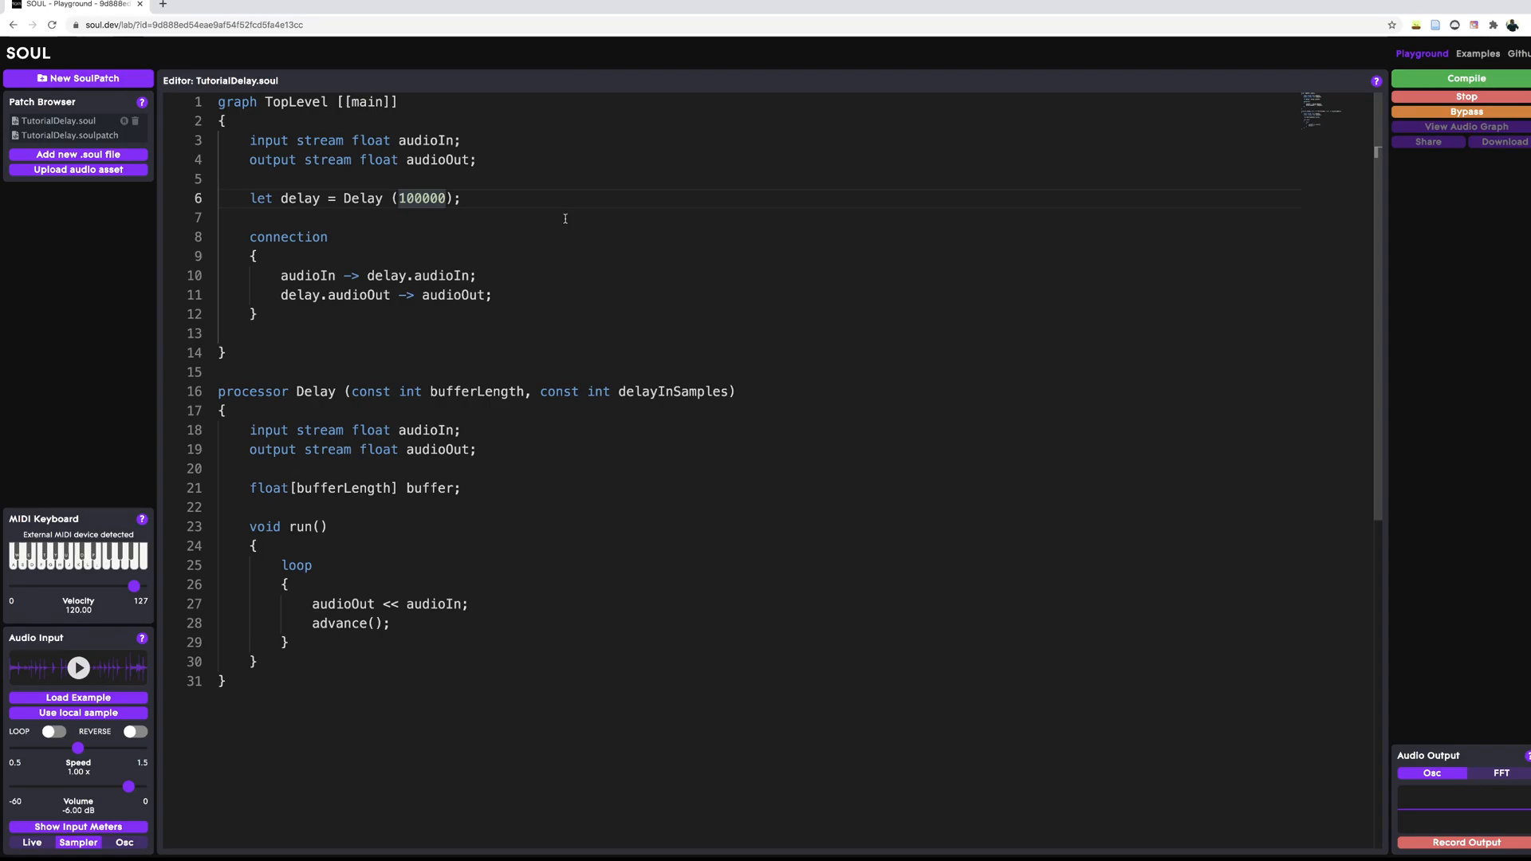
pyautogui.write(', 10000')
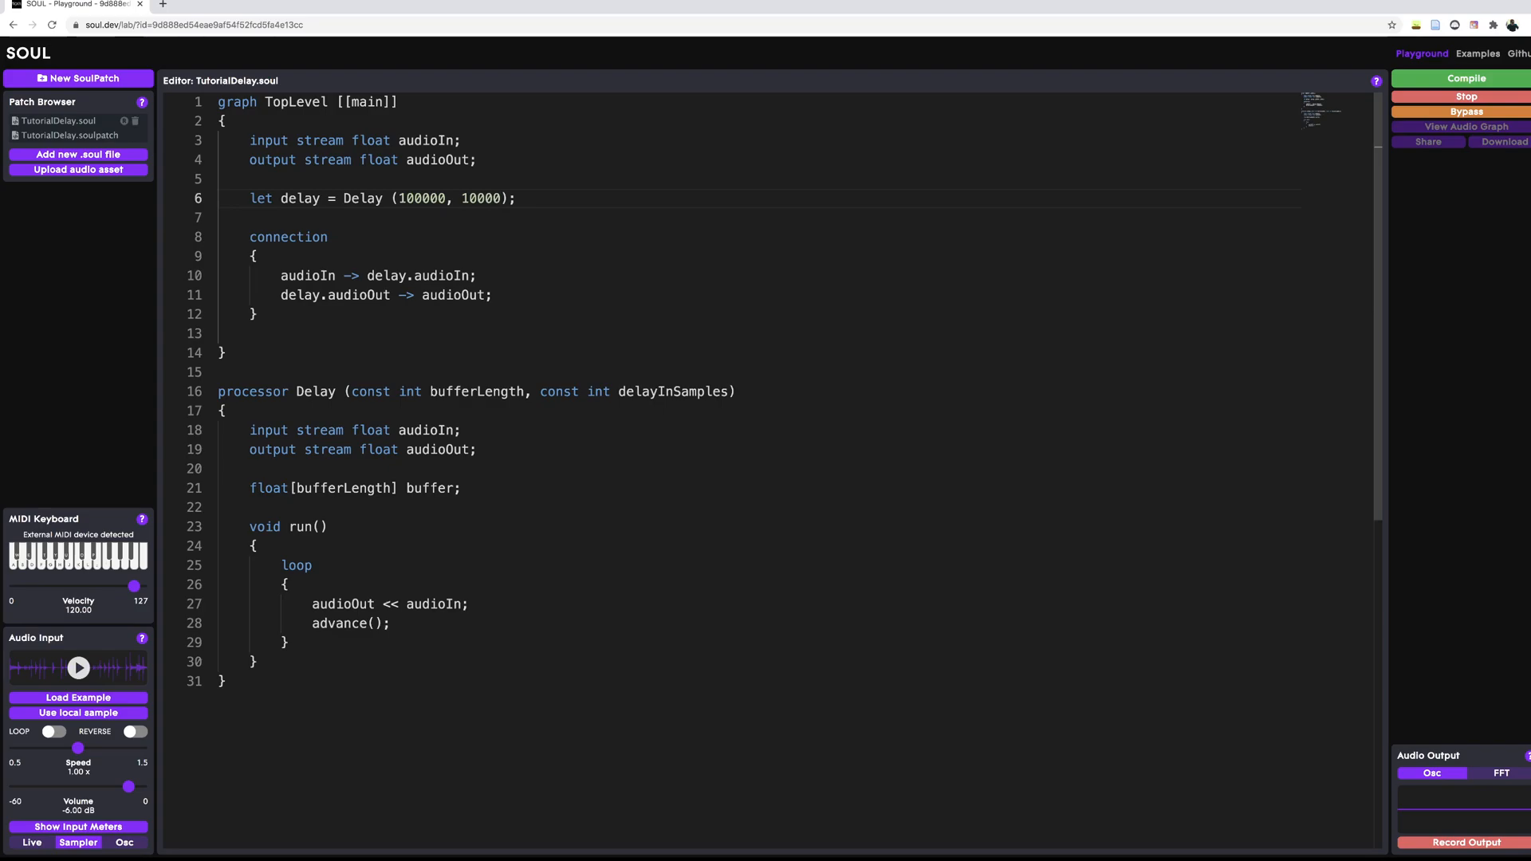
pyautogui.doubleClick(479, 200)
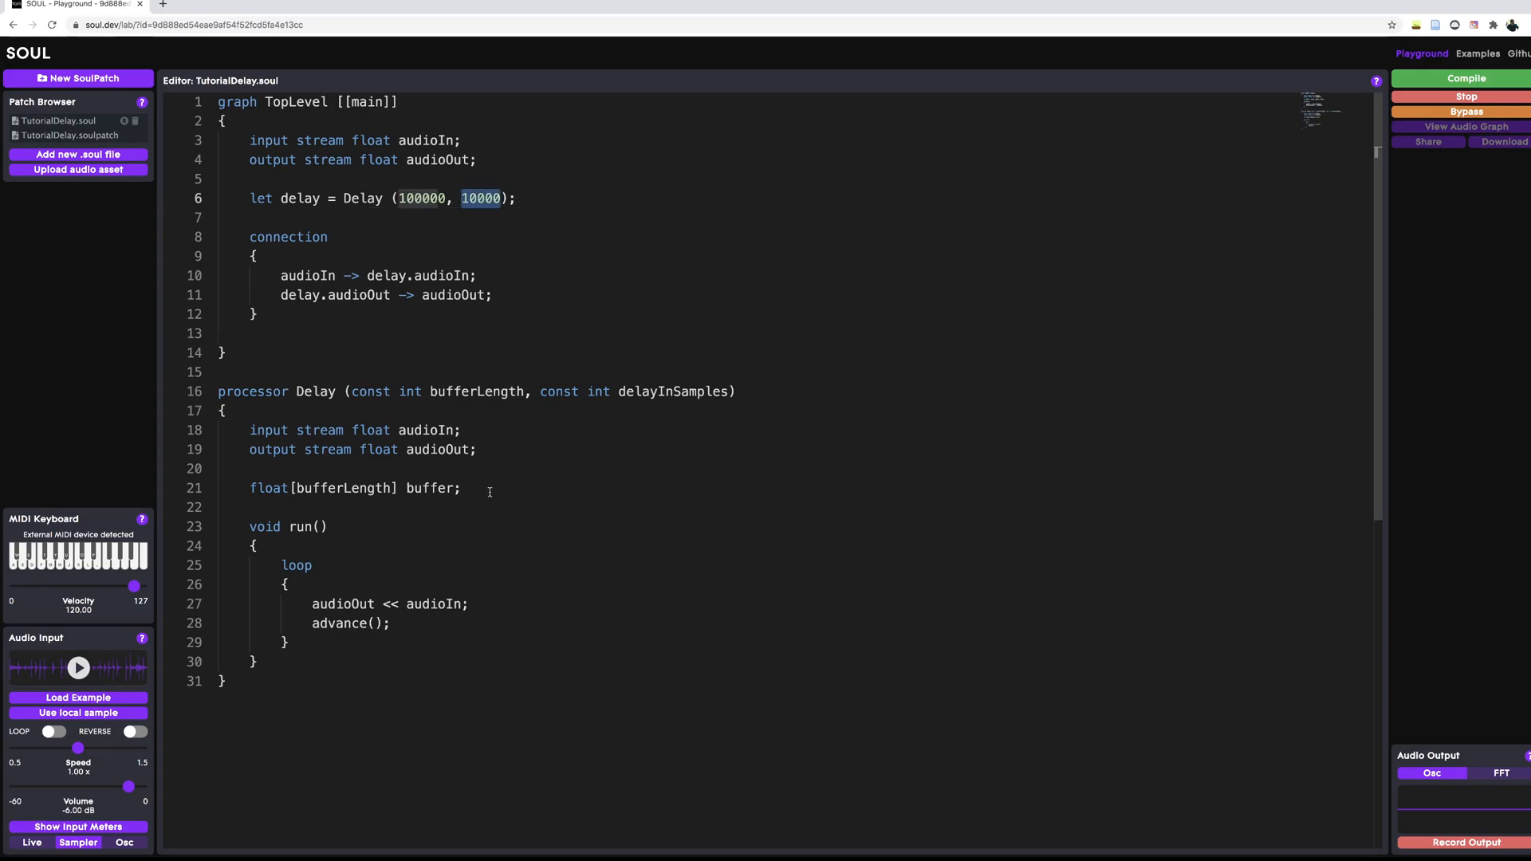
pyautogui.click(487, 488)
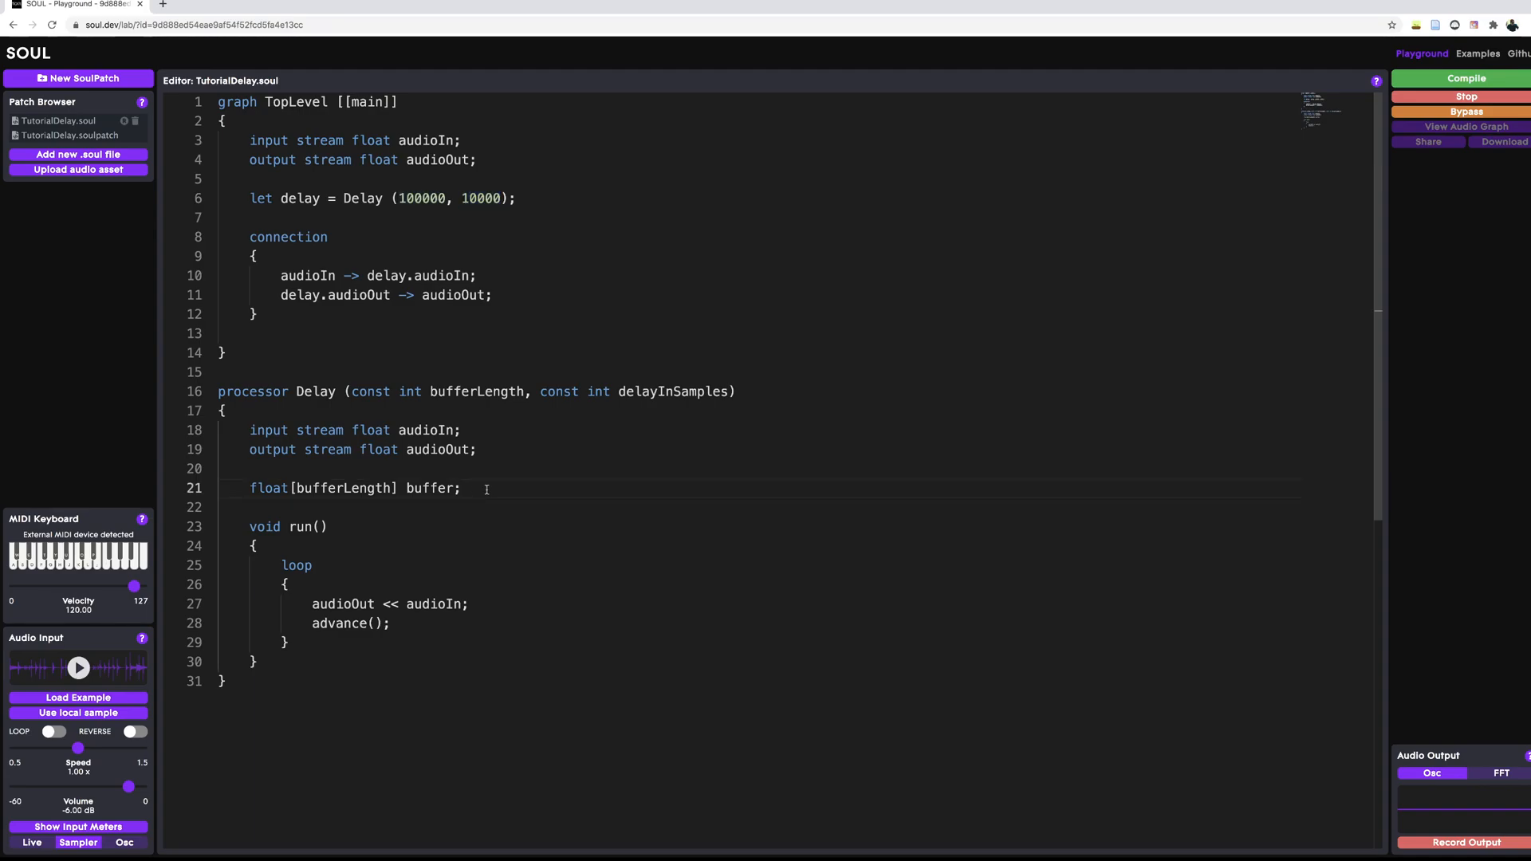
# Highlight both Delay parameters and the 100000 argument, then move to the empty line above run().
pyautogui.moveTo(345, 392); pyautogui.dragTo(735, 393)
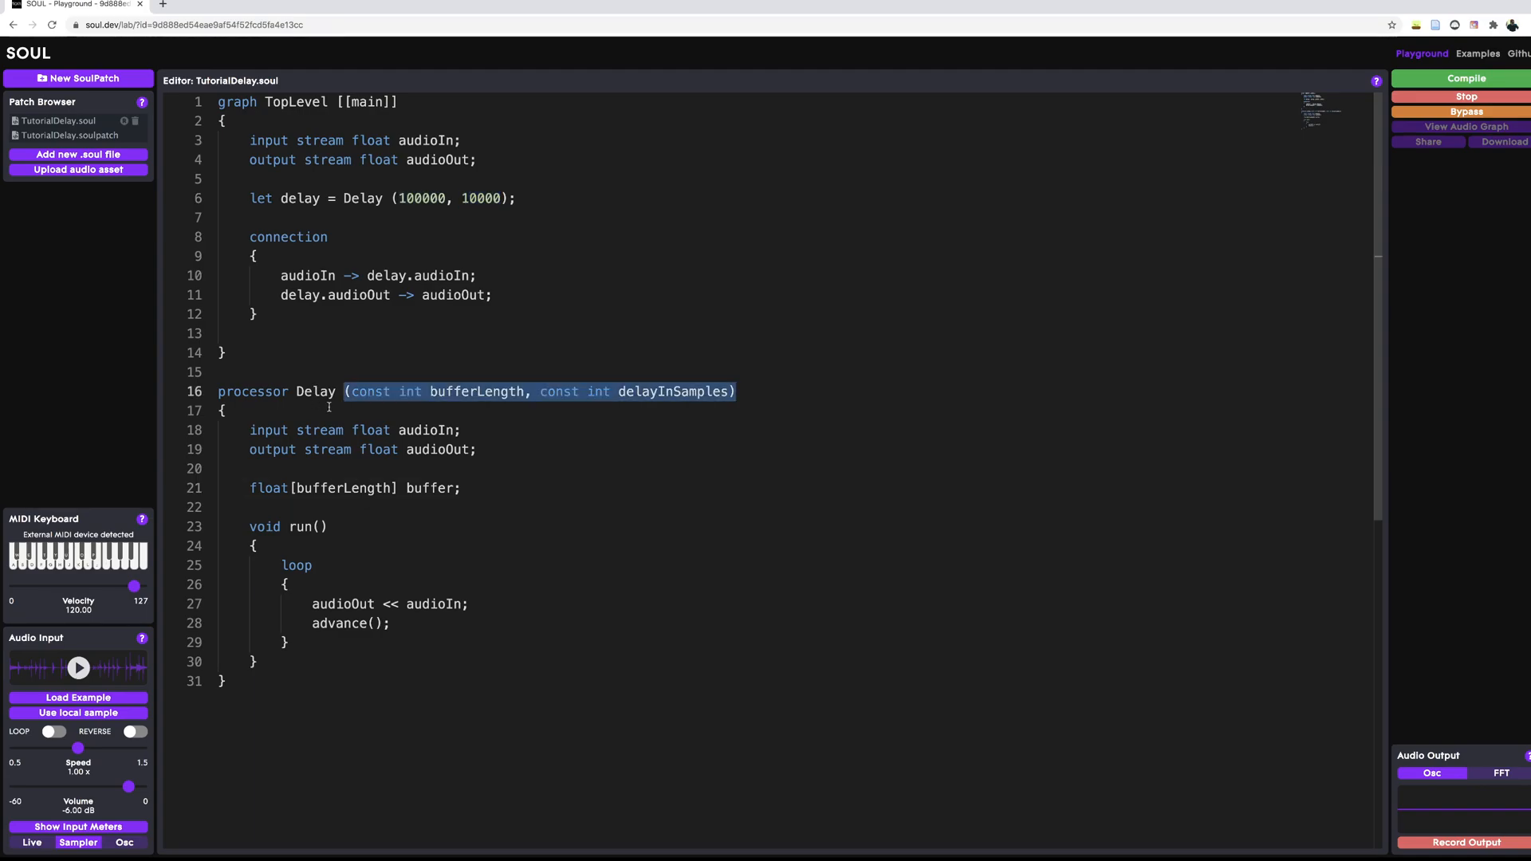
pyautogui.click(789, 397)
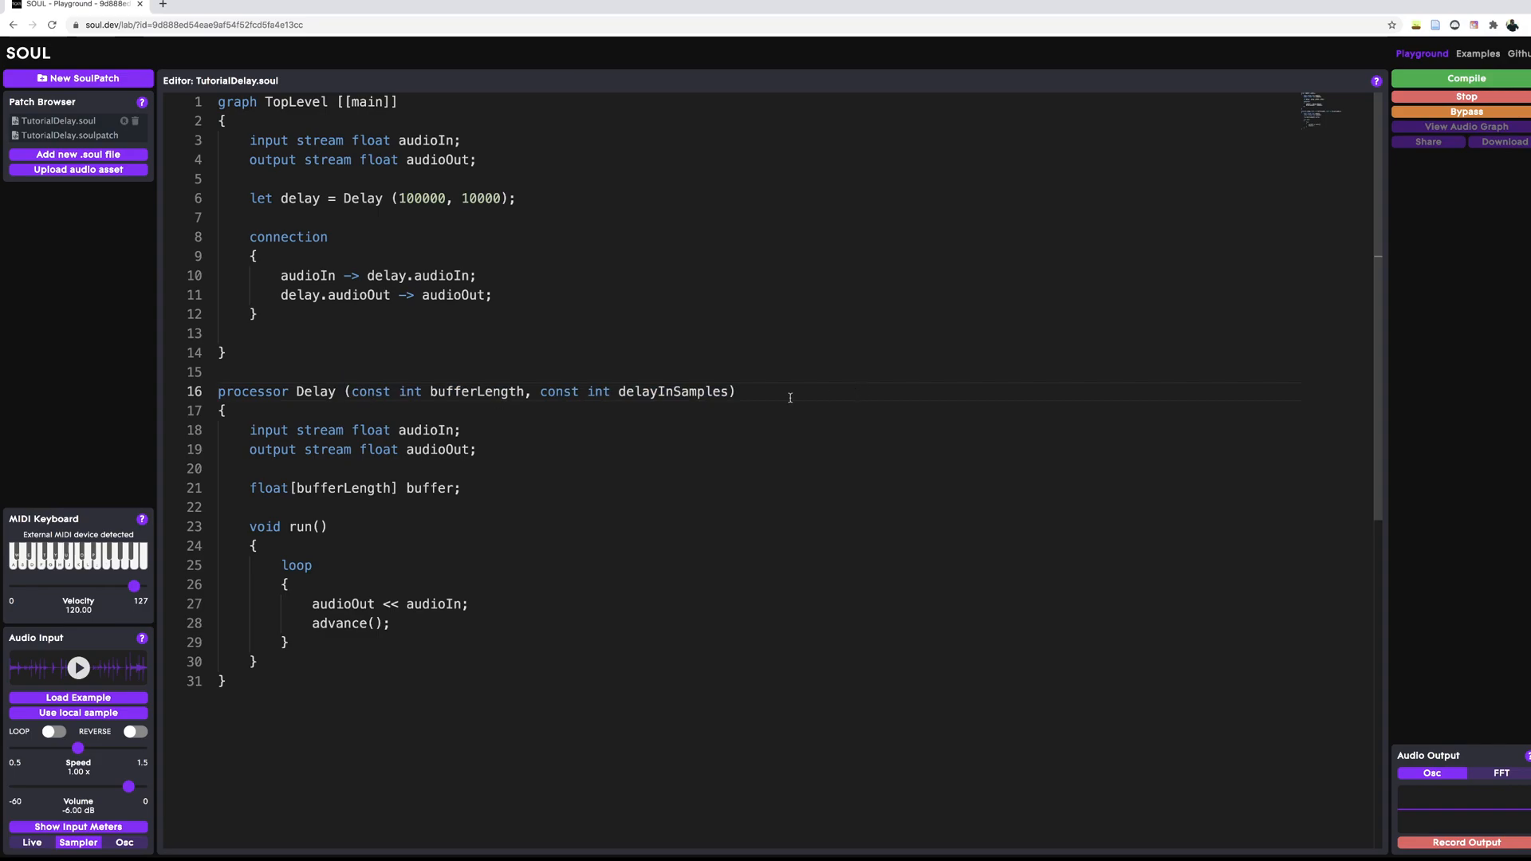
pyautogui.moveTo(345, 392); pyautogui.dragTo(735, 392)
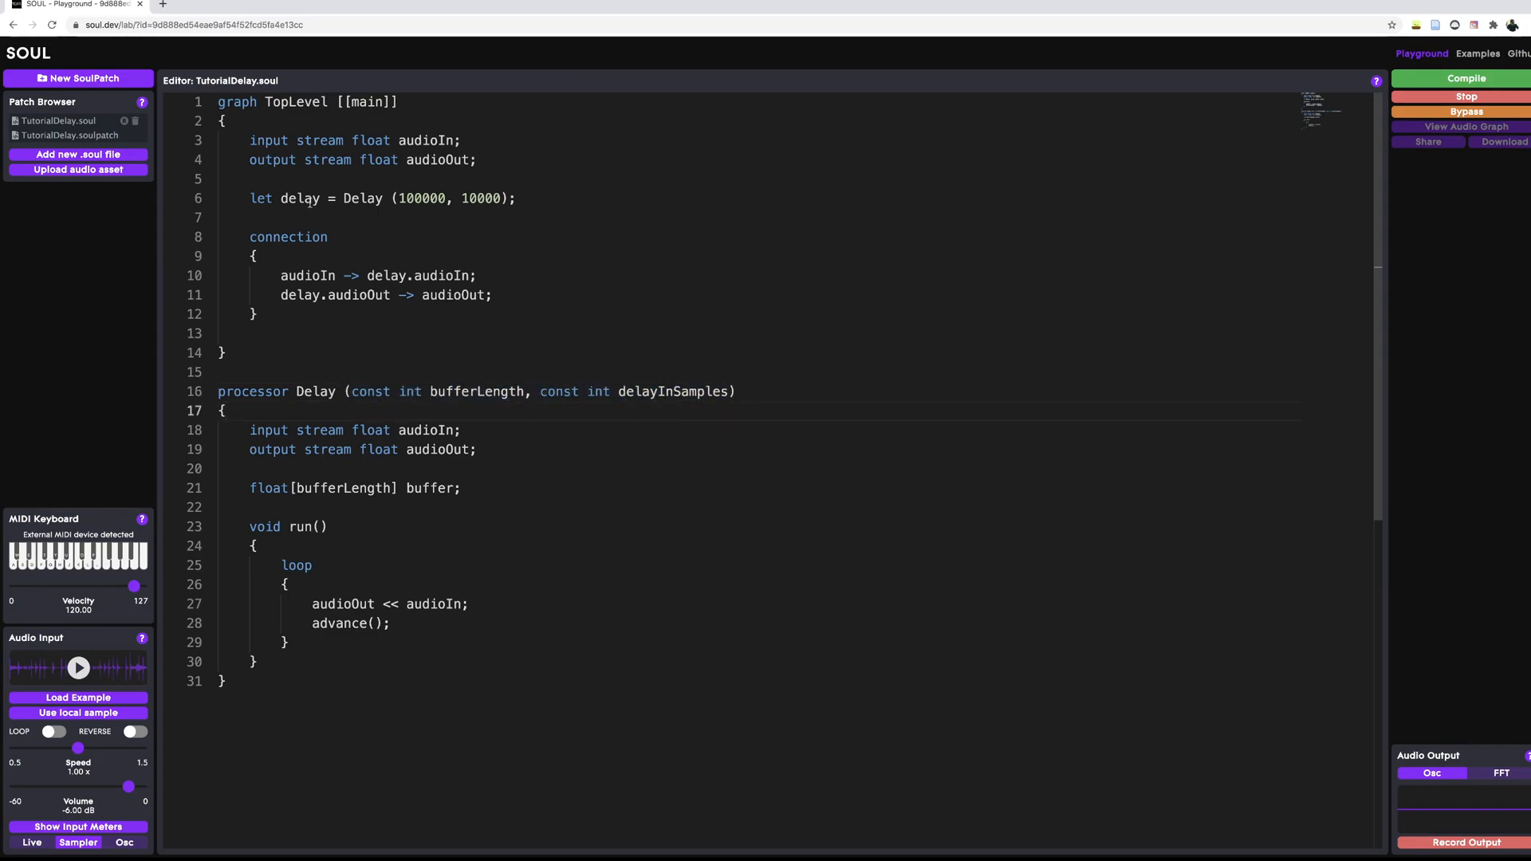
pyautogui.click(401, 198)
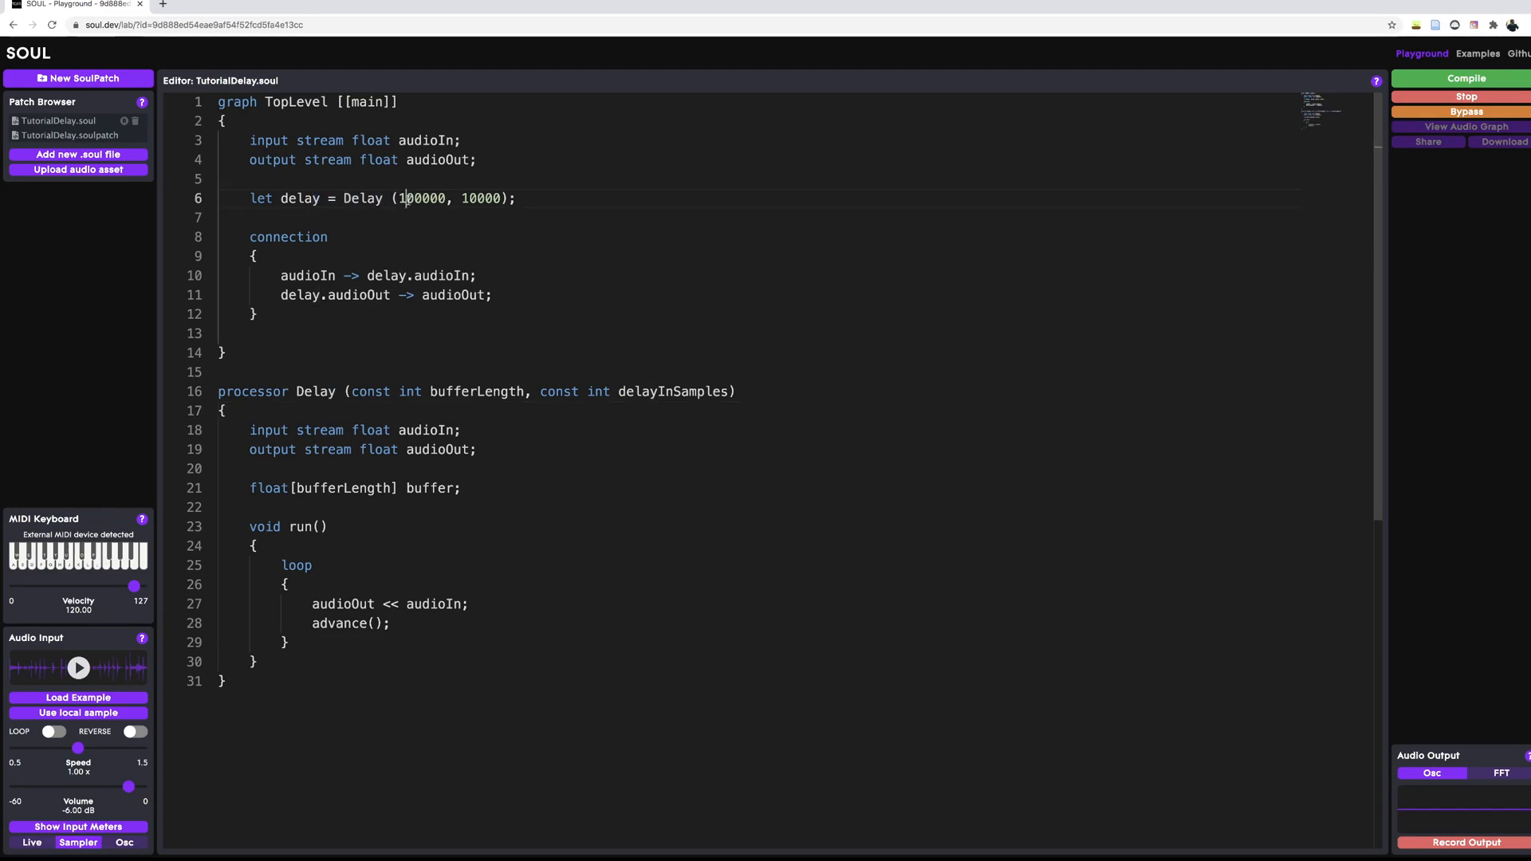
pyautogui.doubleClick(421, 198)
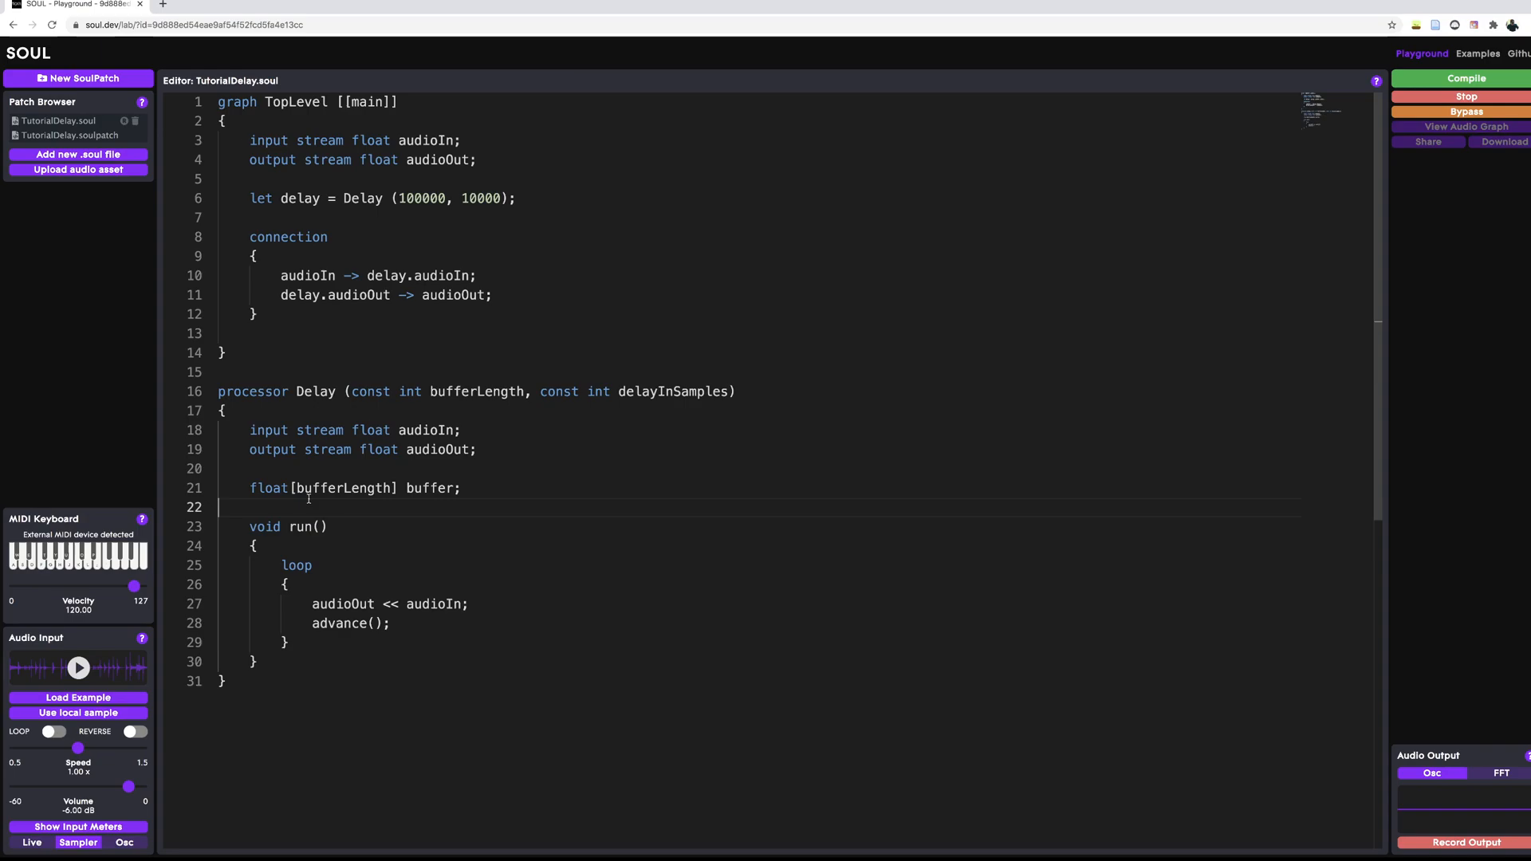
pyautogui.click(321, 584)
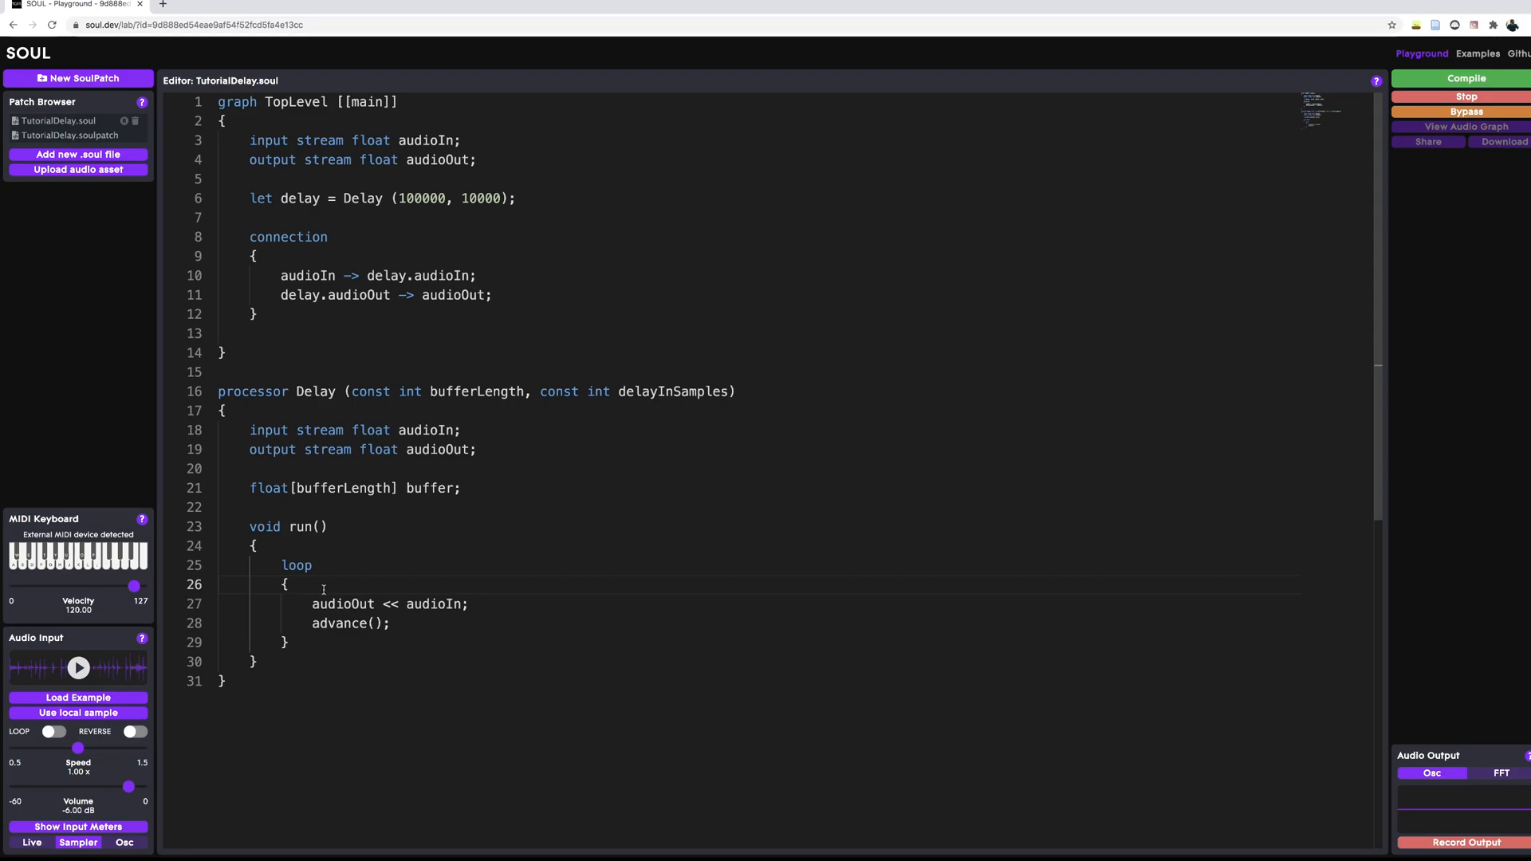
pyautogui.moveTo(334, 510)
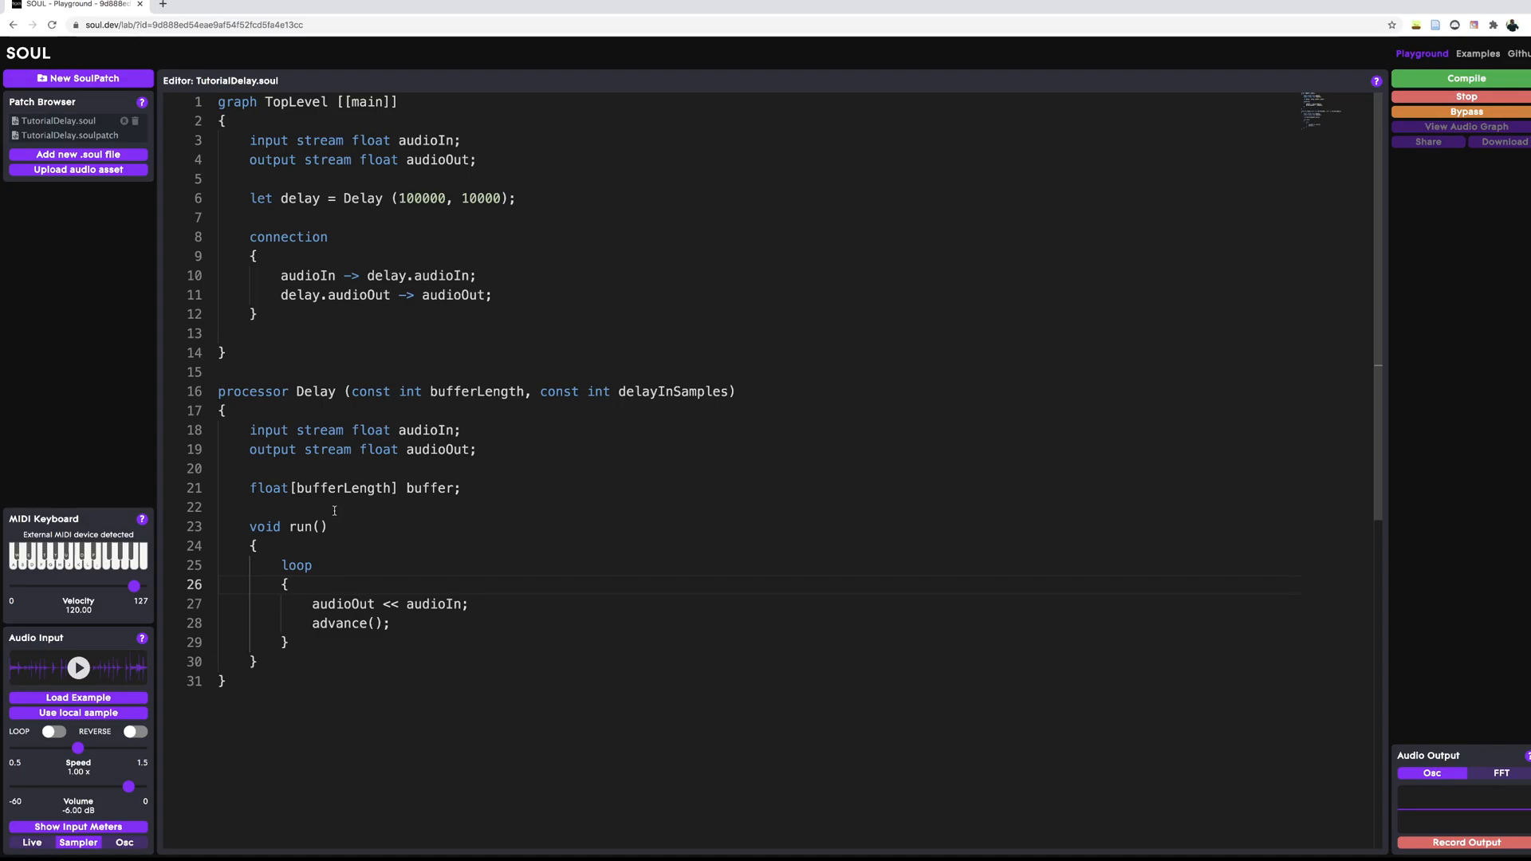
pyautogui.moveTo(354, 509)
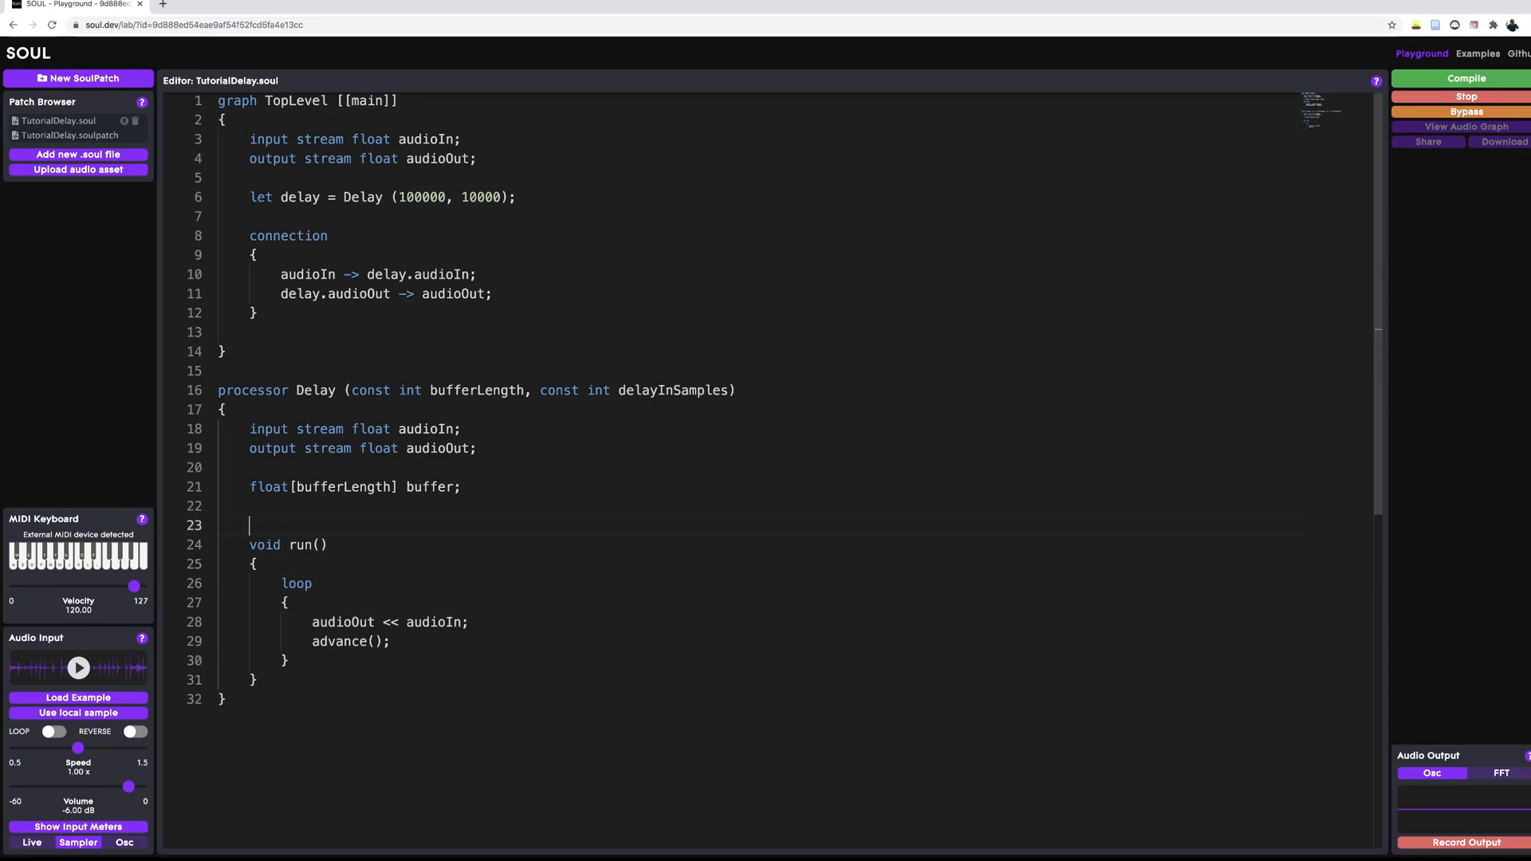
# Declare 'wrap<bufferLength> writeIndex, readIndex;' above run().
pyautogui.write('wrap<')
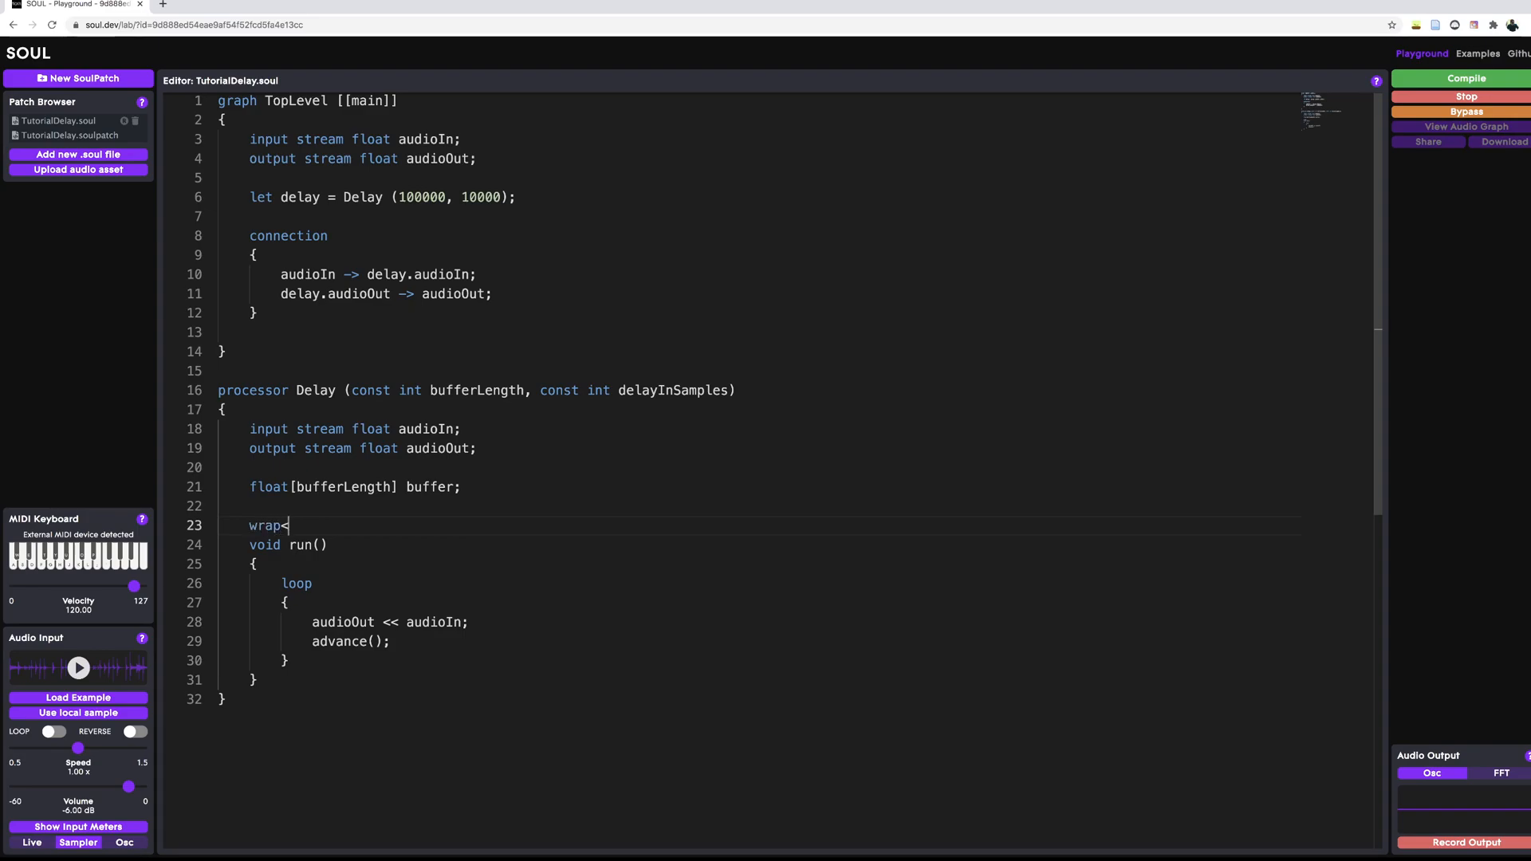
pyautogui.write('>')
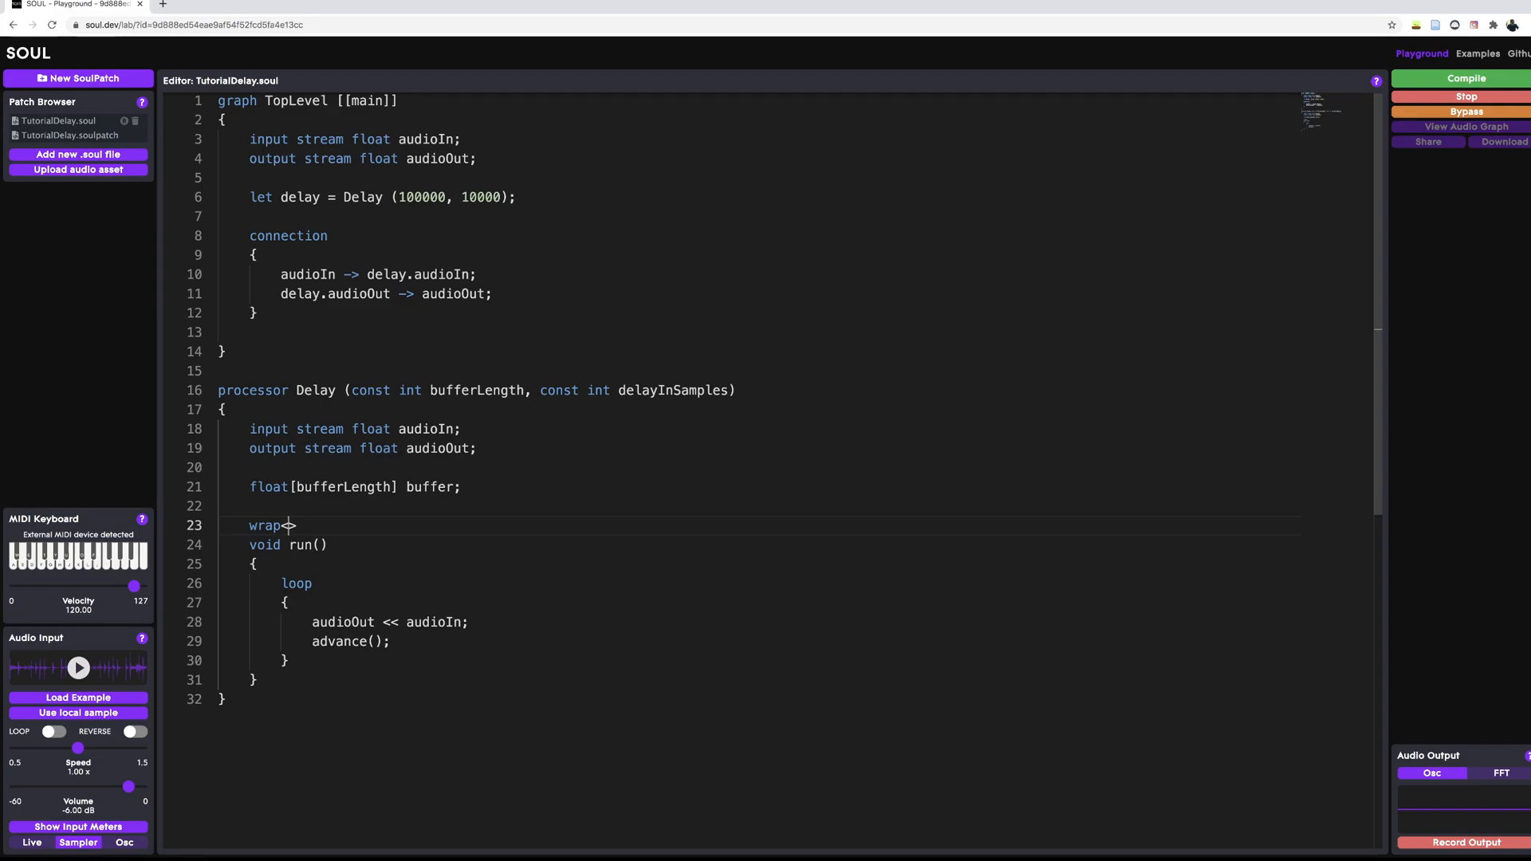
pyautogui.write('<bufferLength')
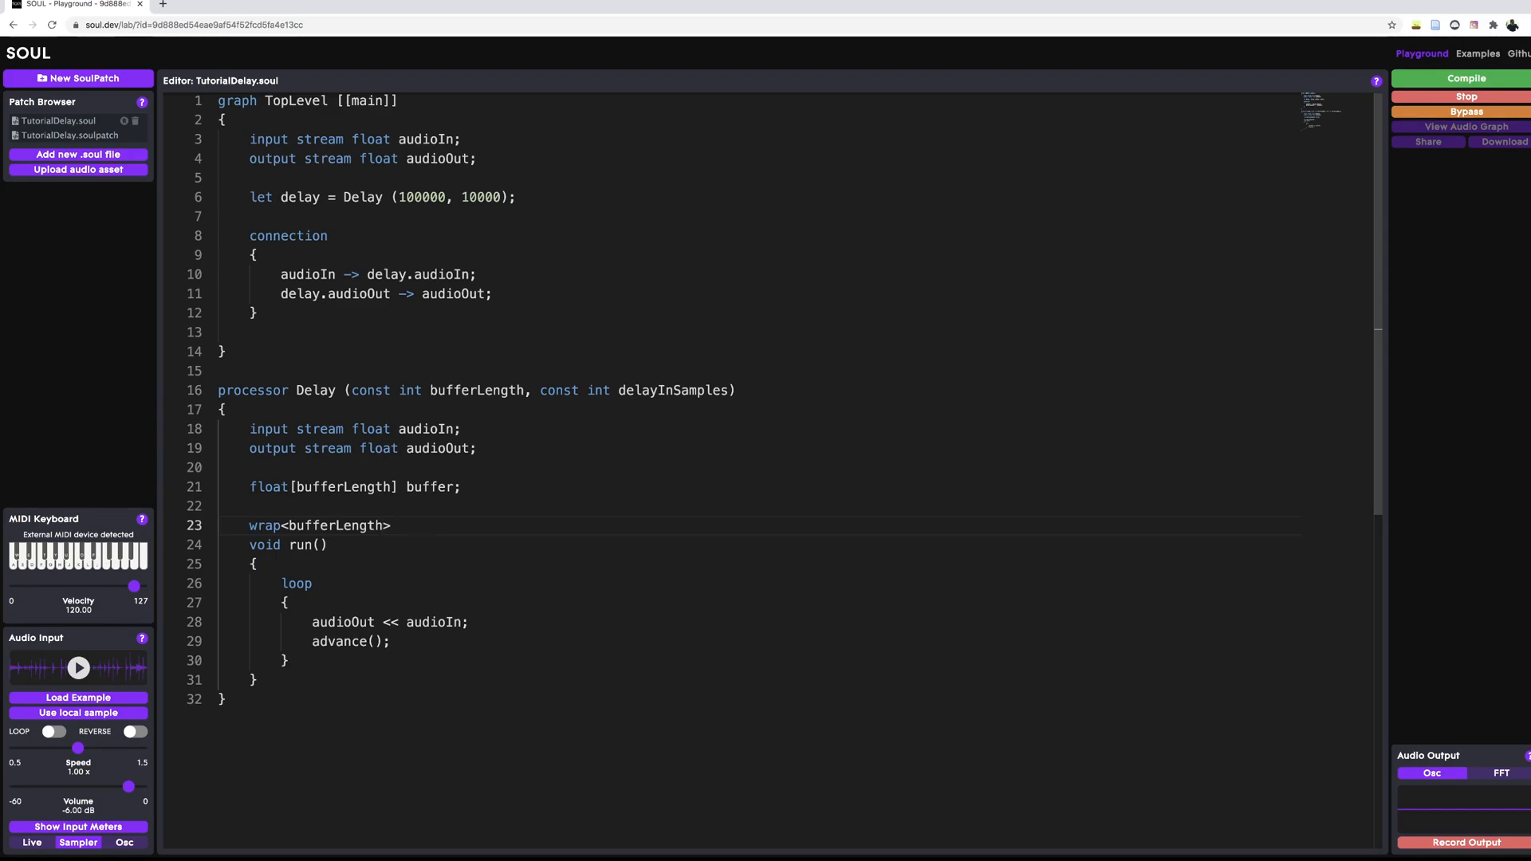
pyautogui.write('write')
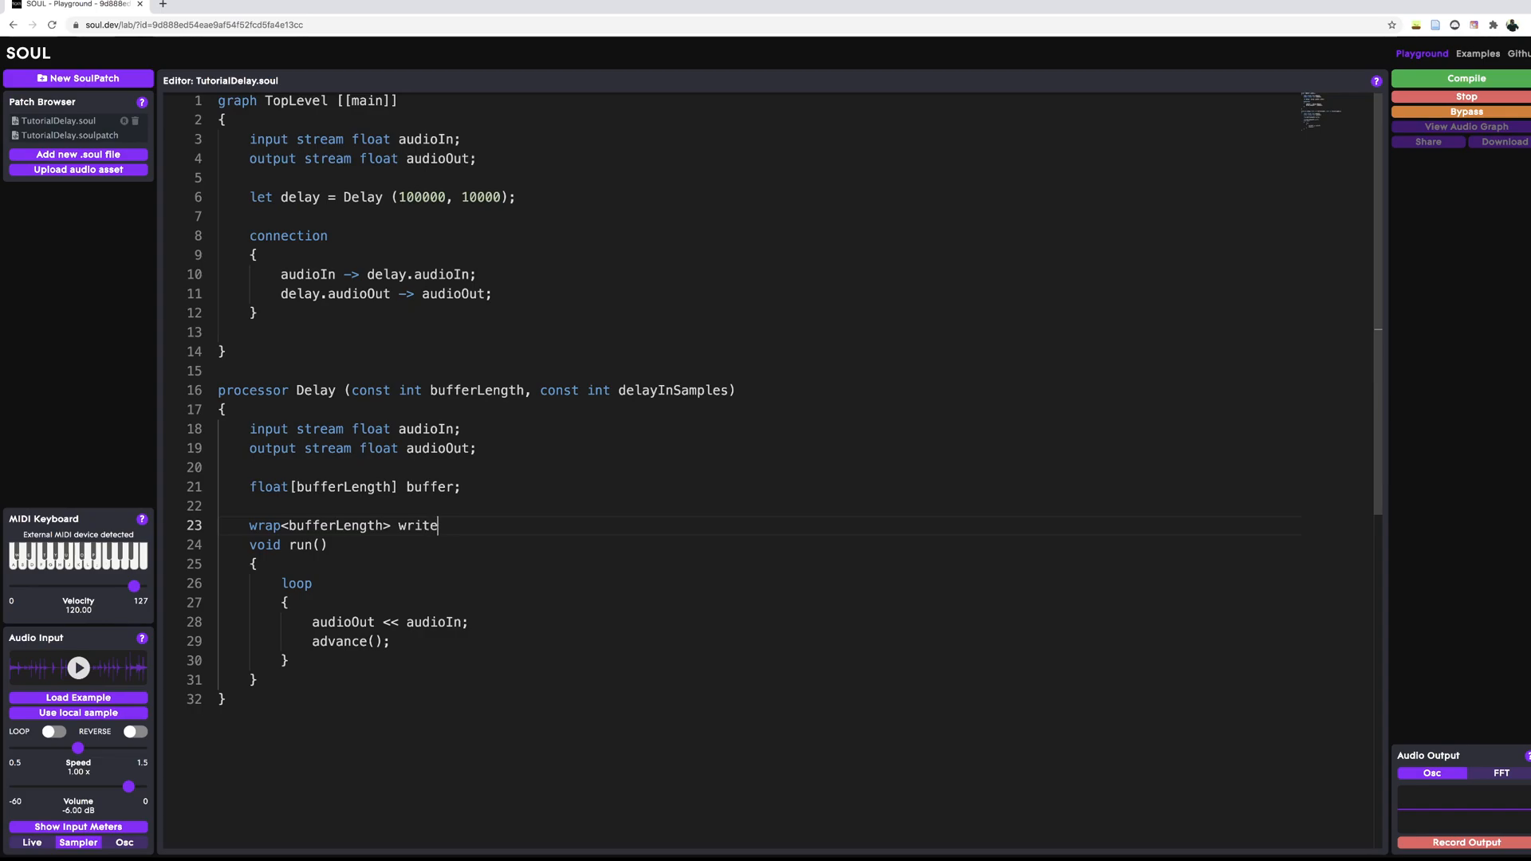
pyautogui.write('Index, read')
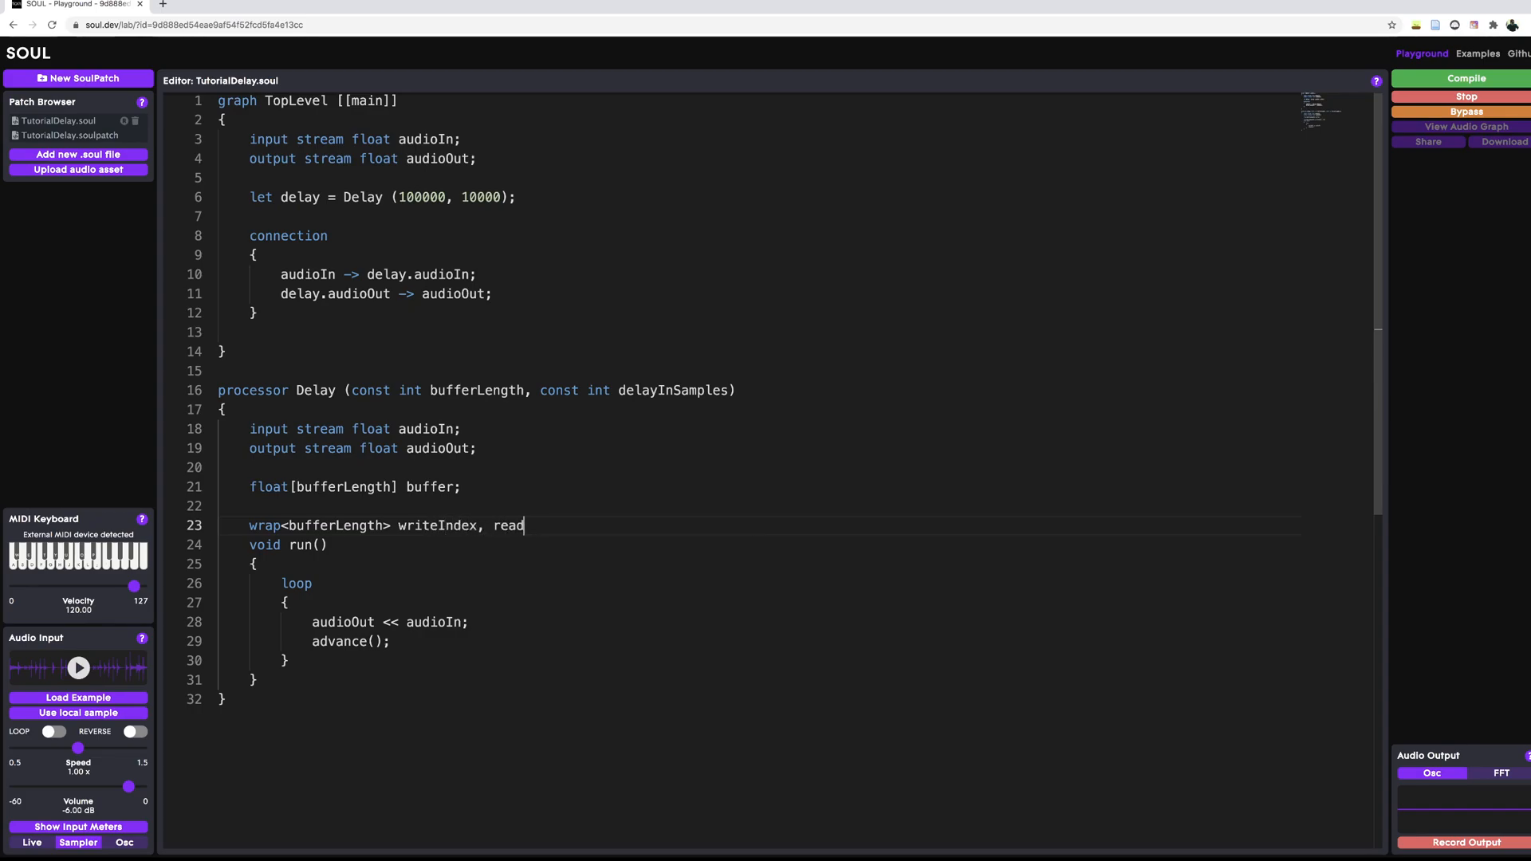
pyautogui.write('Index;')
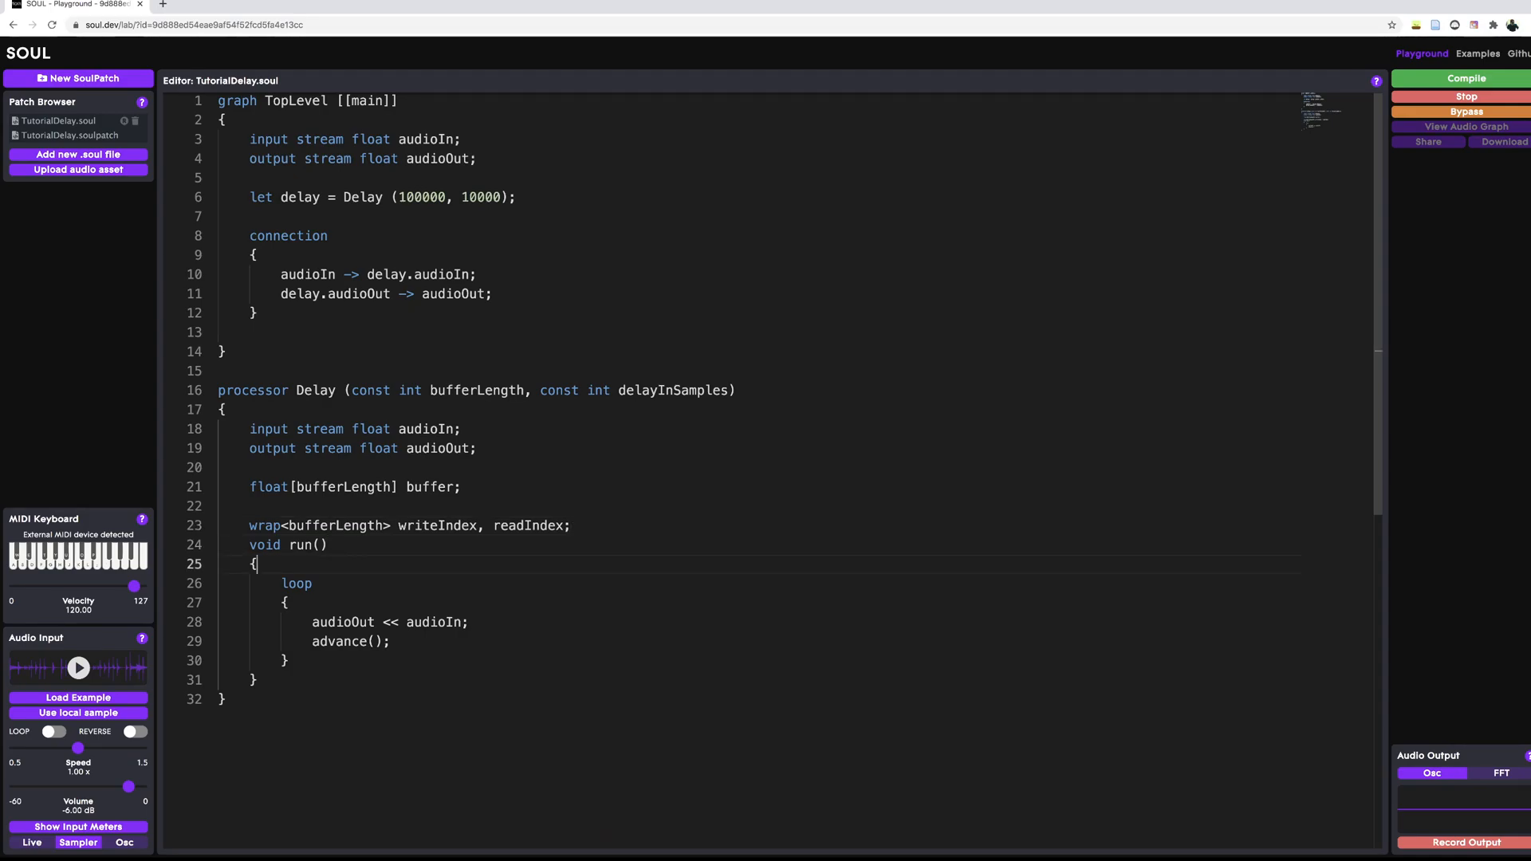
# Write 'buffer[writeIndex] = audioIn' on a new line at the start of the loop.
pyautogui.press('enter')
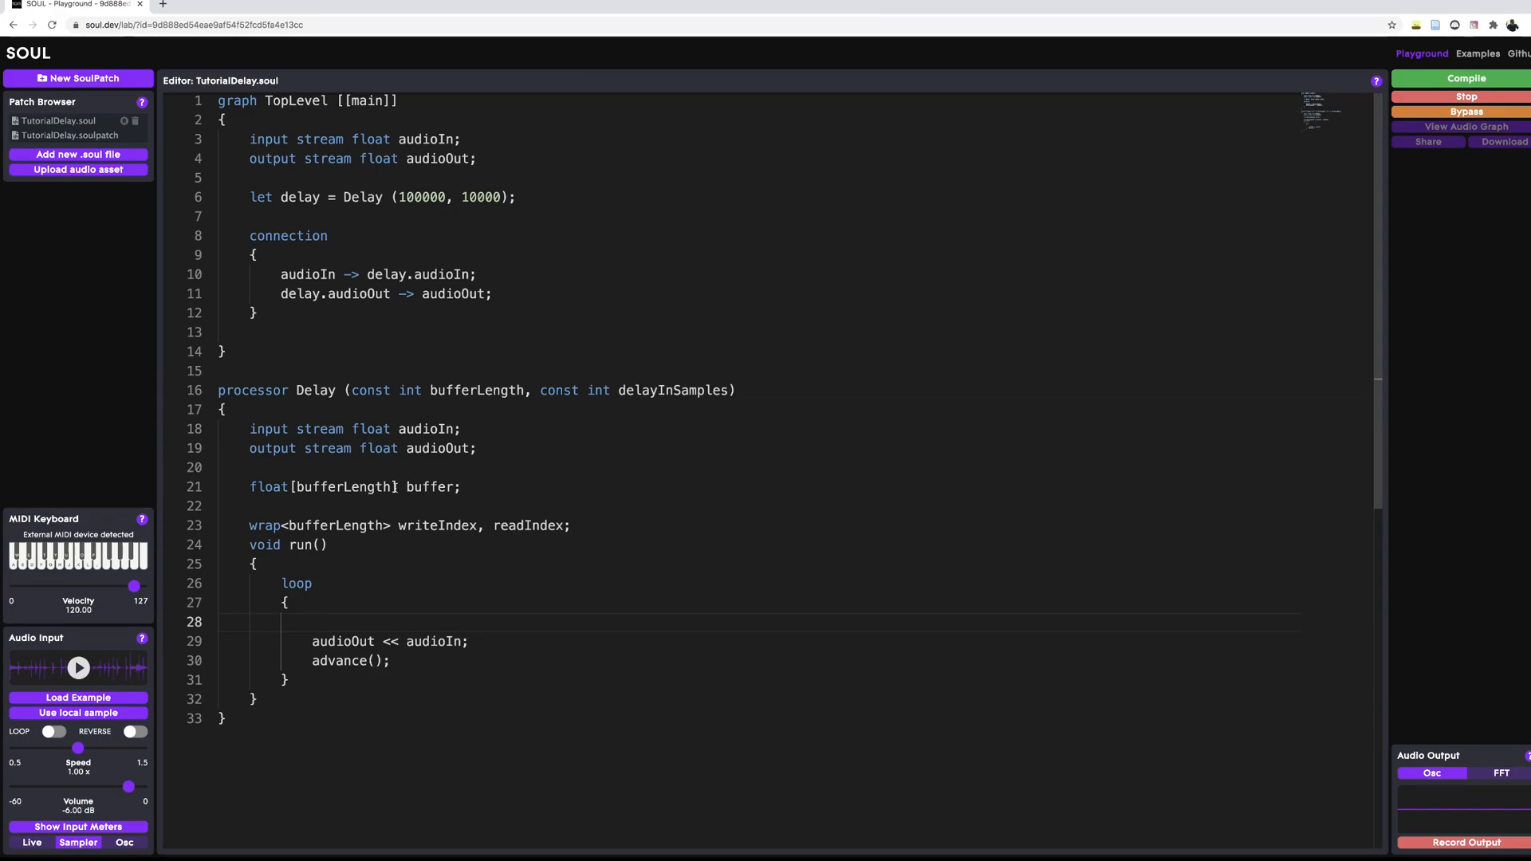
pyautogui.write('buffer')
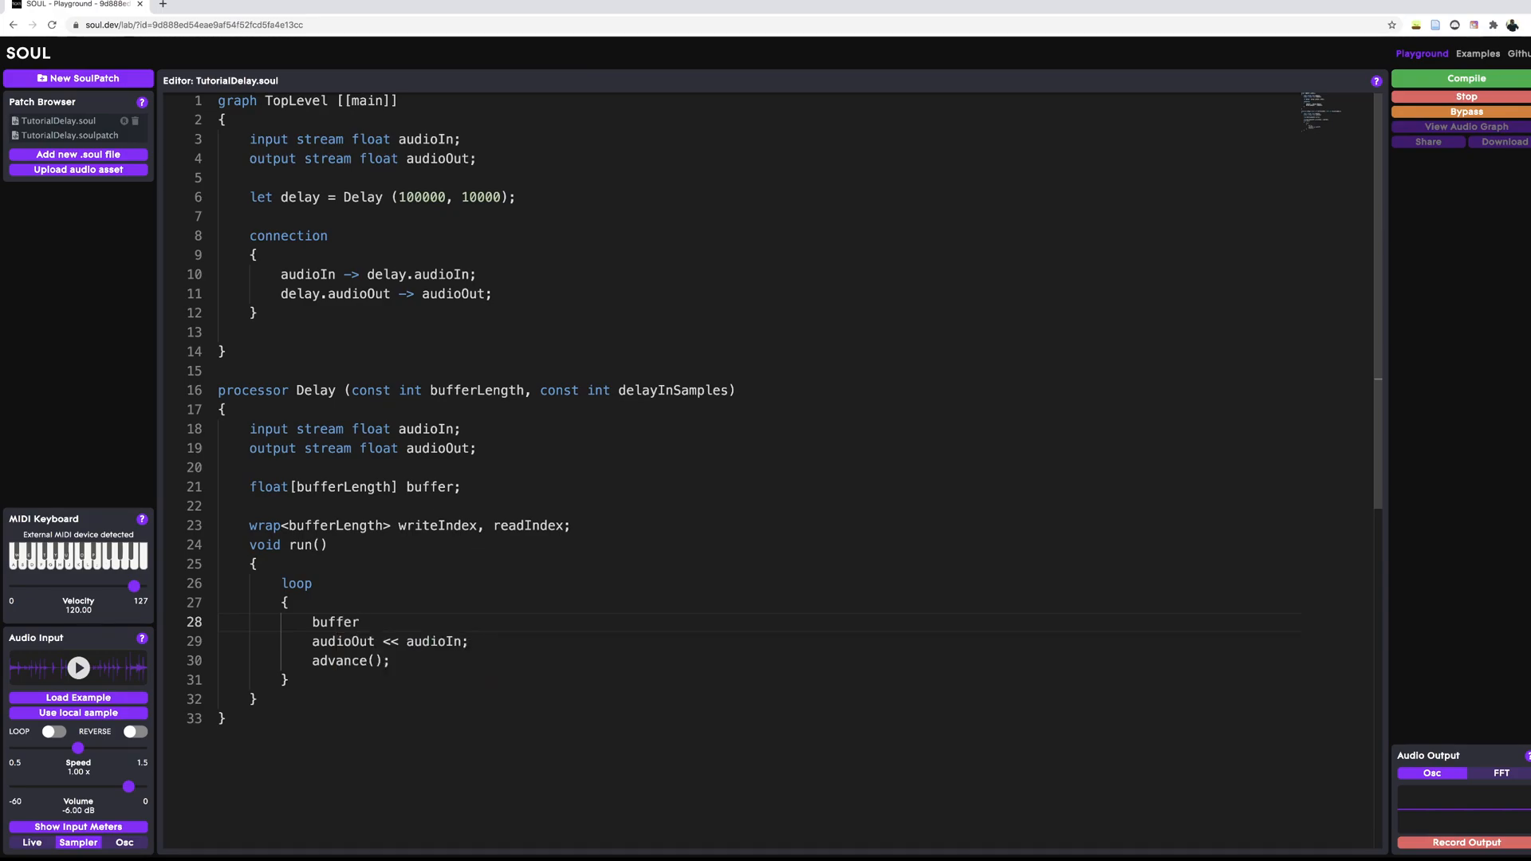
pyautogui.write('[')
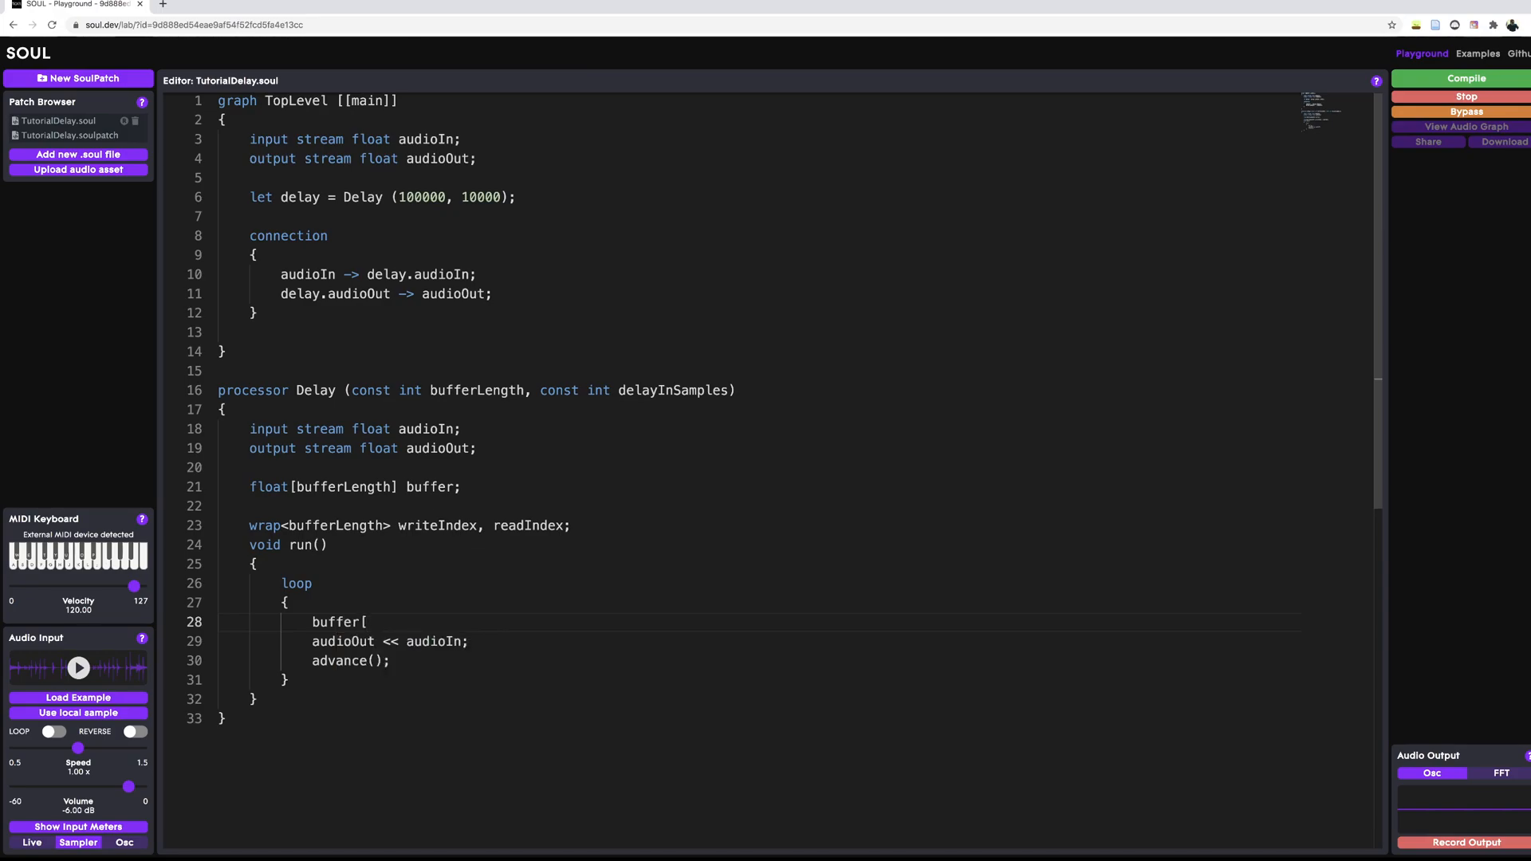
pyautogui.write('writeIndex')
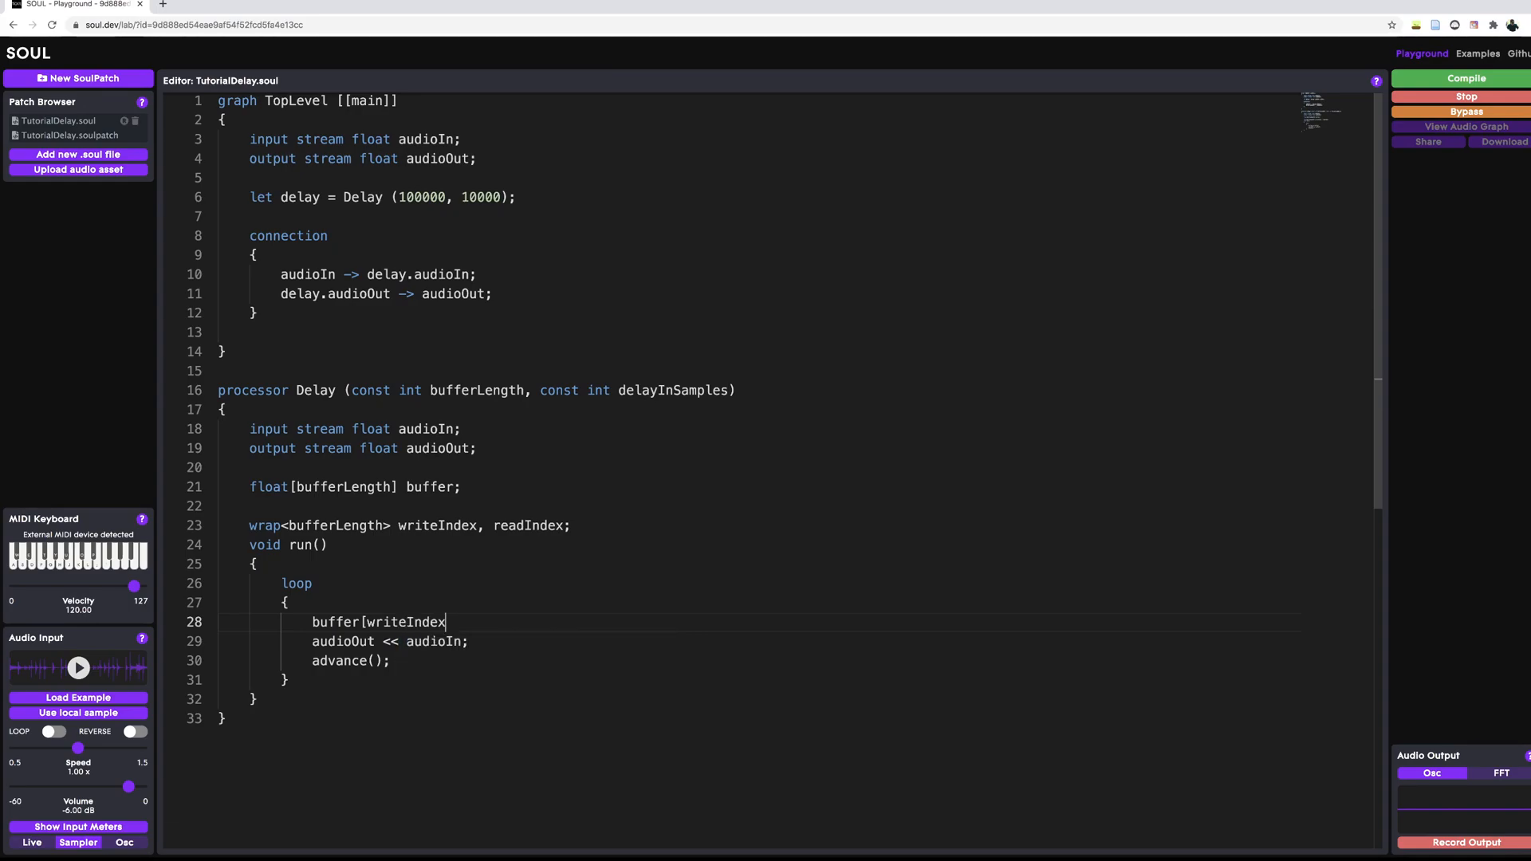
pyautogui.write('] =')
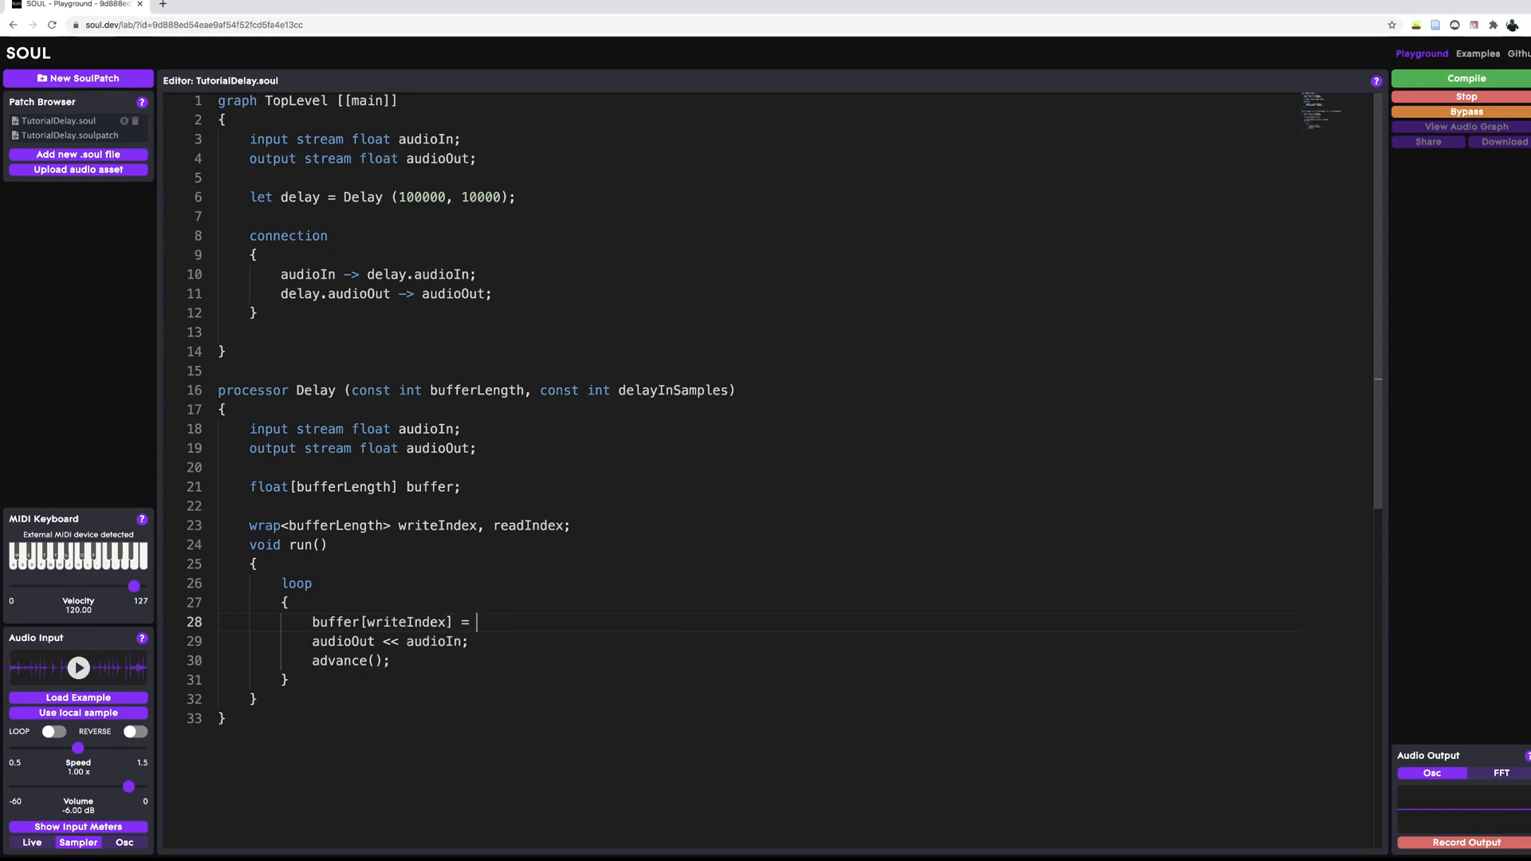
pyautogui.write('audioIn;')
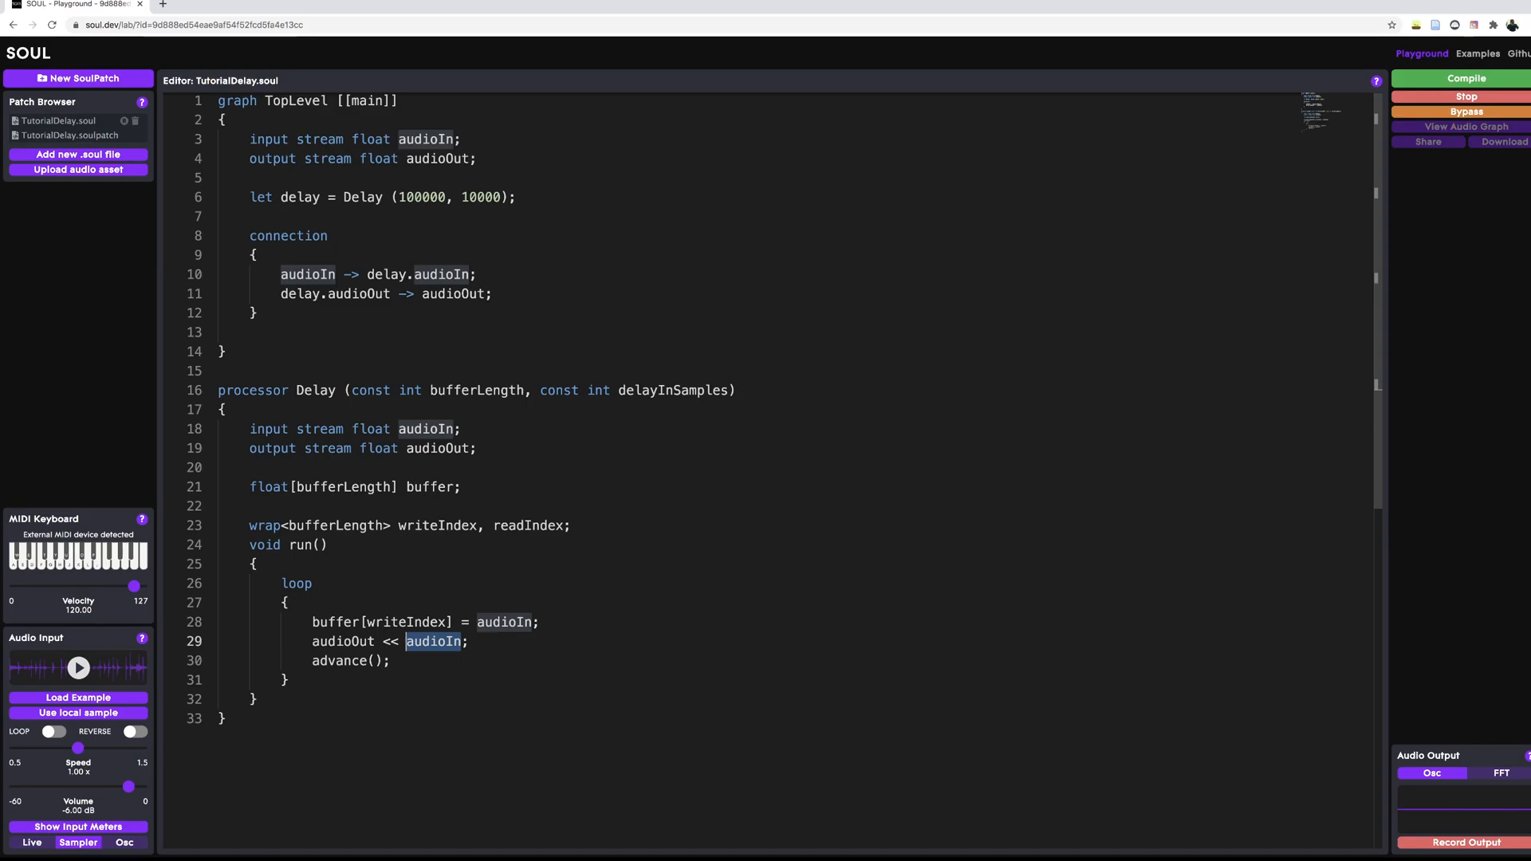
# Change the output to 'audioOut << (buffer[readIndex] + audioIn) / 2;'.
pyautogui.write('buffer')
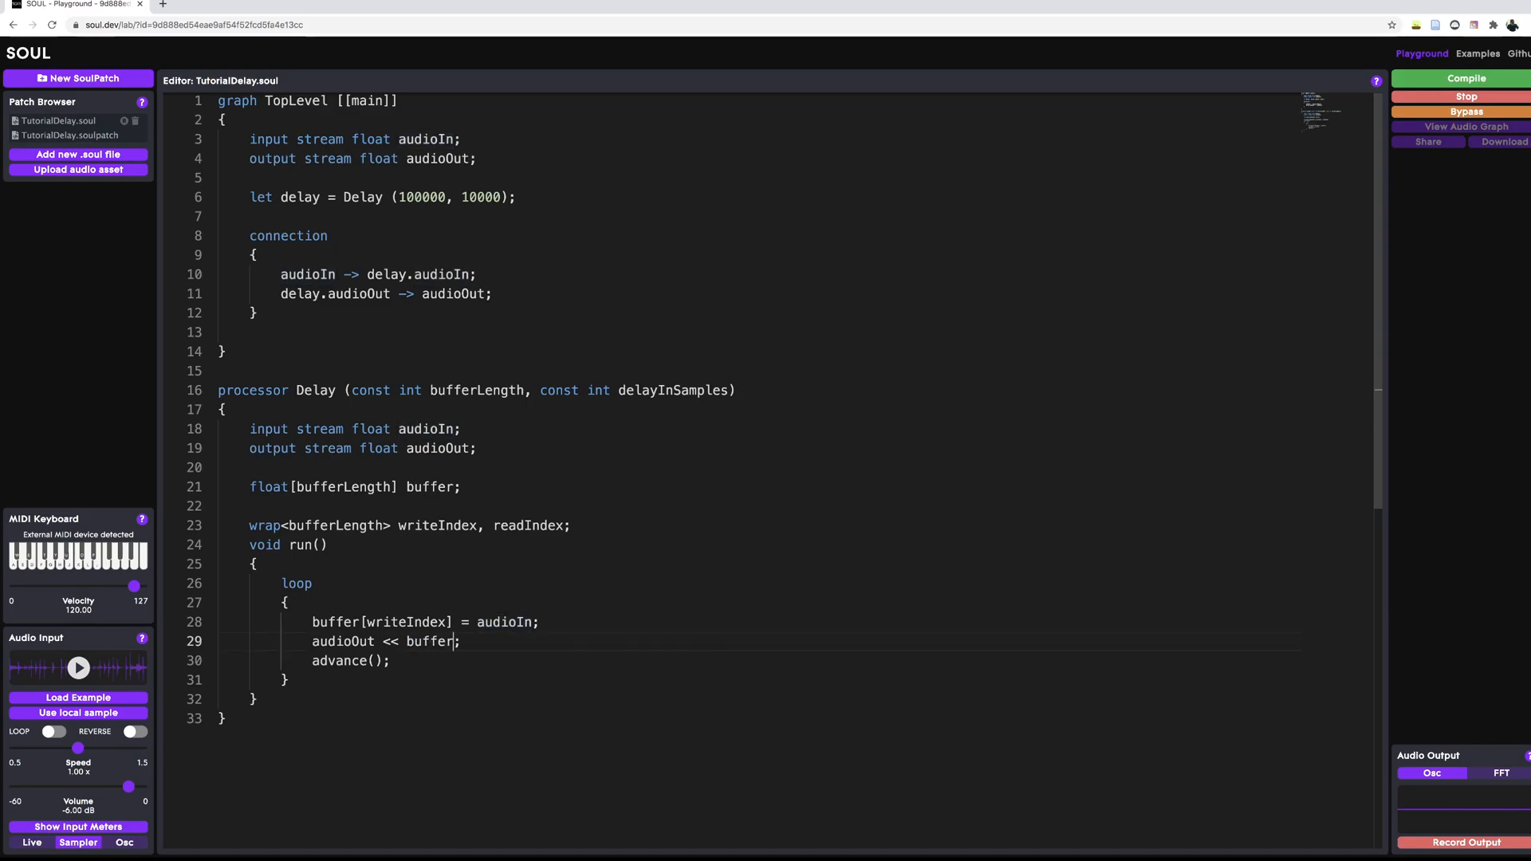
pyautogui.write('[')
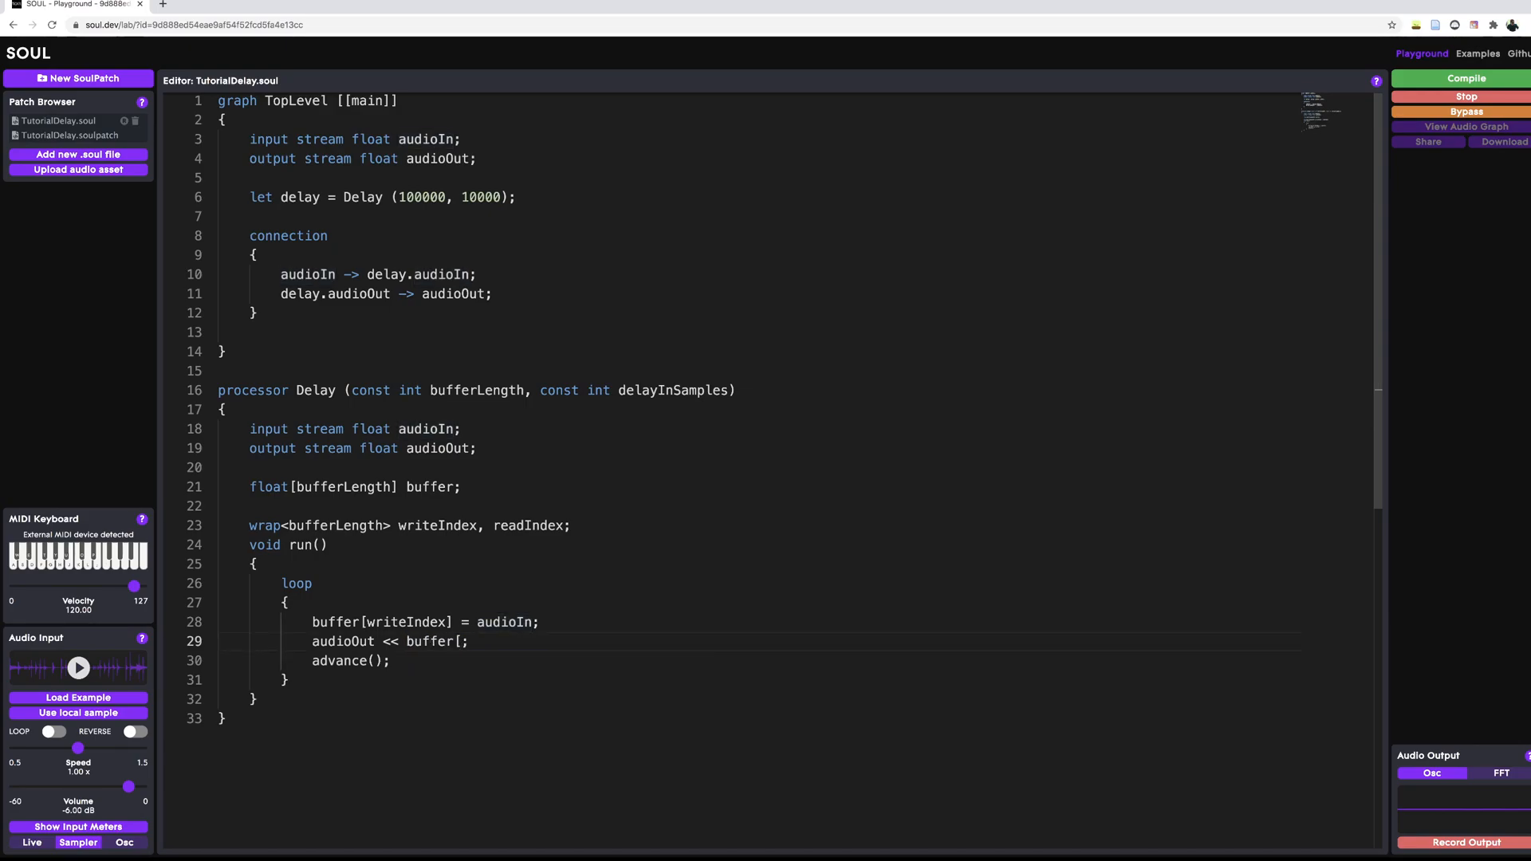
pyautogui.write('readIndex')
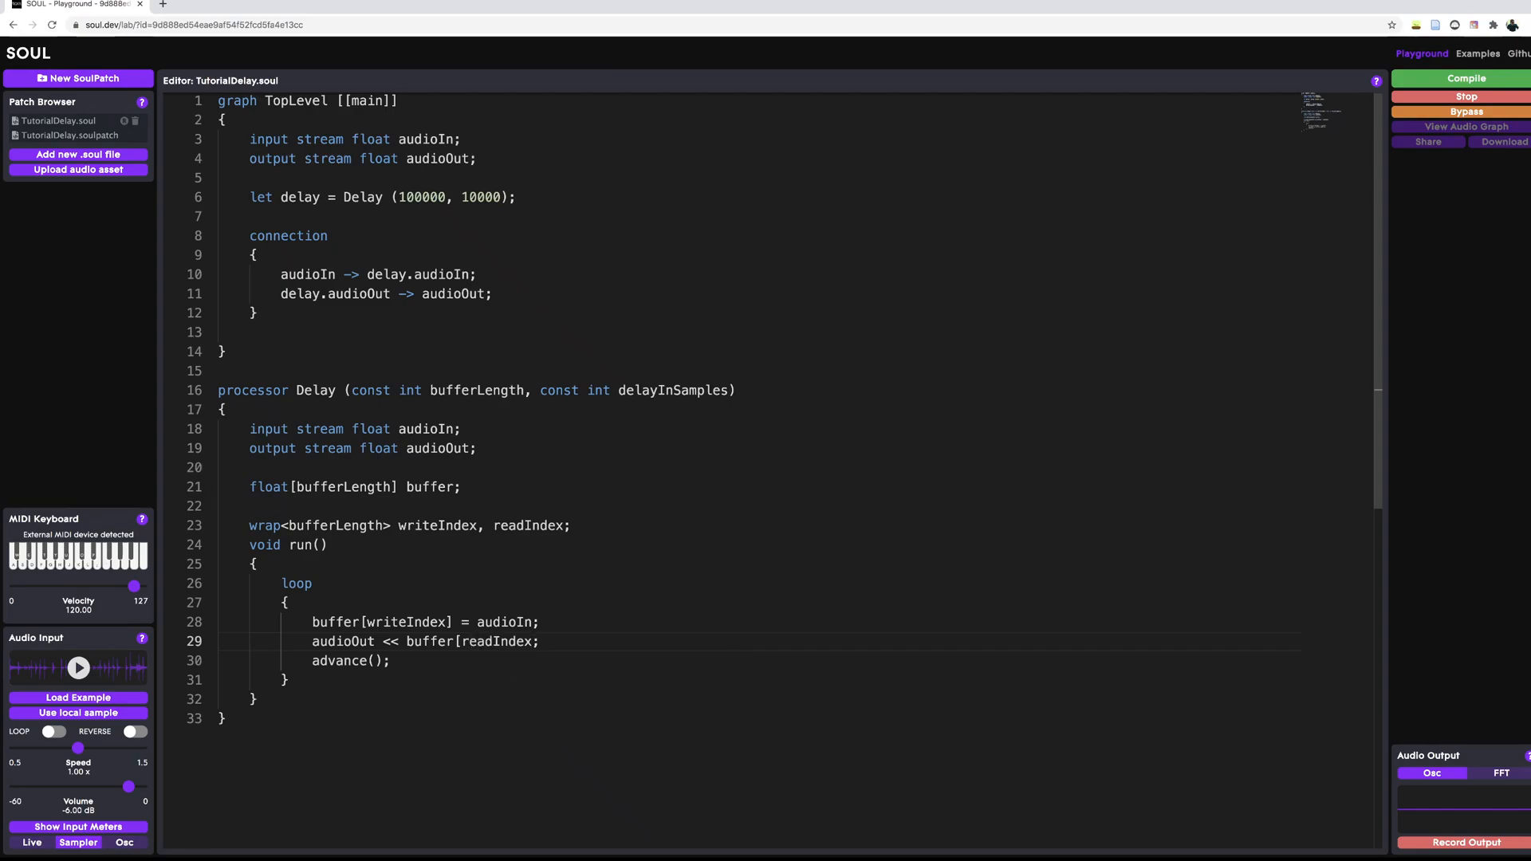
pyautogui.write(']')
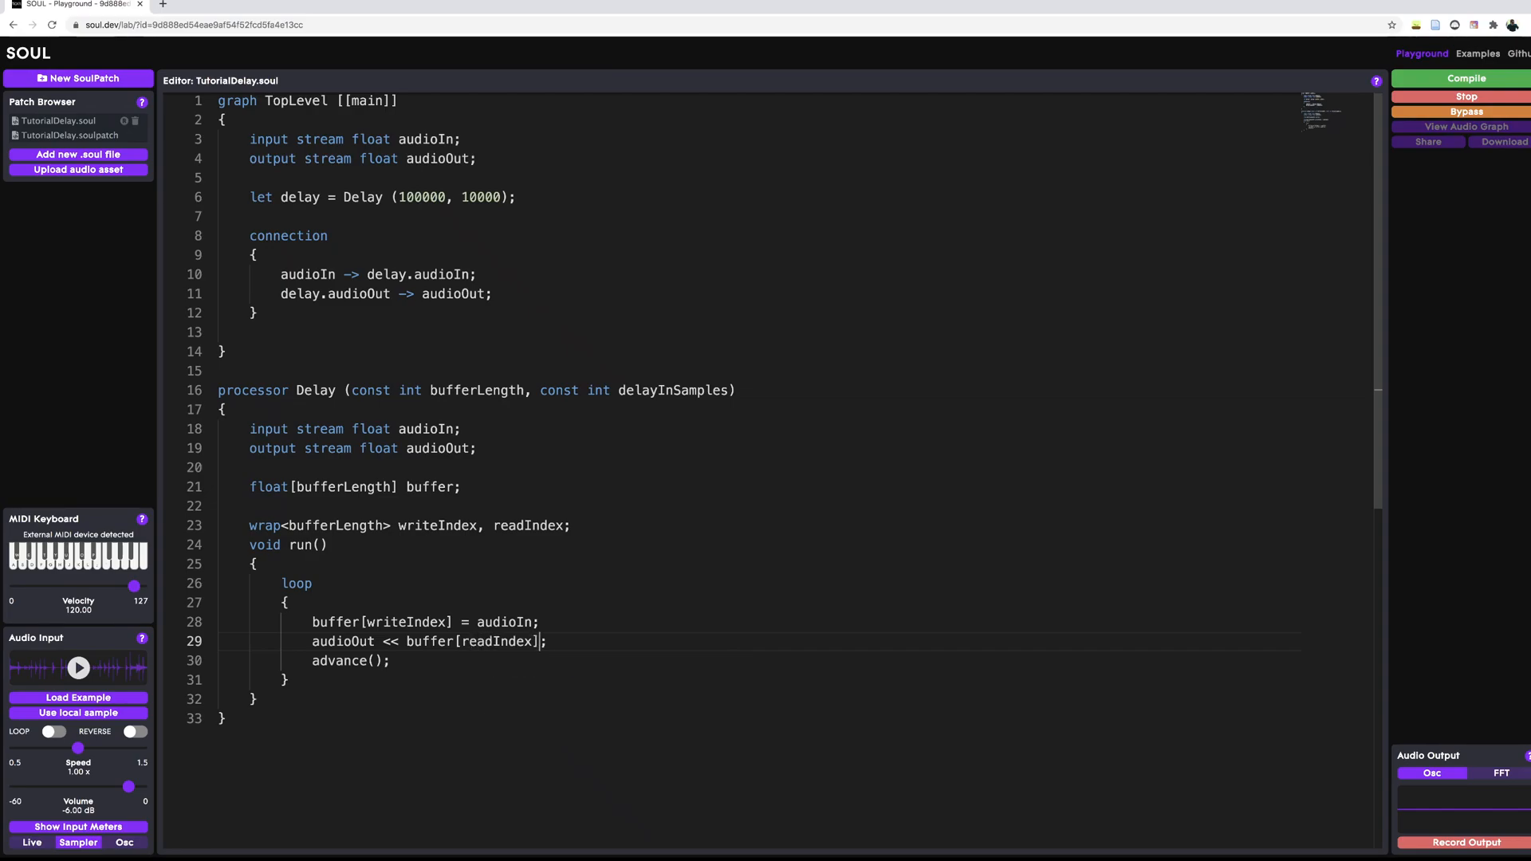
pyautogui.write('+')
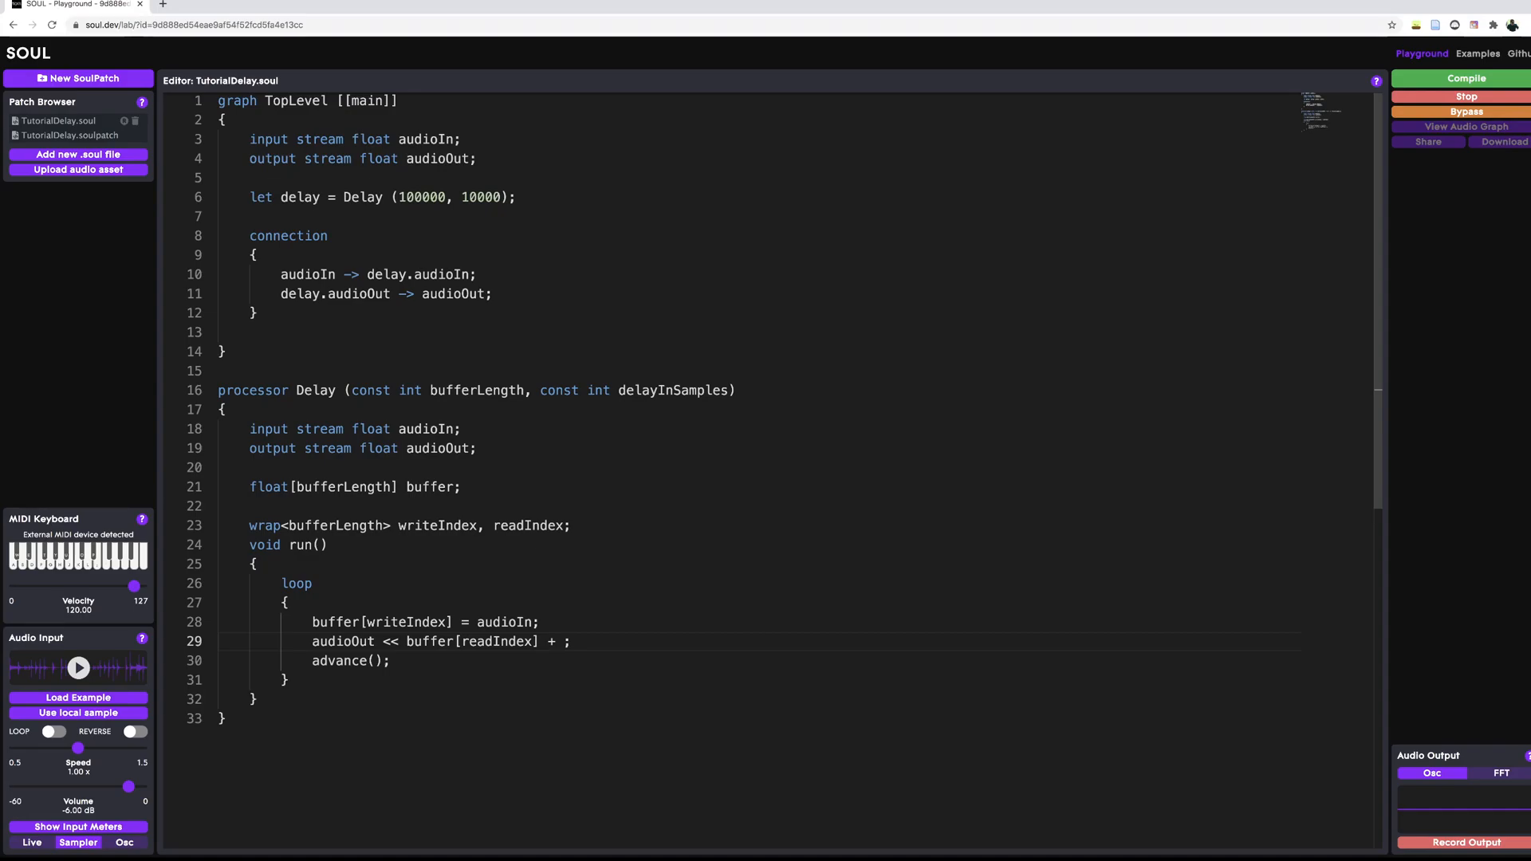
pyautogui.write('audioIn')
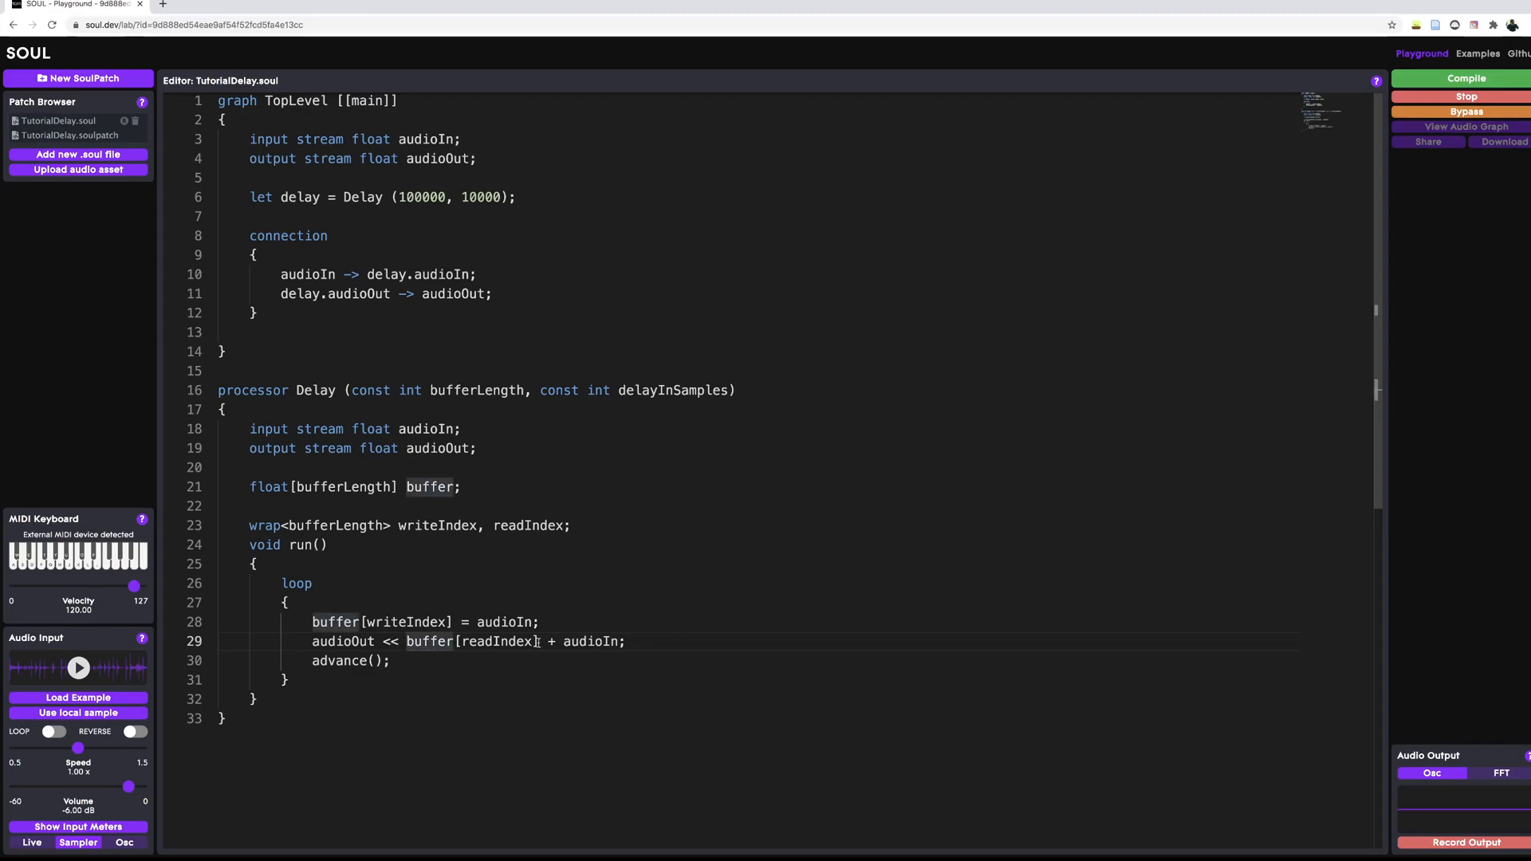
pyautogui.write('(')
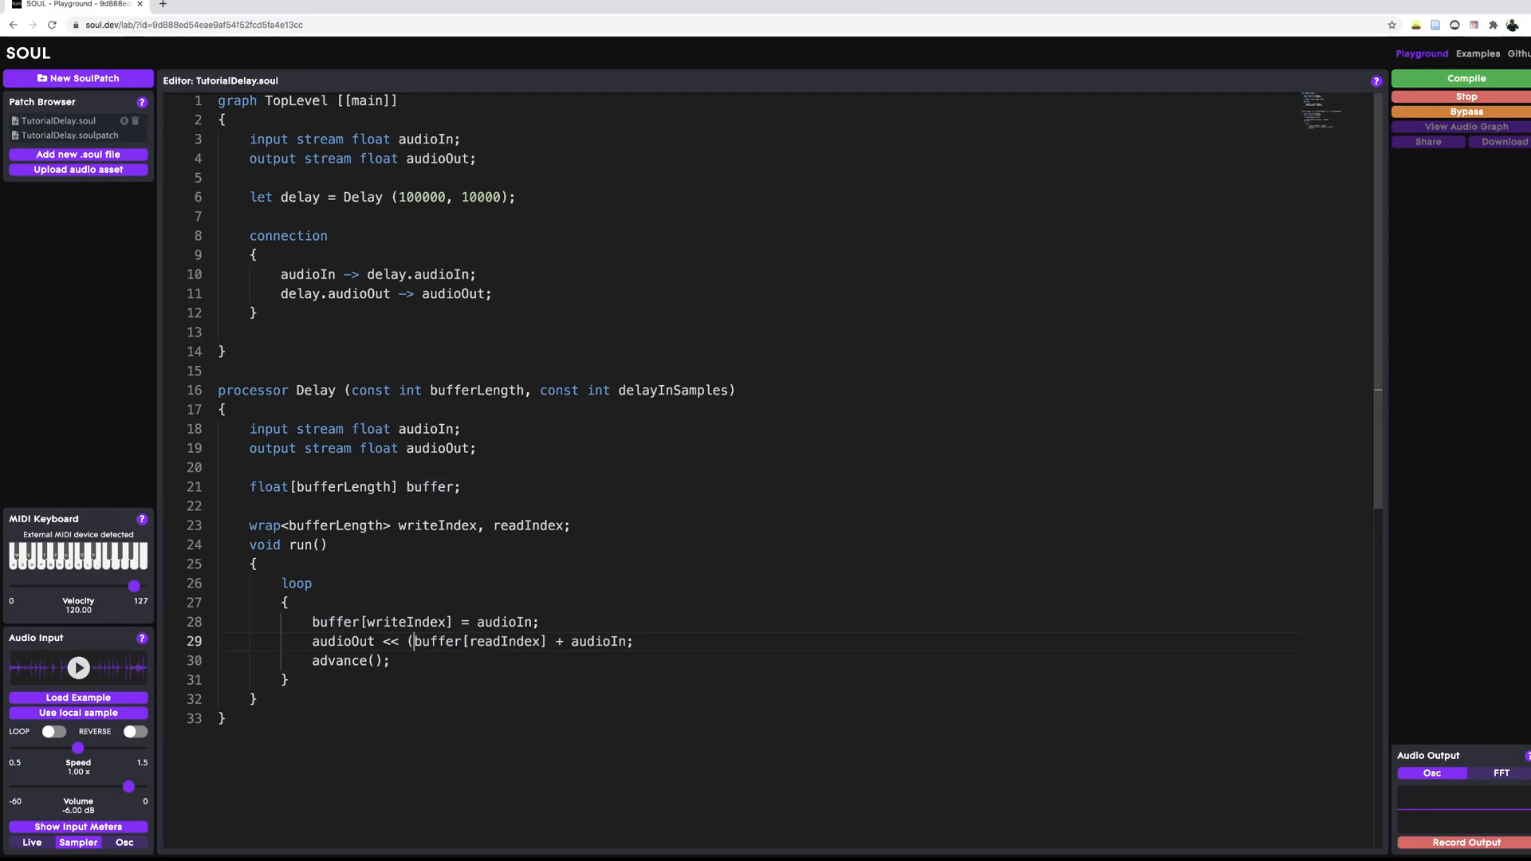
pyautogui.write(')')
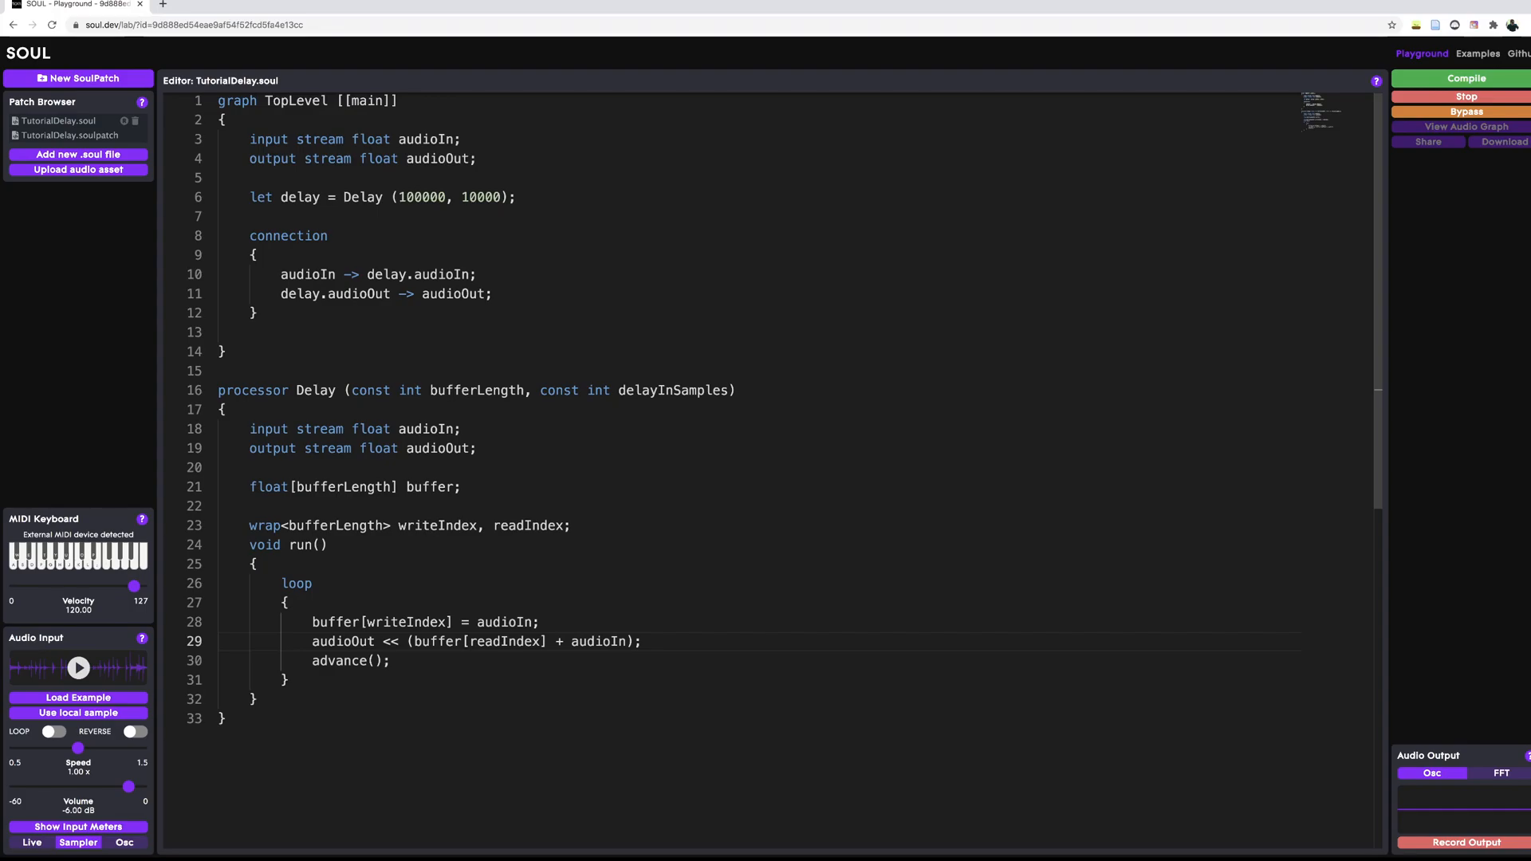
pyautogui.write('/2')
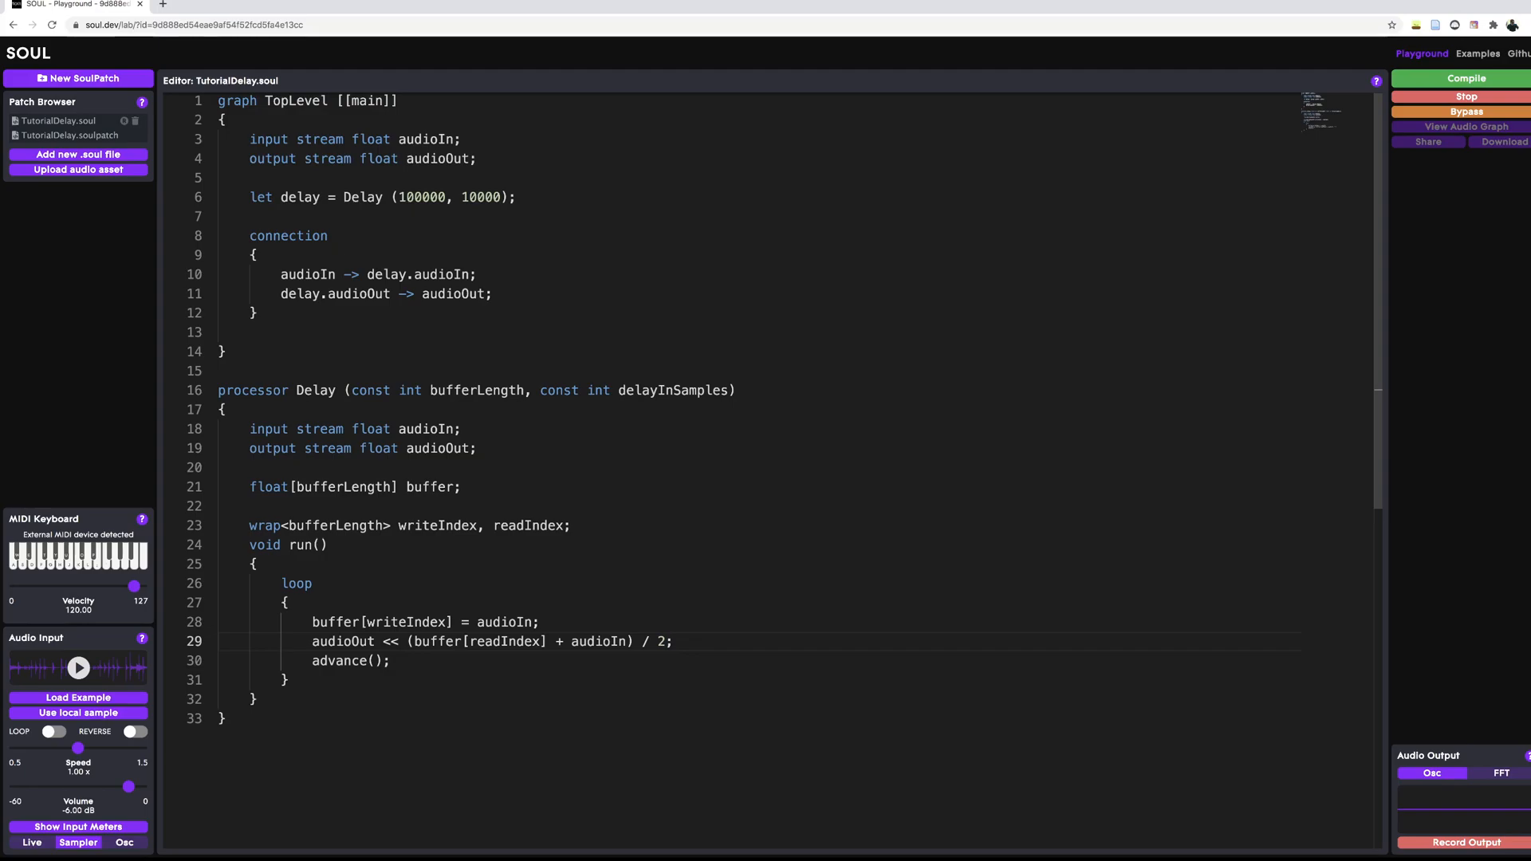
# Add 'writeIndex++;' and 'readIndex = writeIndex - delayInSamples;' in the loop.
pyautogui.click(671, 641)
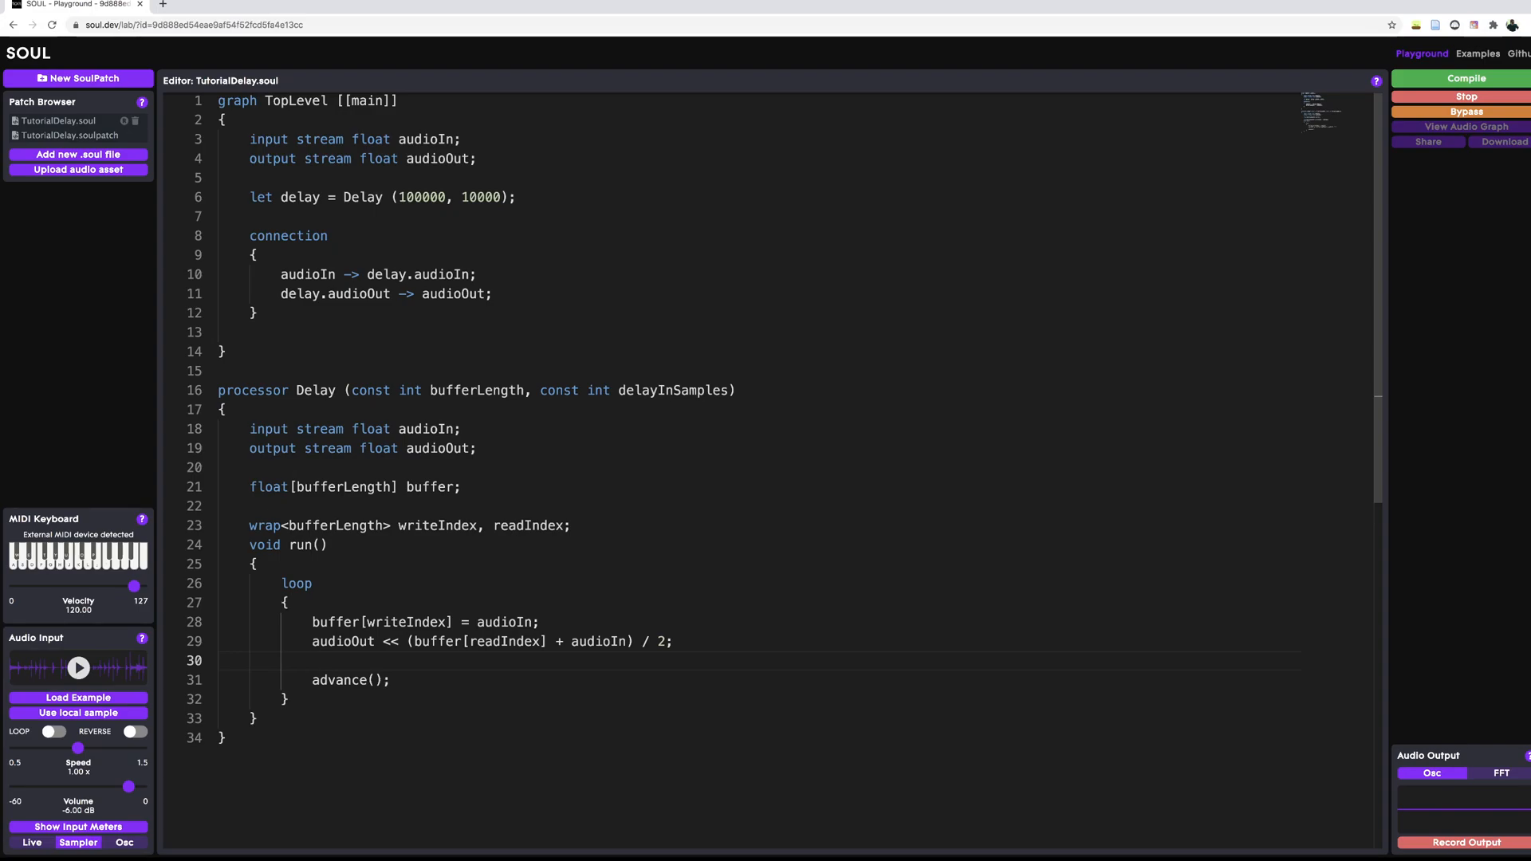
pyautogui.write('writeIndex++')
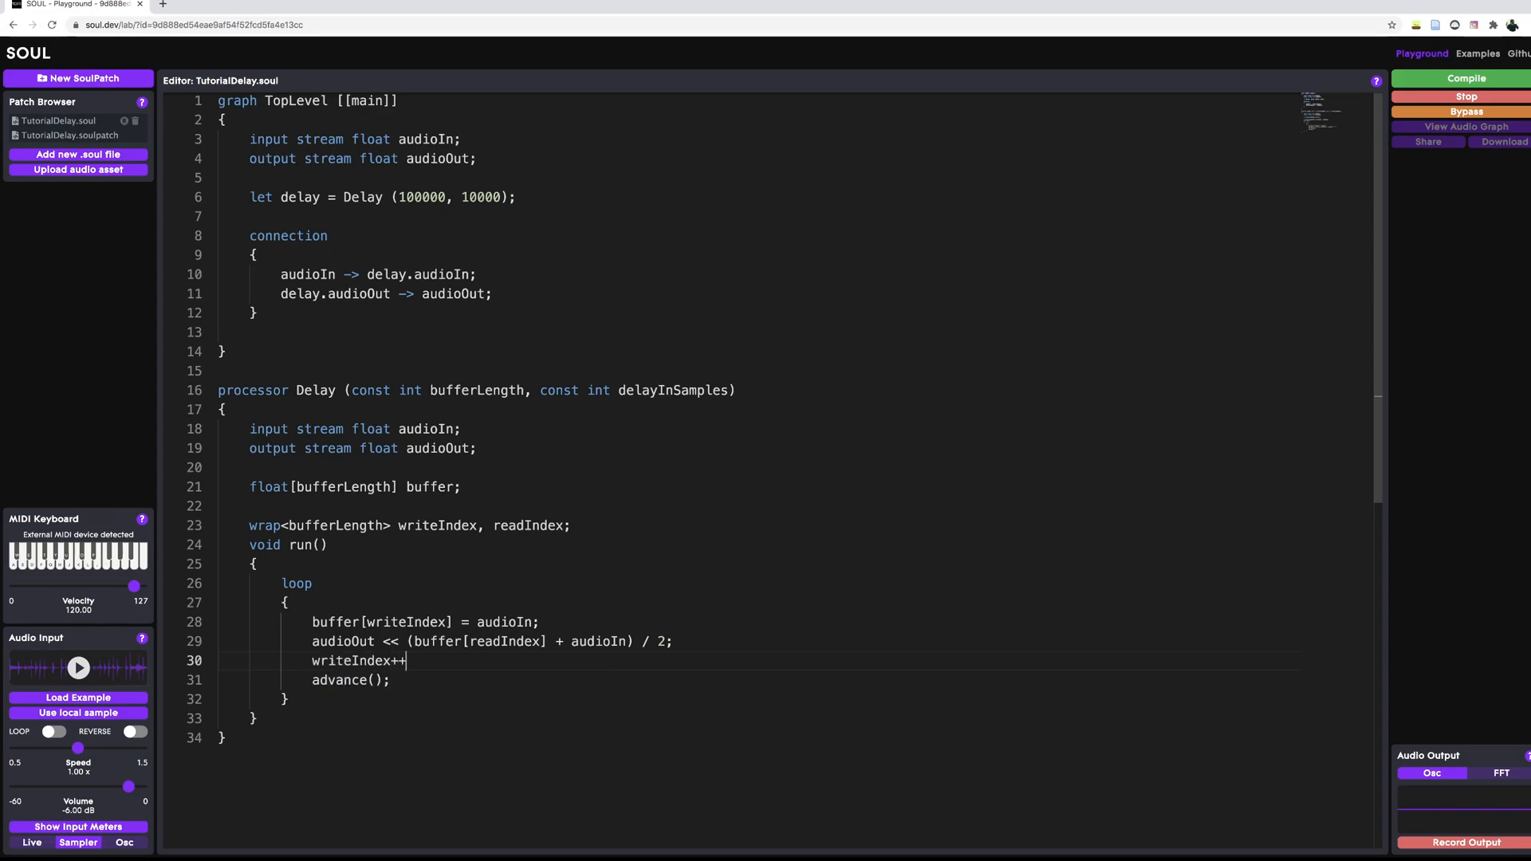
pyautogui.write(';')
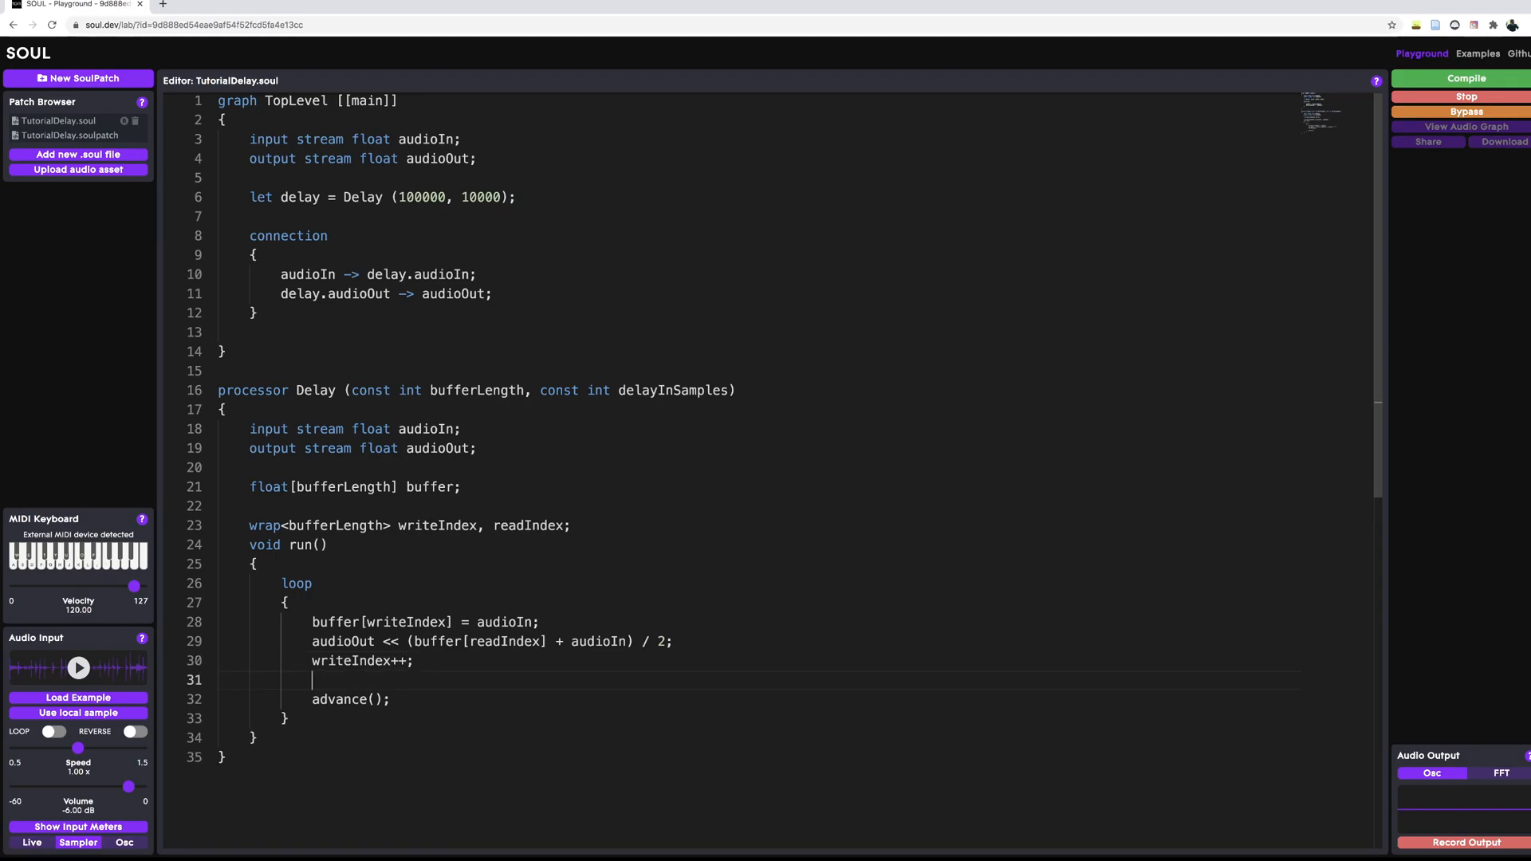
pyautogui.write('readIndex =')
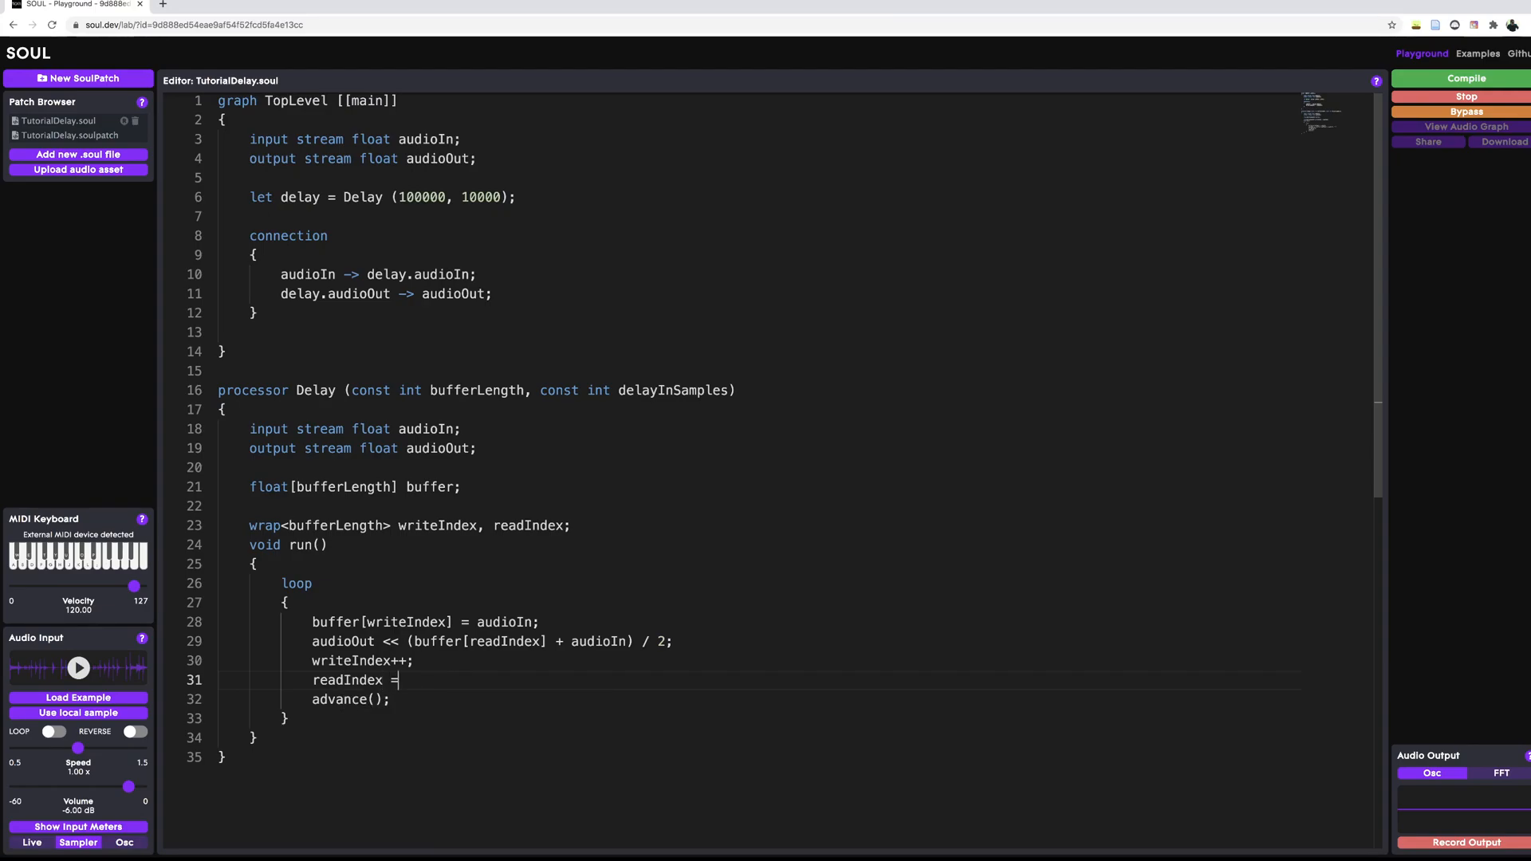
pyautogui.write('writeIndex -')
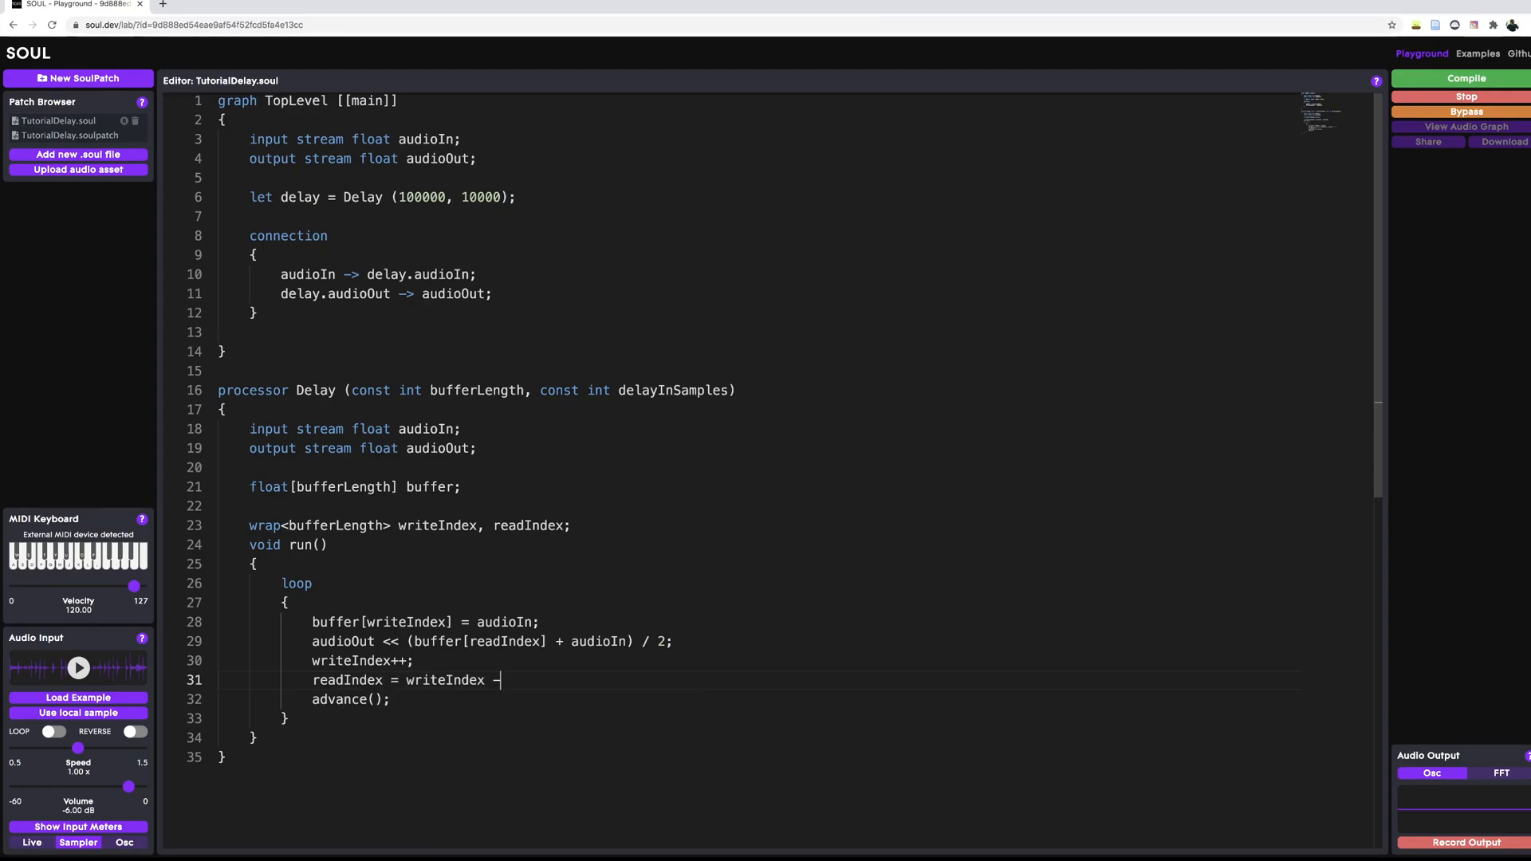
pyautogui.write('dela')
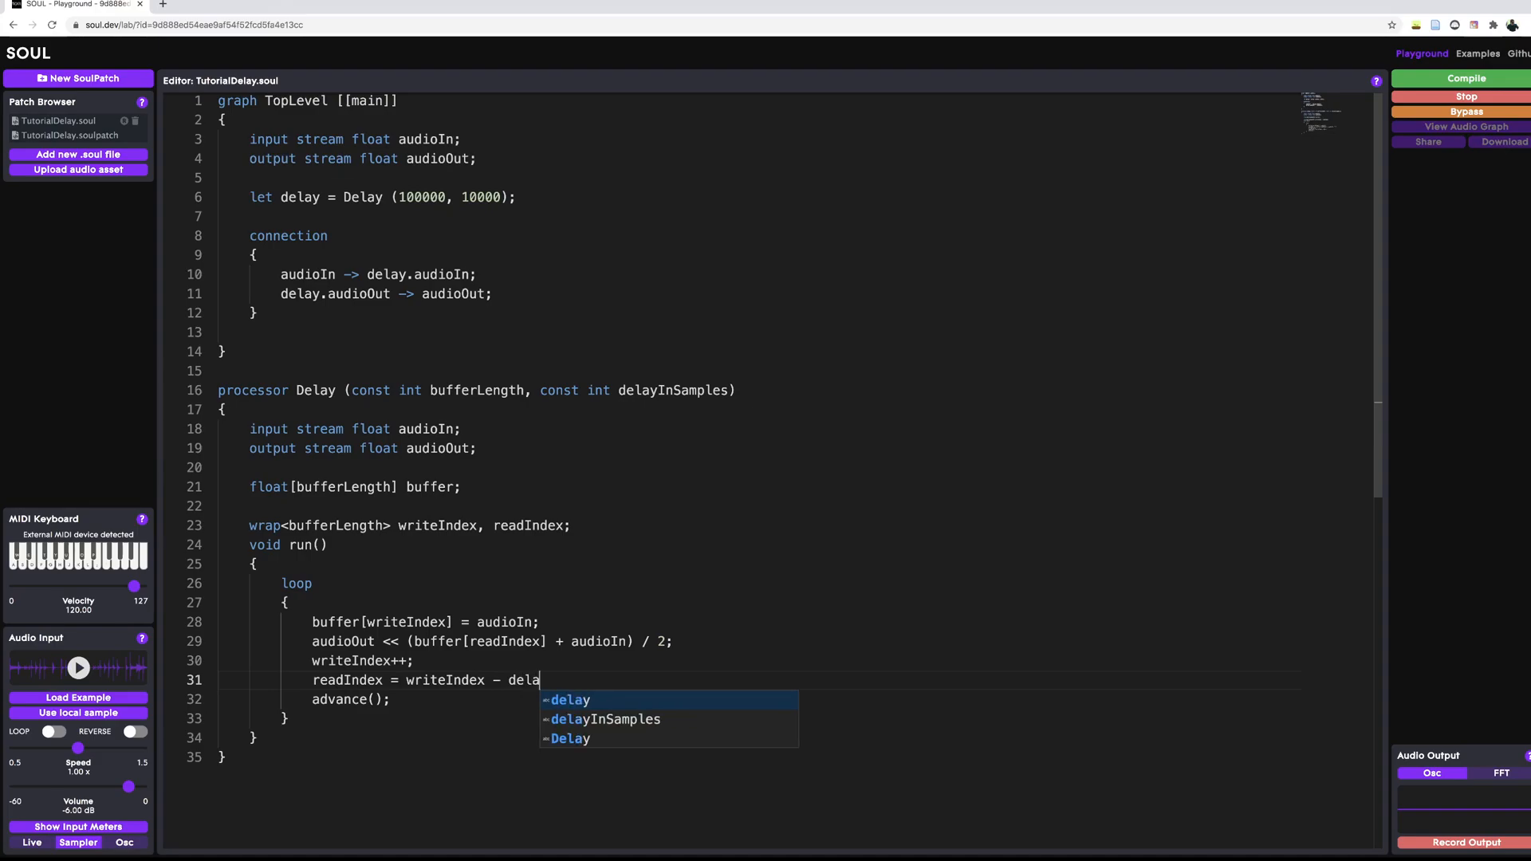
pyautogui.click(602, 719)
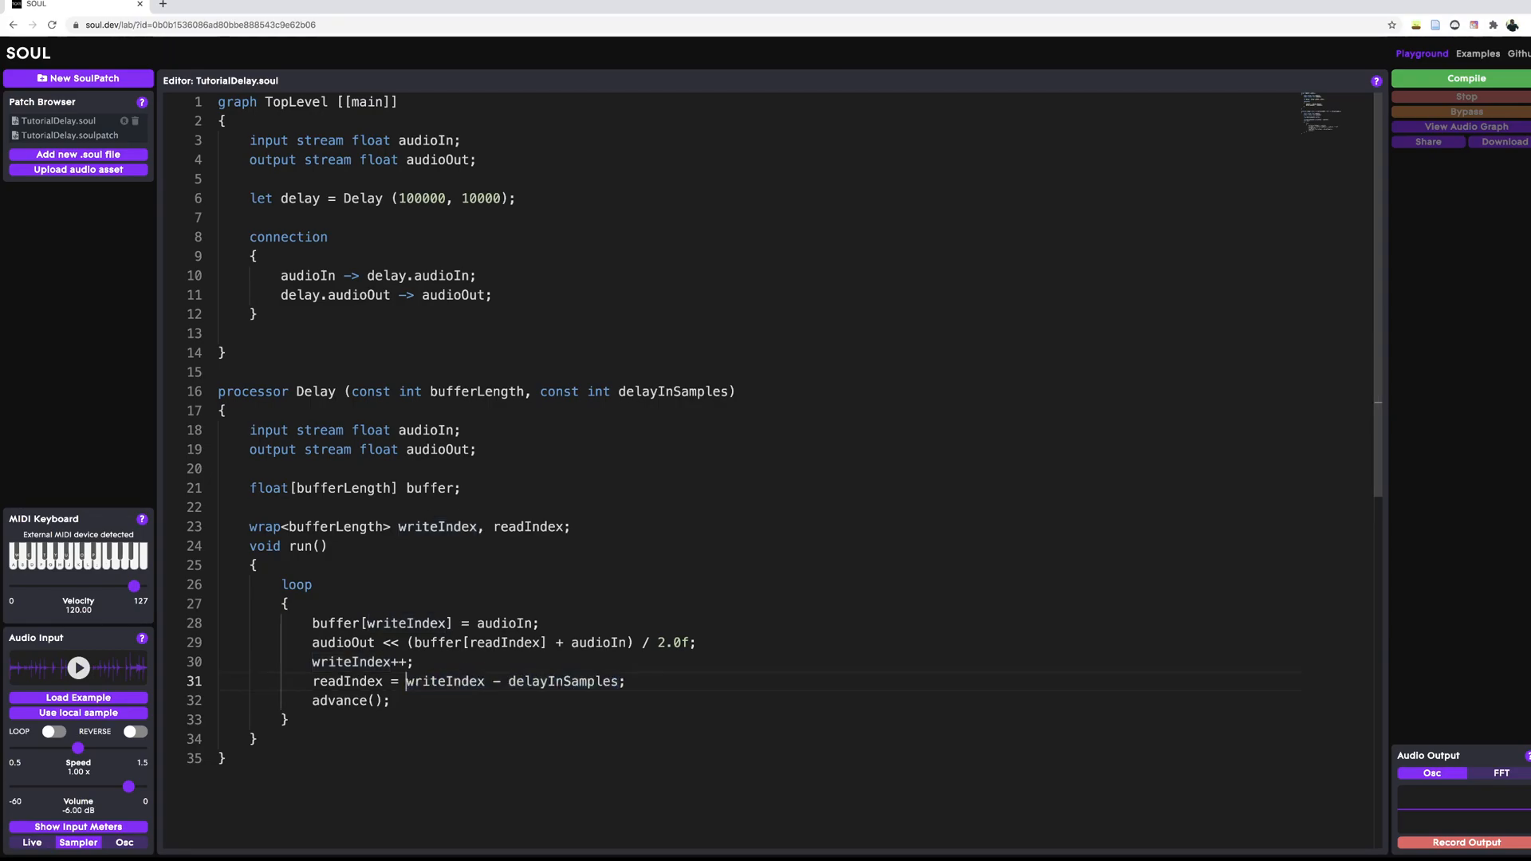
# Cast readIndex as 'wrap<bufferLength> (writeIndex - delayInSamples)' on line 31.
pyautogui.doubleClick(440, 681)
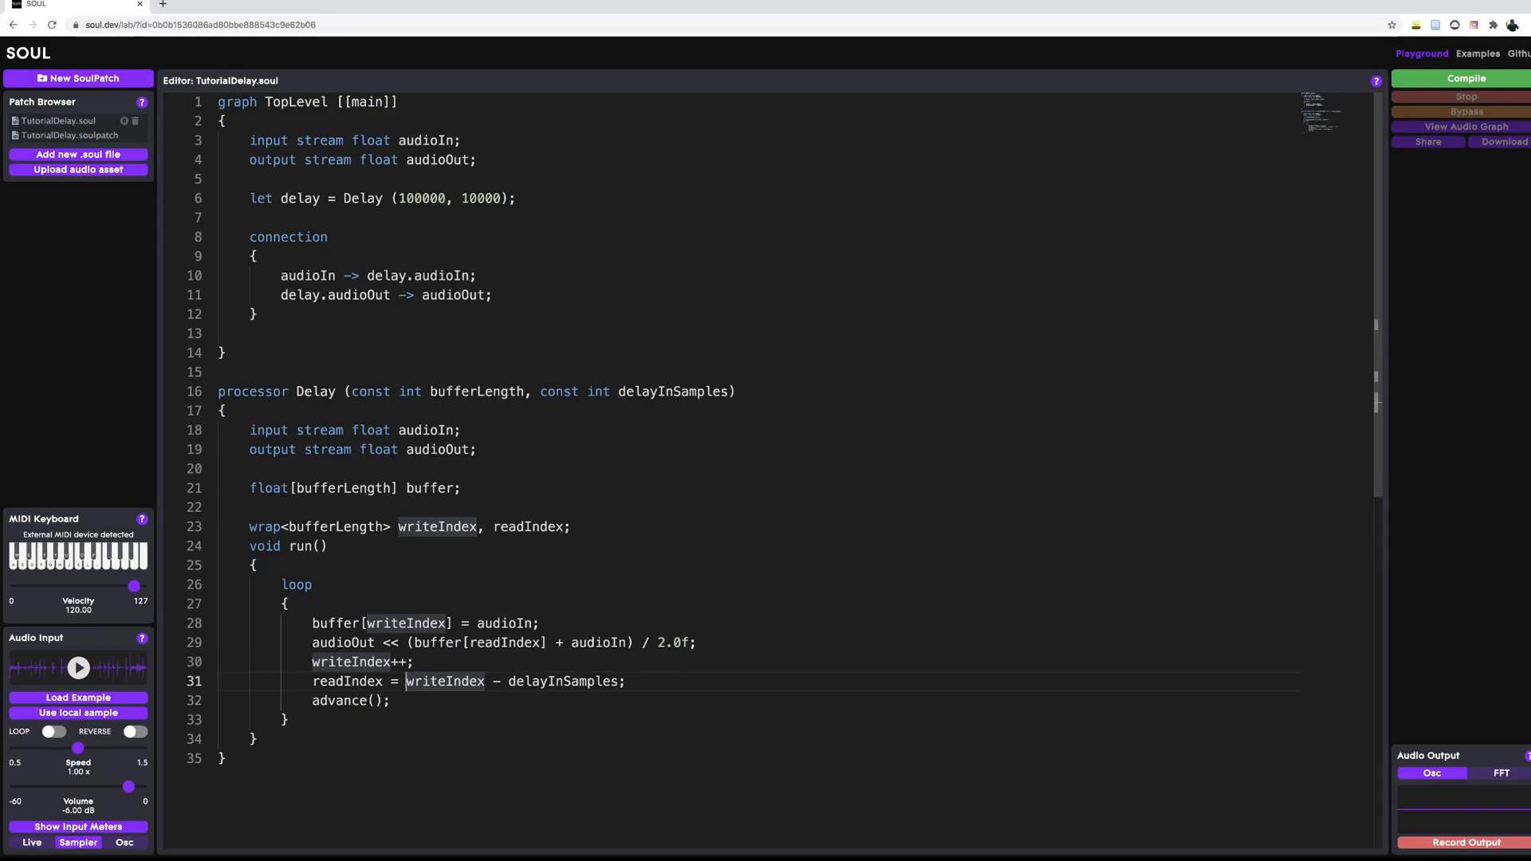
pyautogui.write('wrap<')
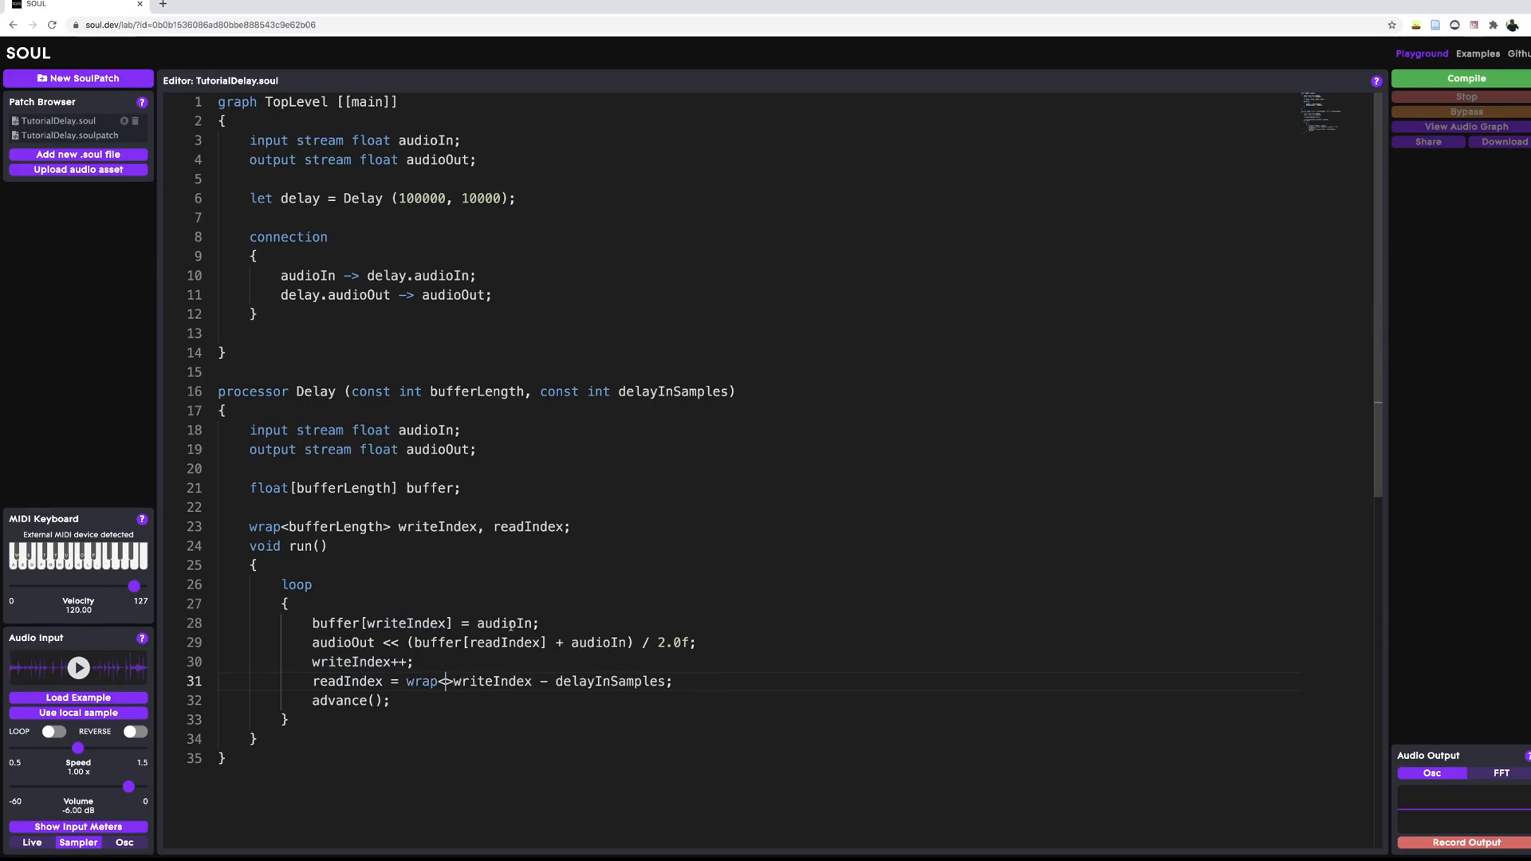
pyautogui.write('bufferLength> (')
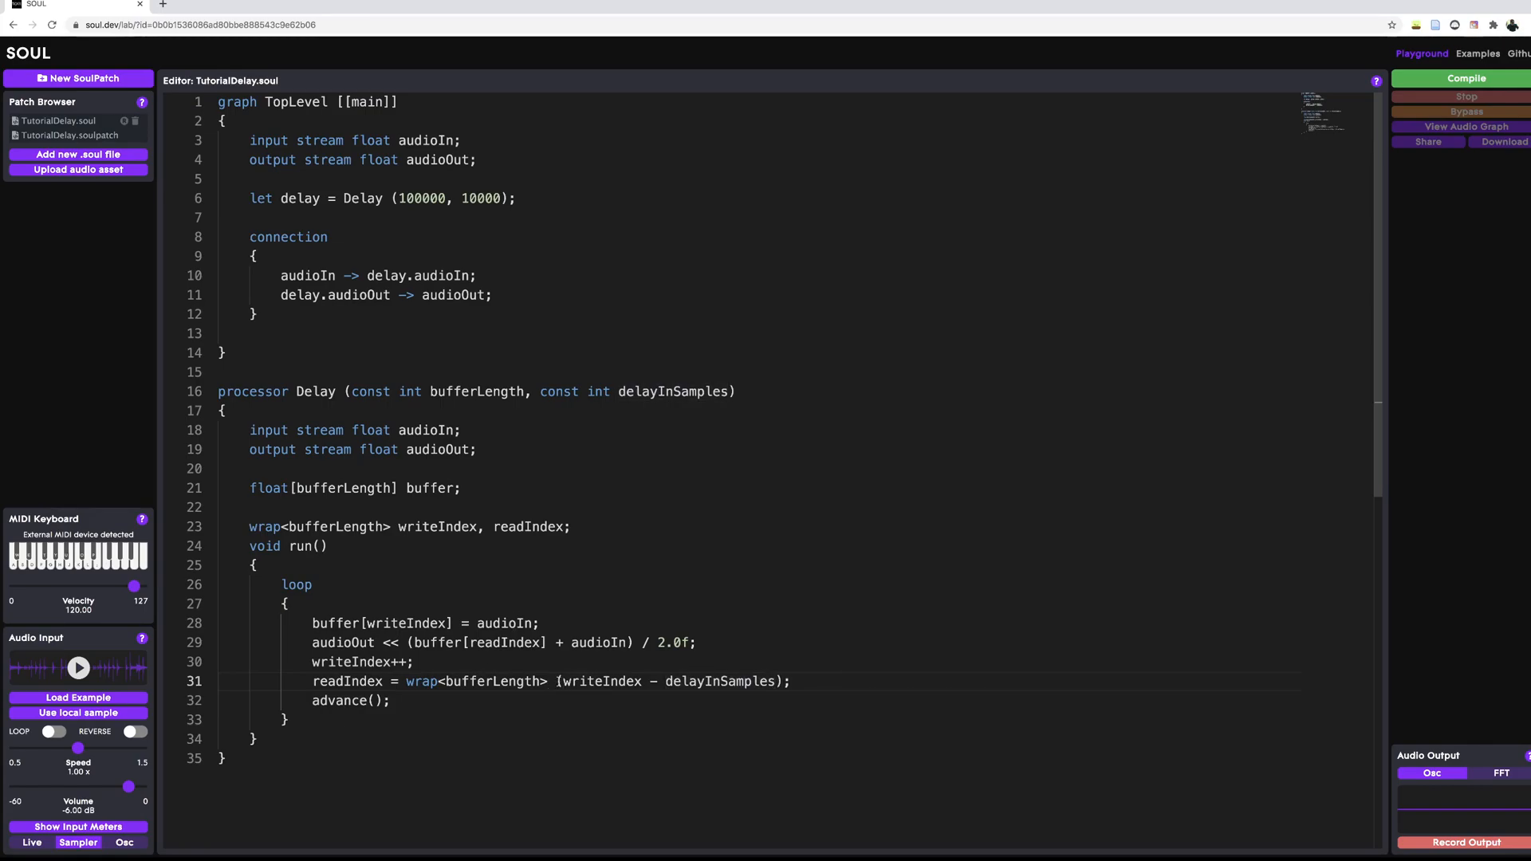
pyautogui.moveTo(563, 681); pyautogui.dragTo(777, 681)
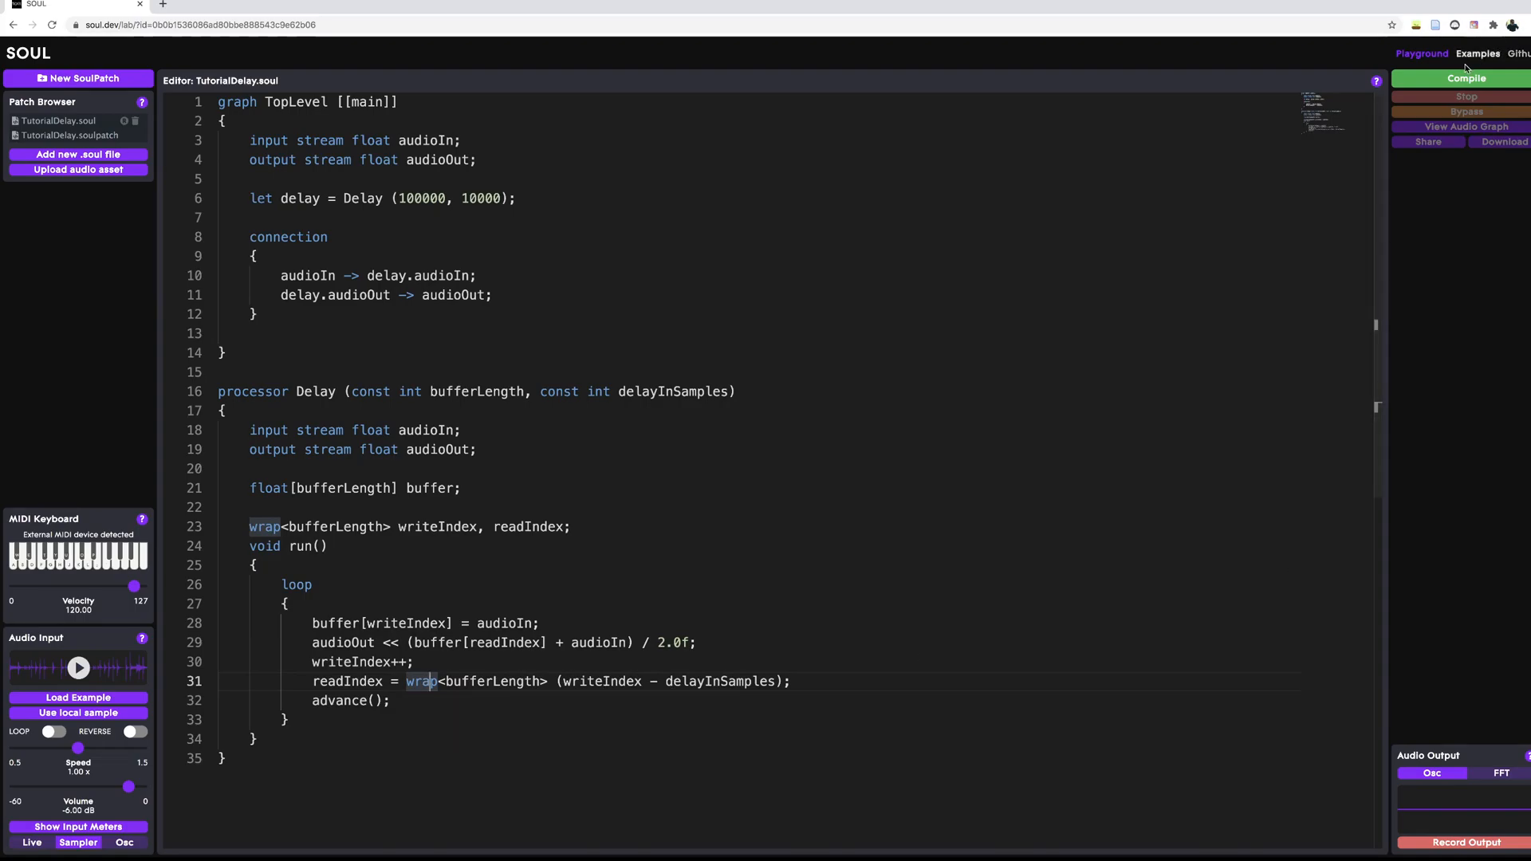
# Compile the delay patch, play the sample input, and toggle Bypass off and on to compare.
pyautogui.click(1466, 78)
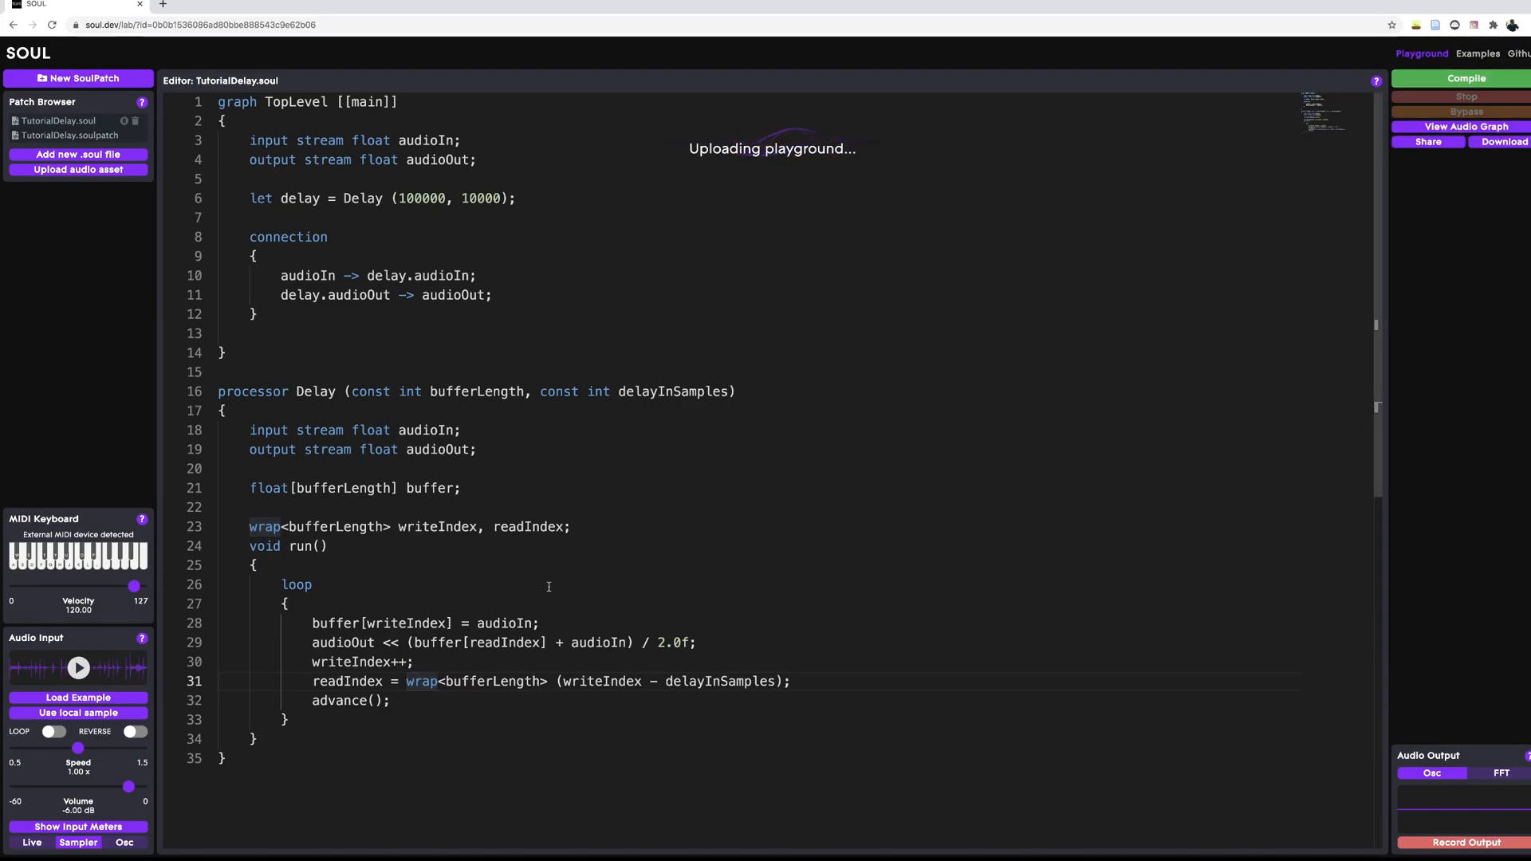
pyautogui.click(1466, 78)
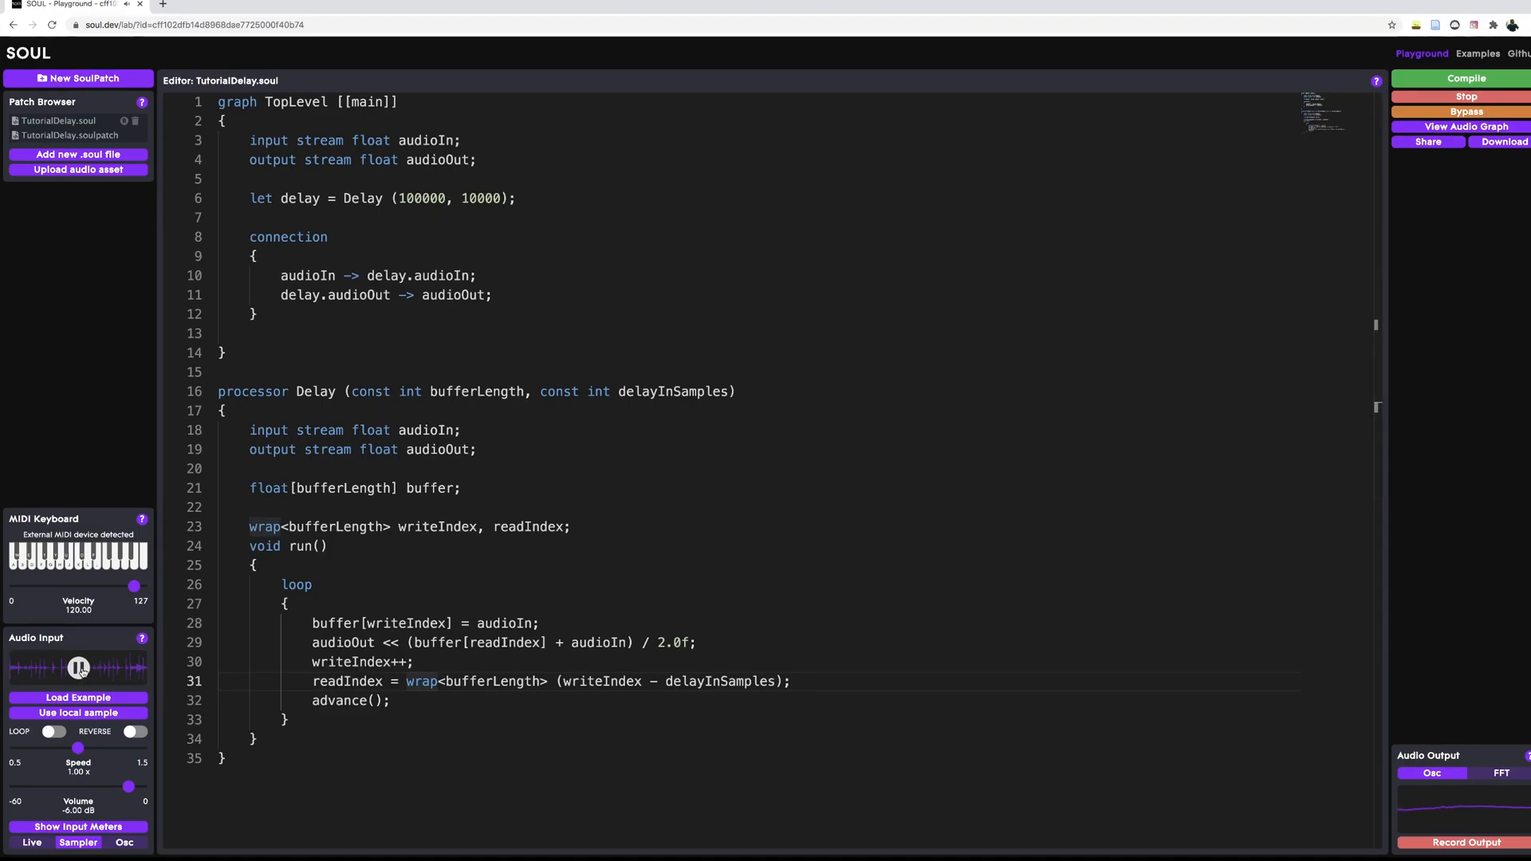
pyautogui.click(80, 668)
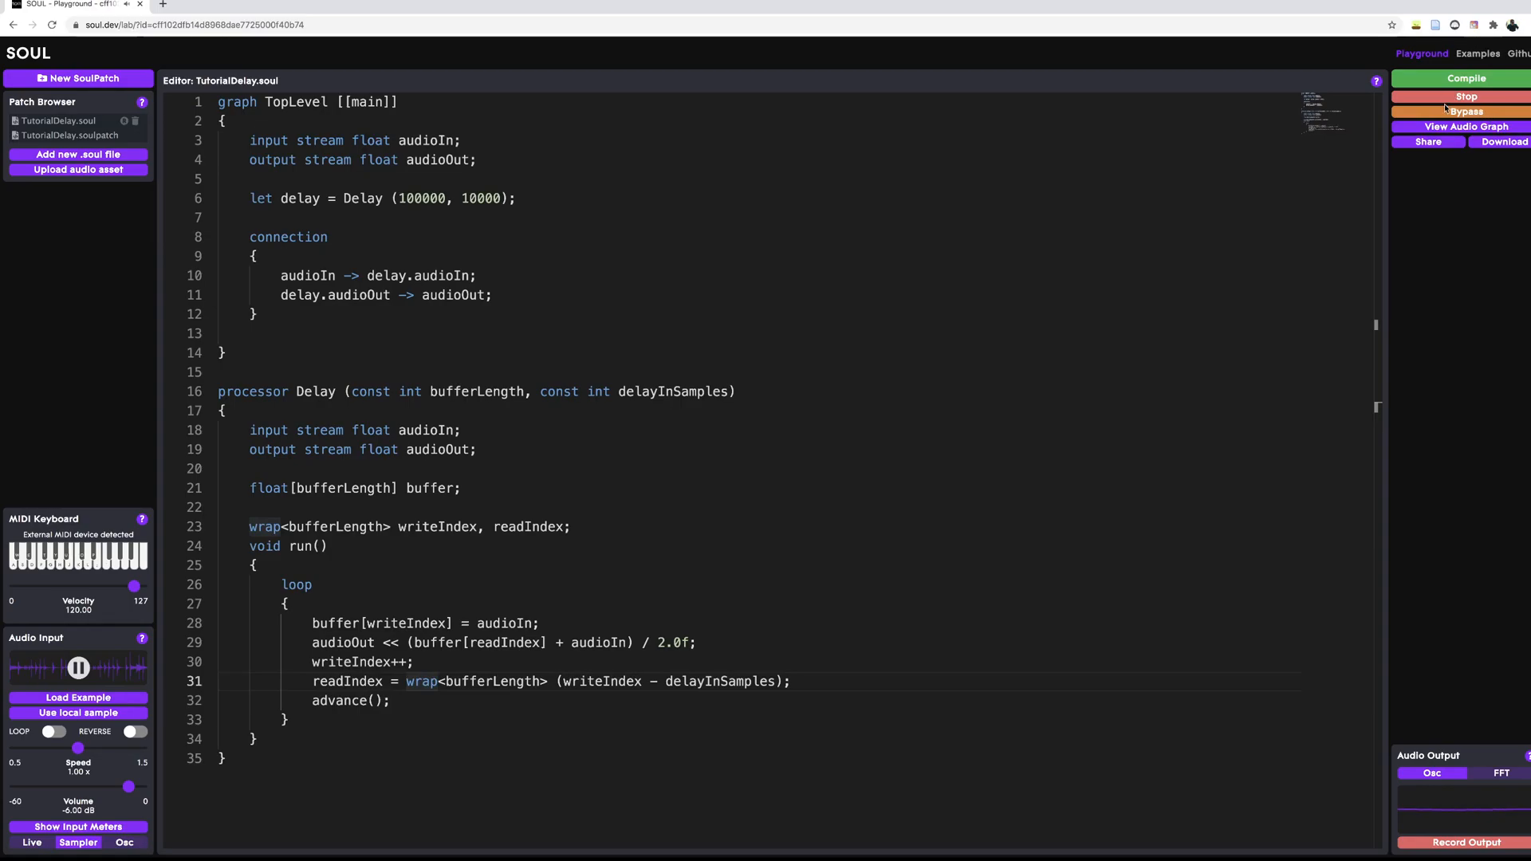
pyautogui.click(1464, 111)
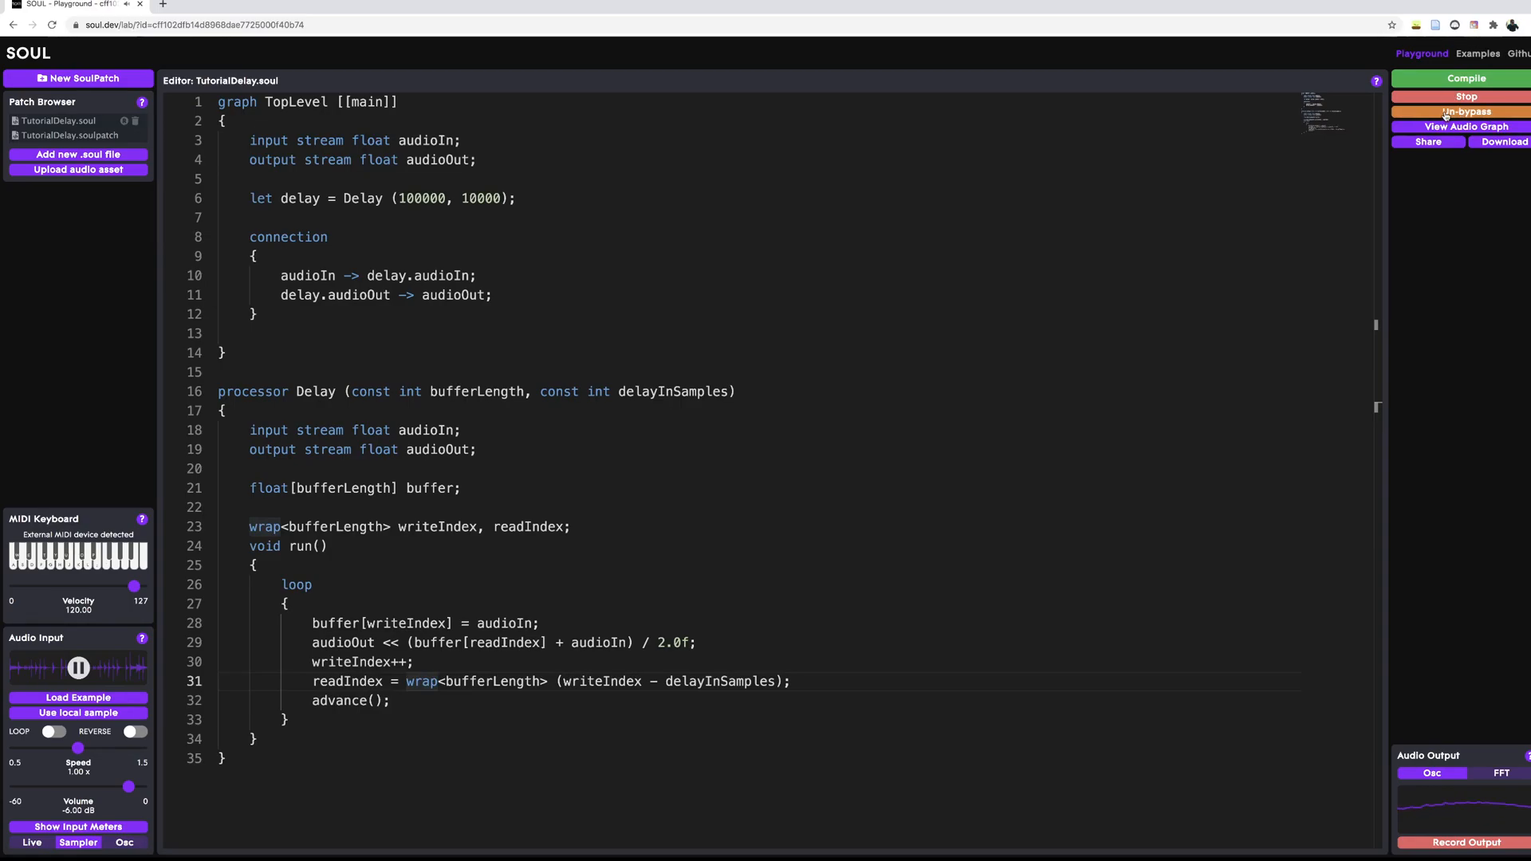
pyautogui.click(1464, 111)
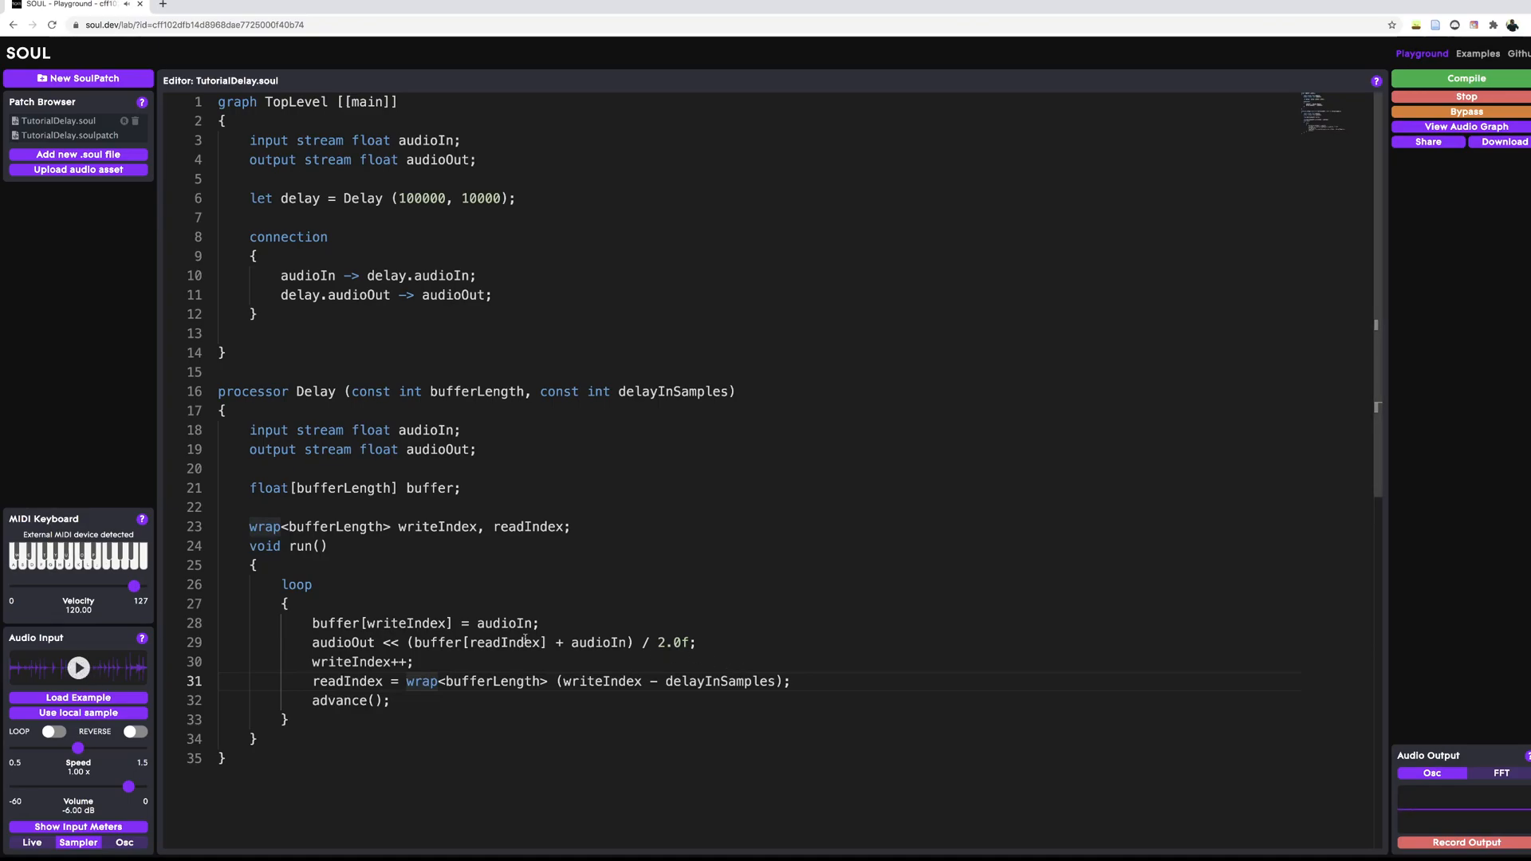
pyautogui.moveTo(222, 410); pyautogui.dragTo(477, 680)
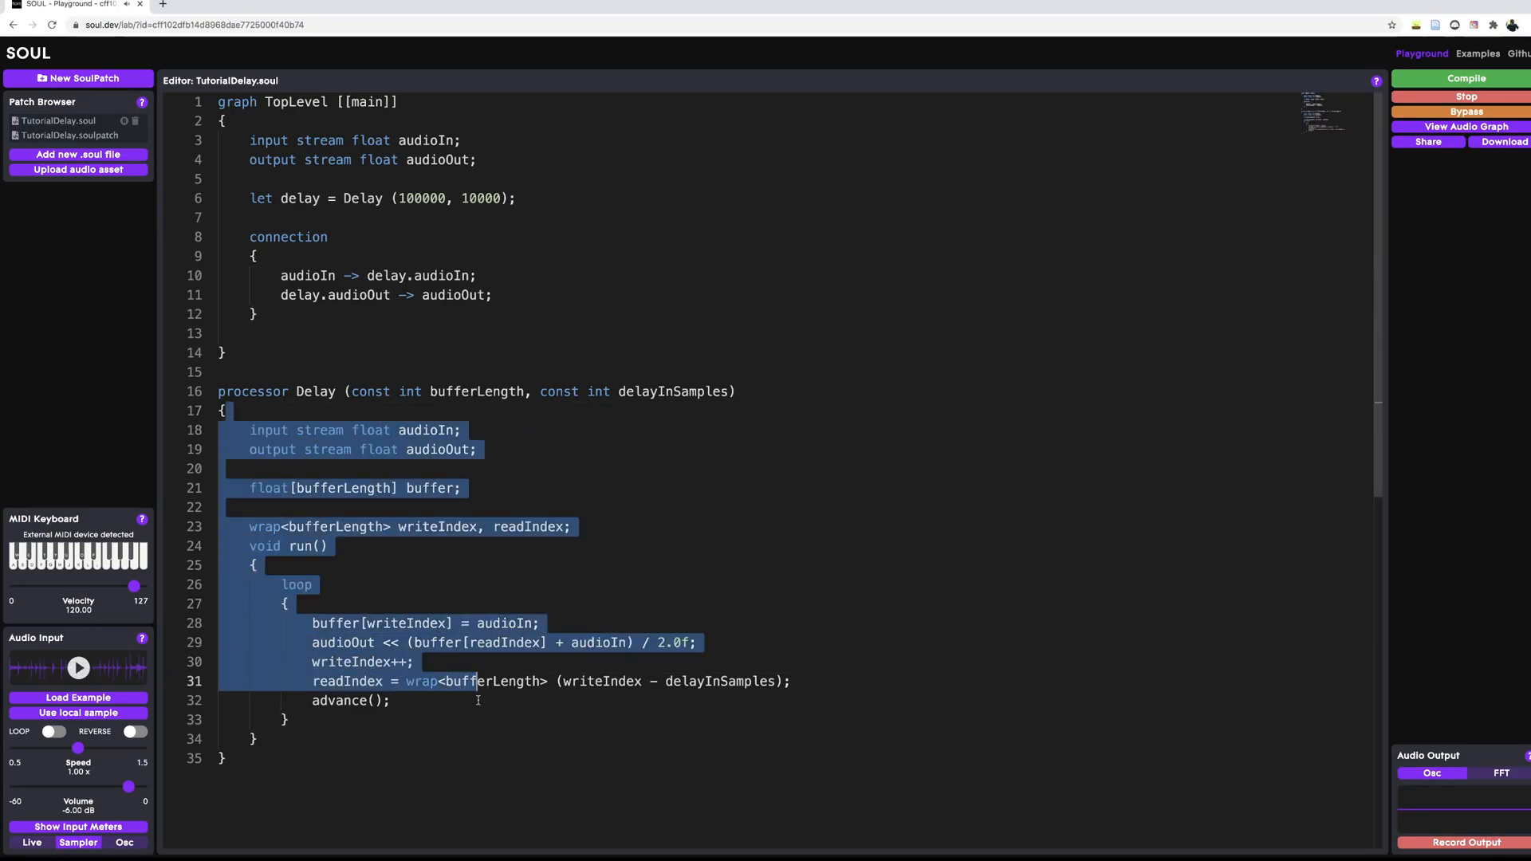